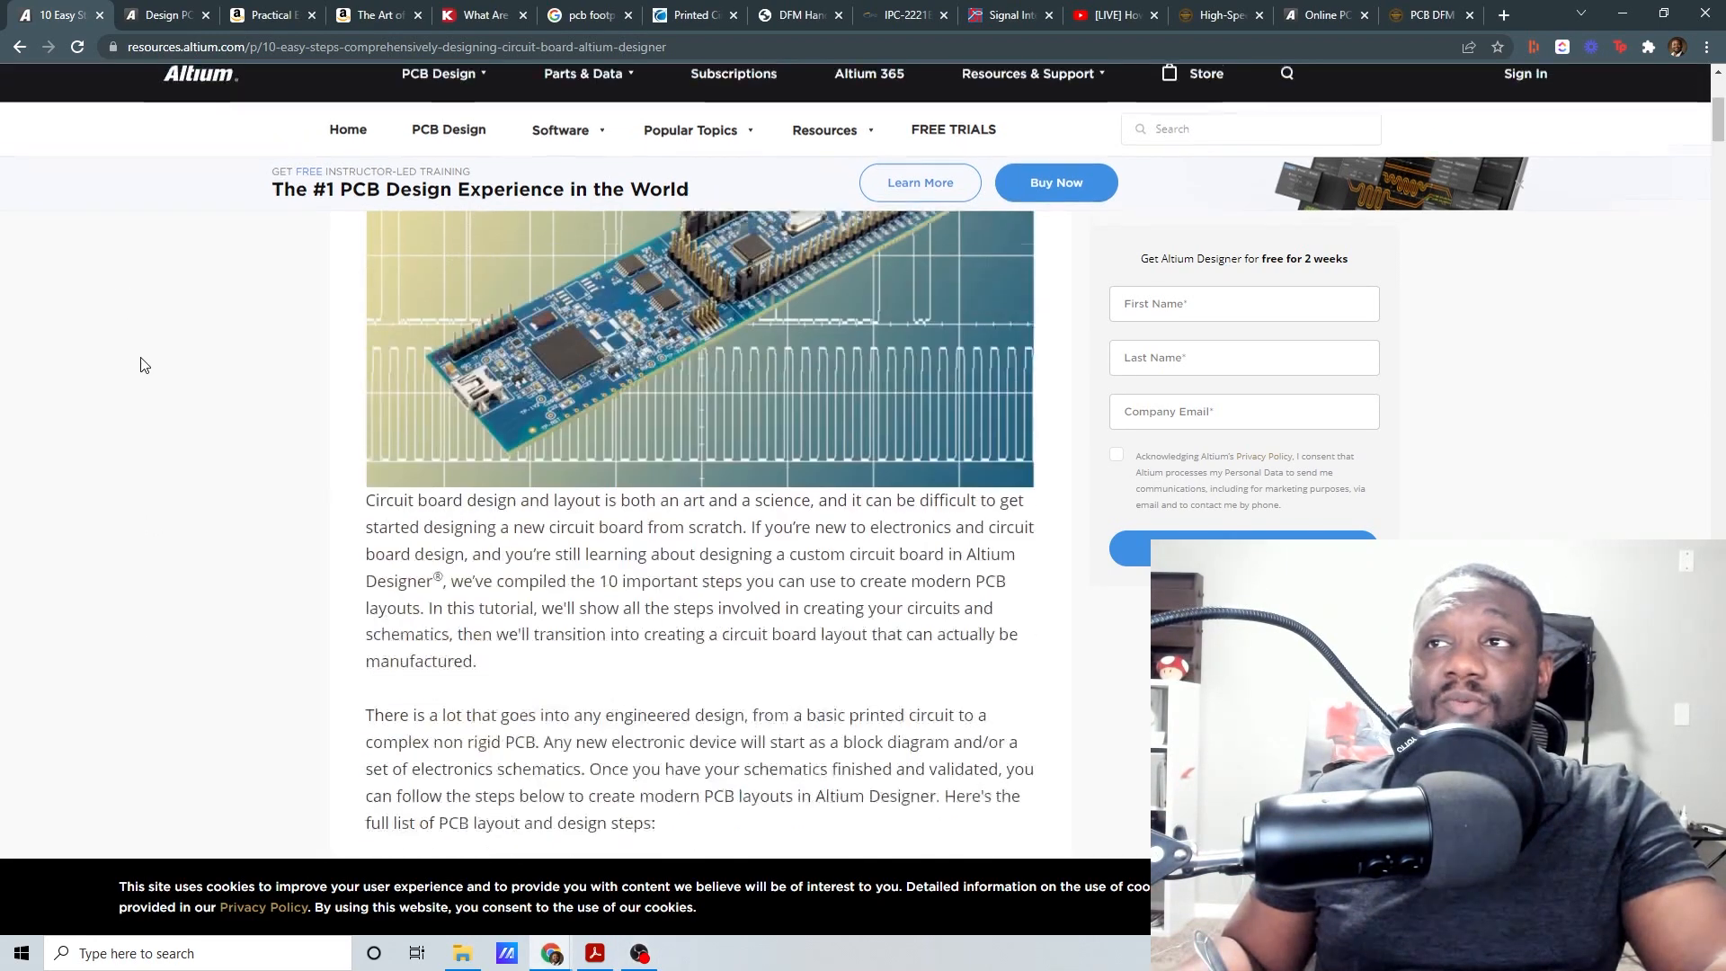
Step: Scroll the Altium '10 Easy Steps' article down to its numbered PCB design steps list
scroll("down", 3)
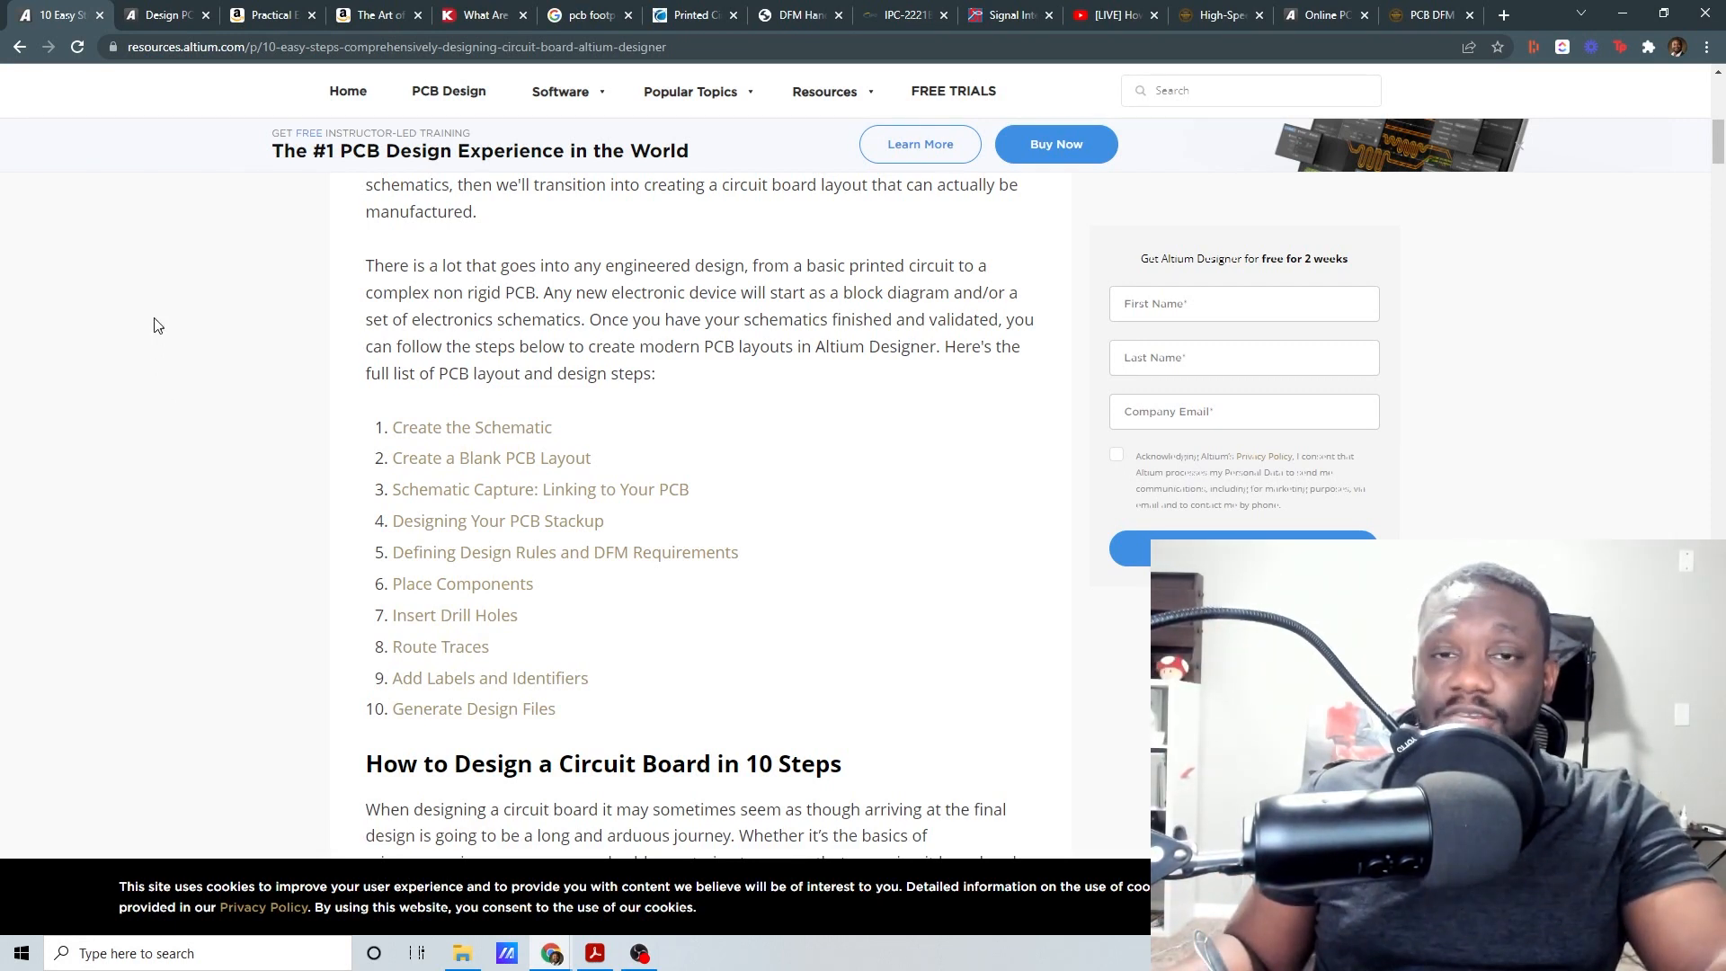
mouse_move(165, 14)
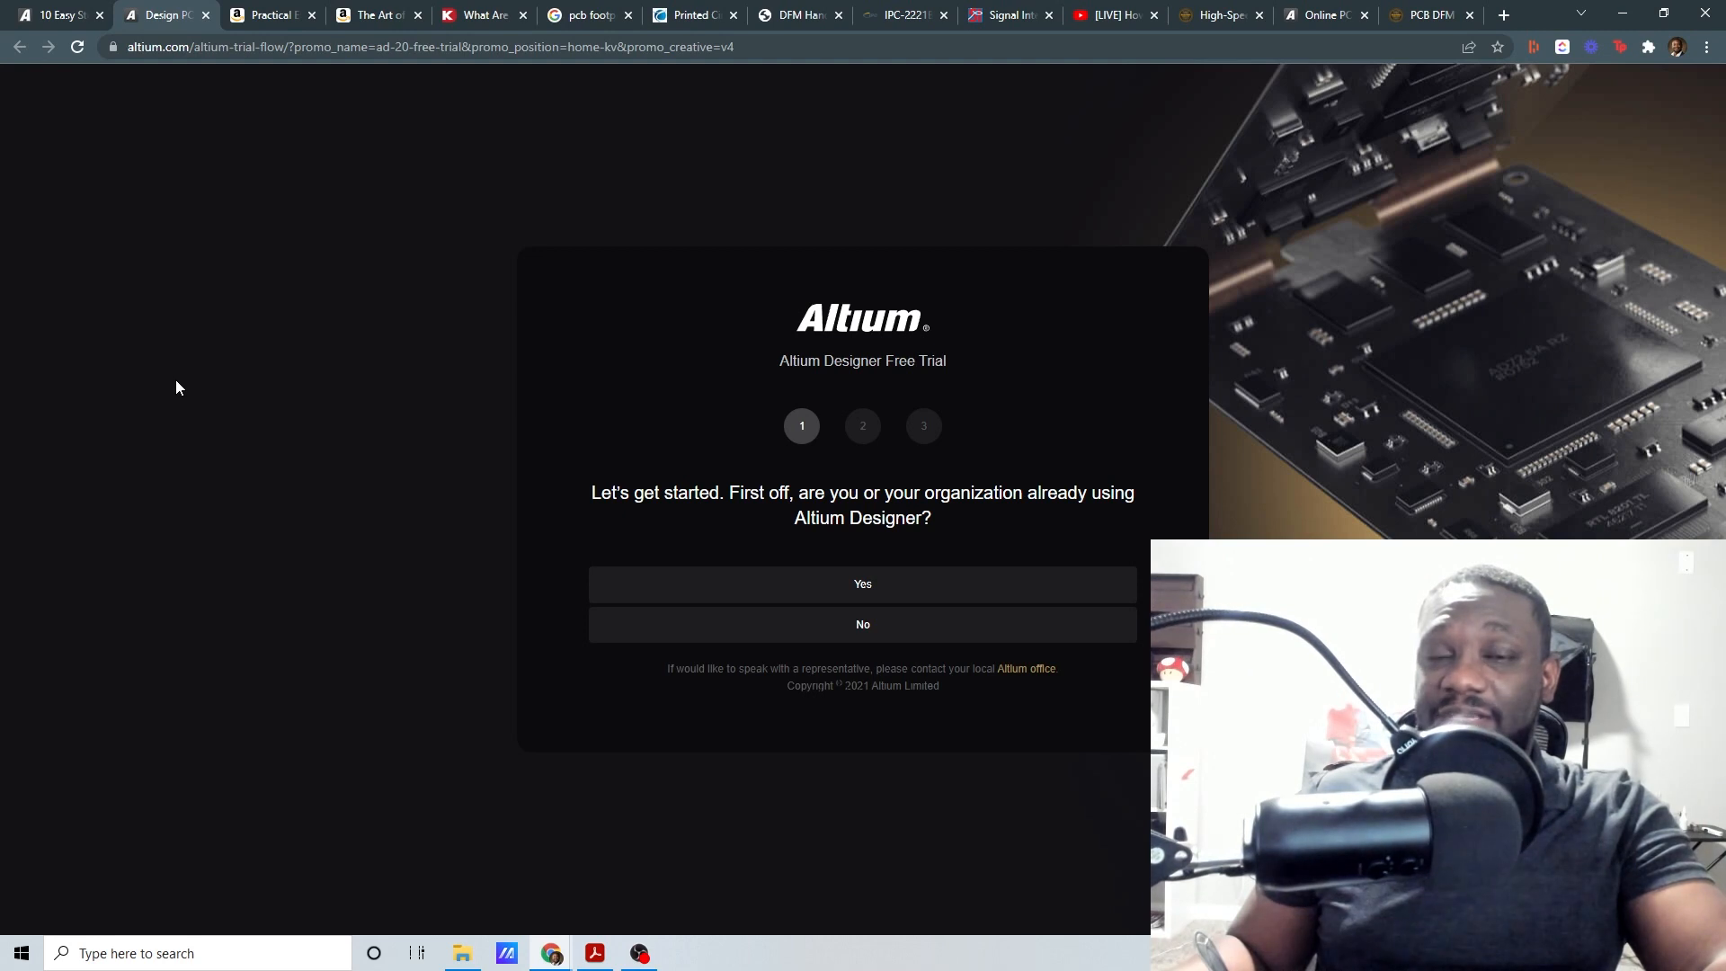
mouse_move(242, 366)
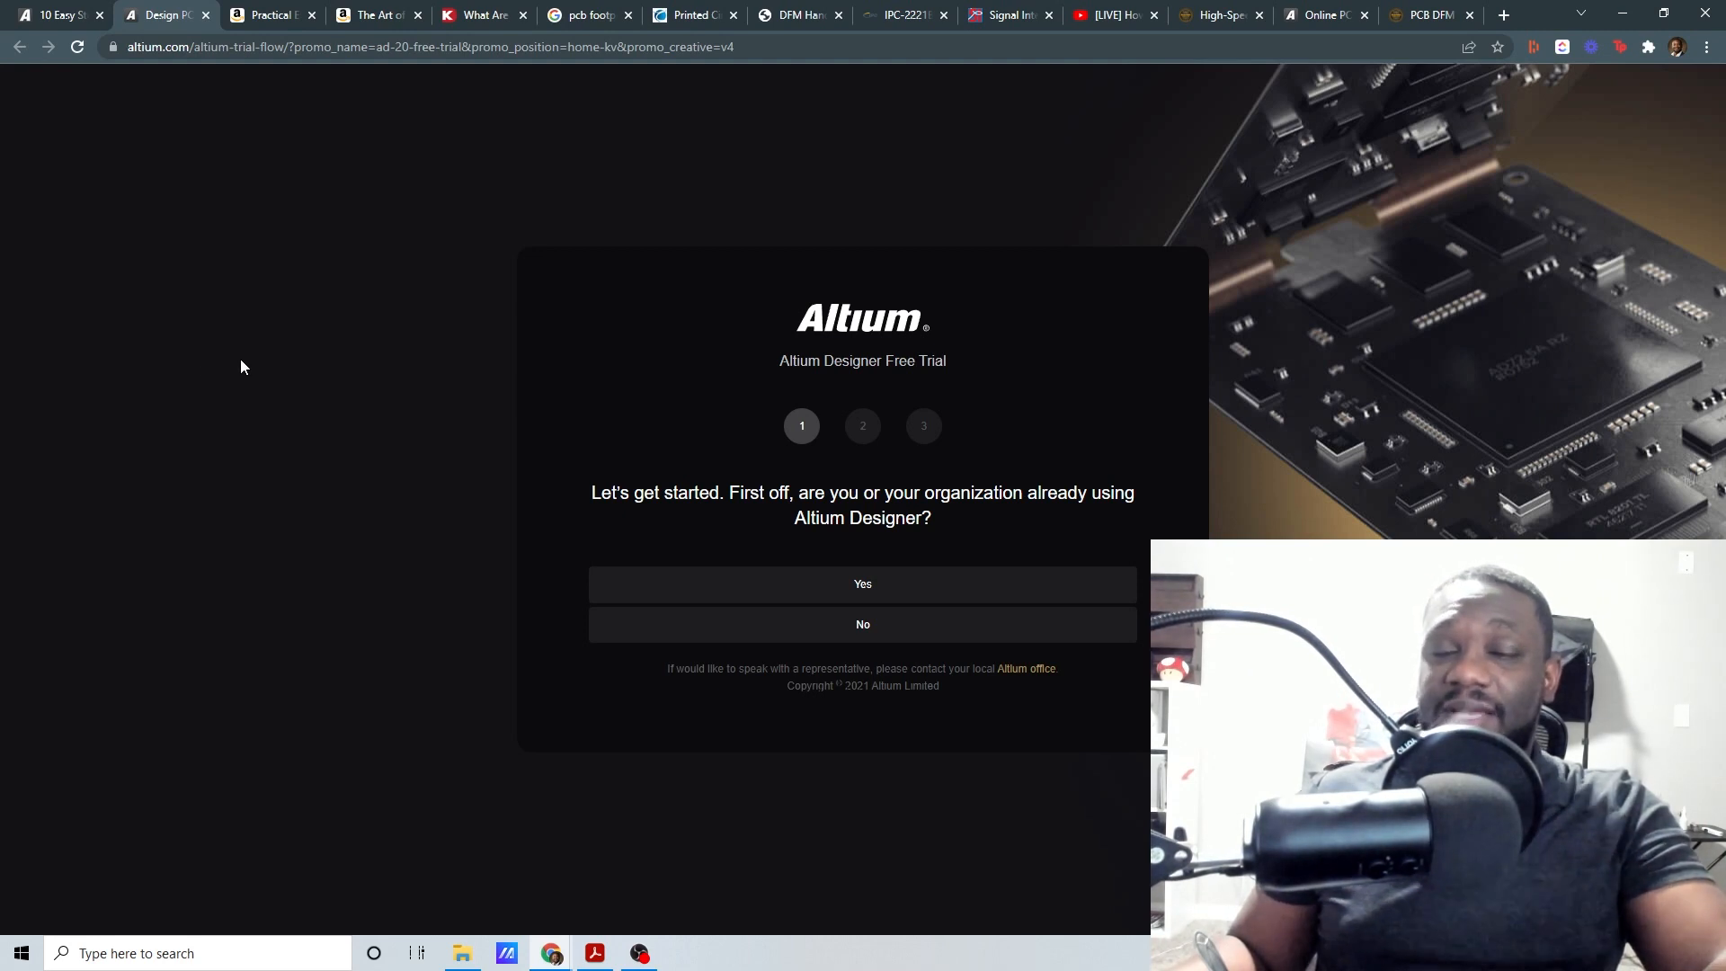
mouse_move(251, 363)
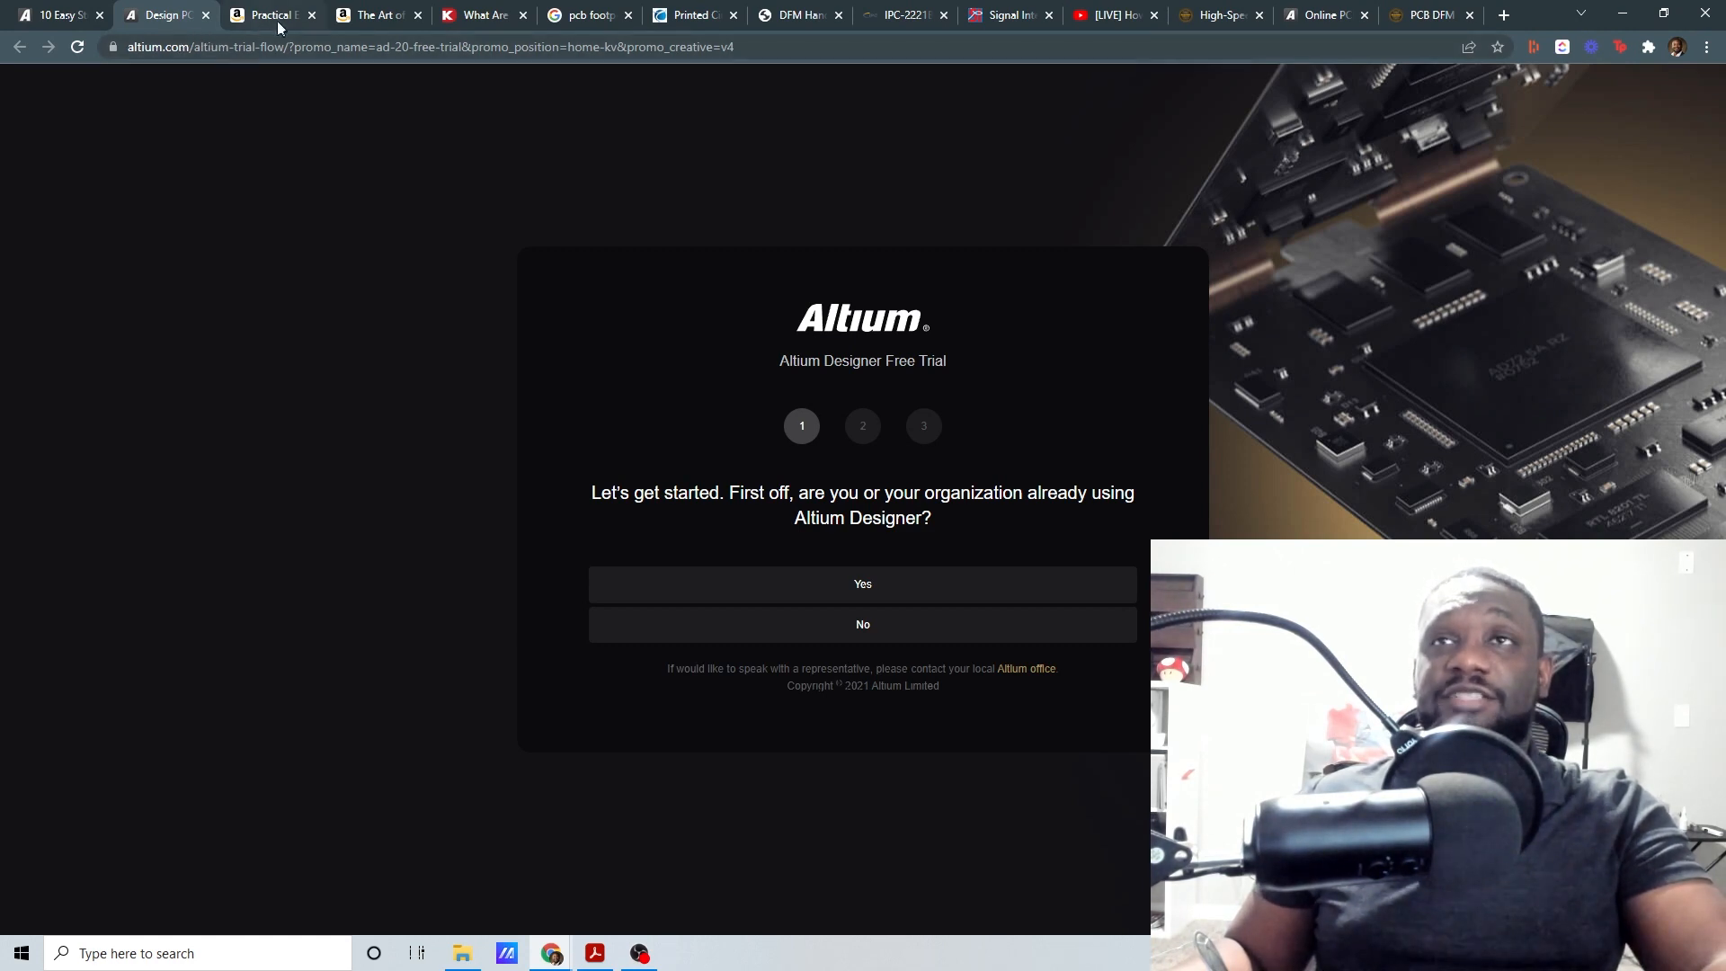
Step: Switch to the Amazon listing for Practical Electronics for Inventors, Fourth Edition
left_click(264, 14)
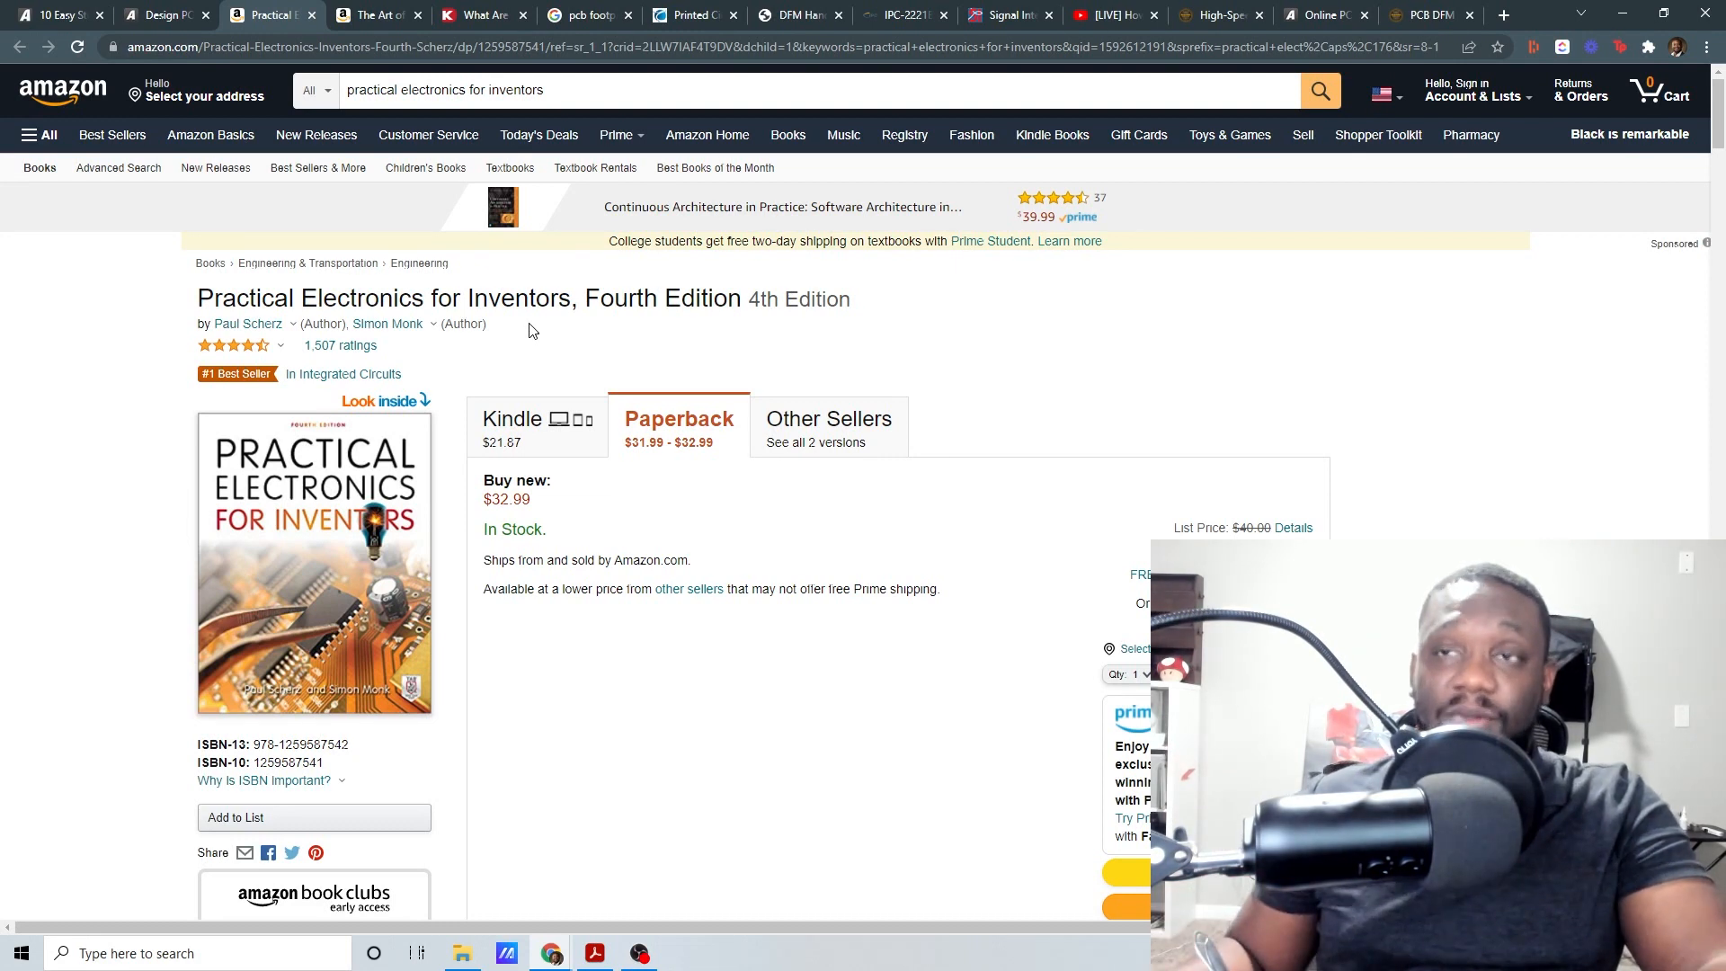
mouse_move(540, 350)
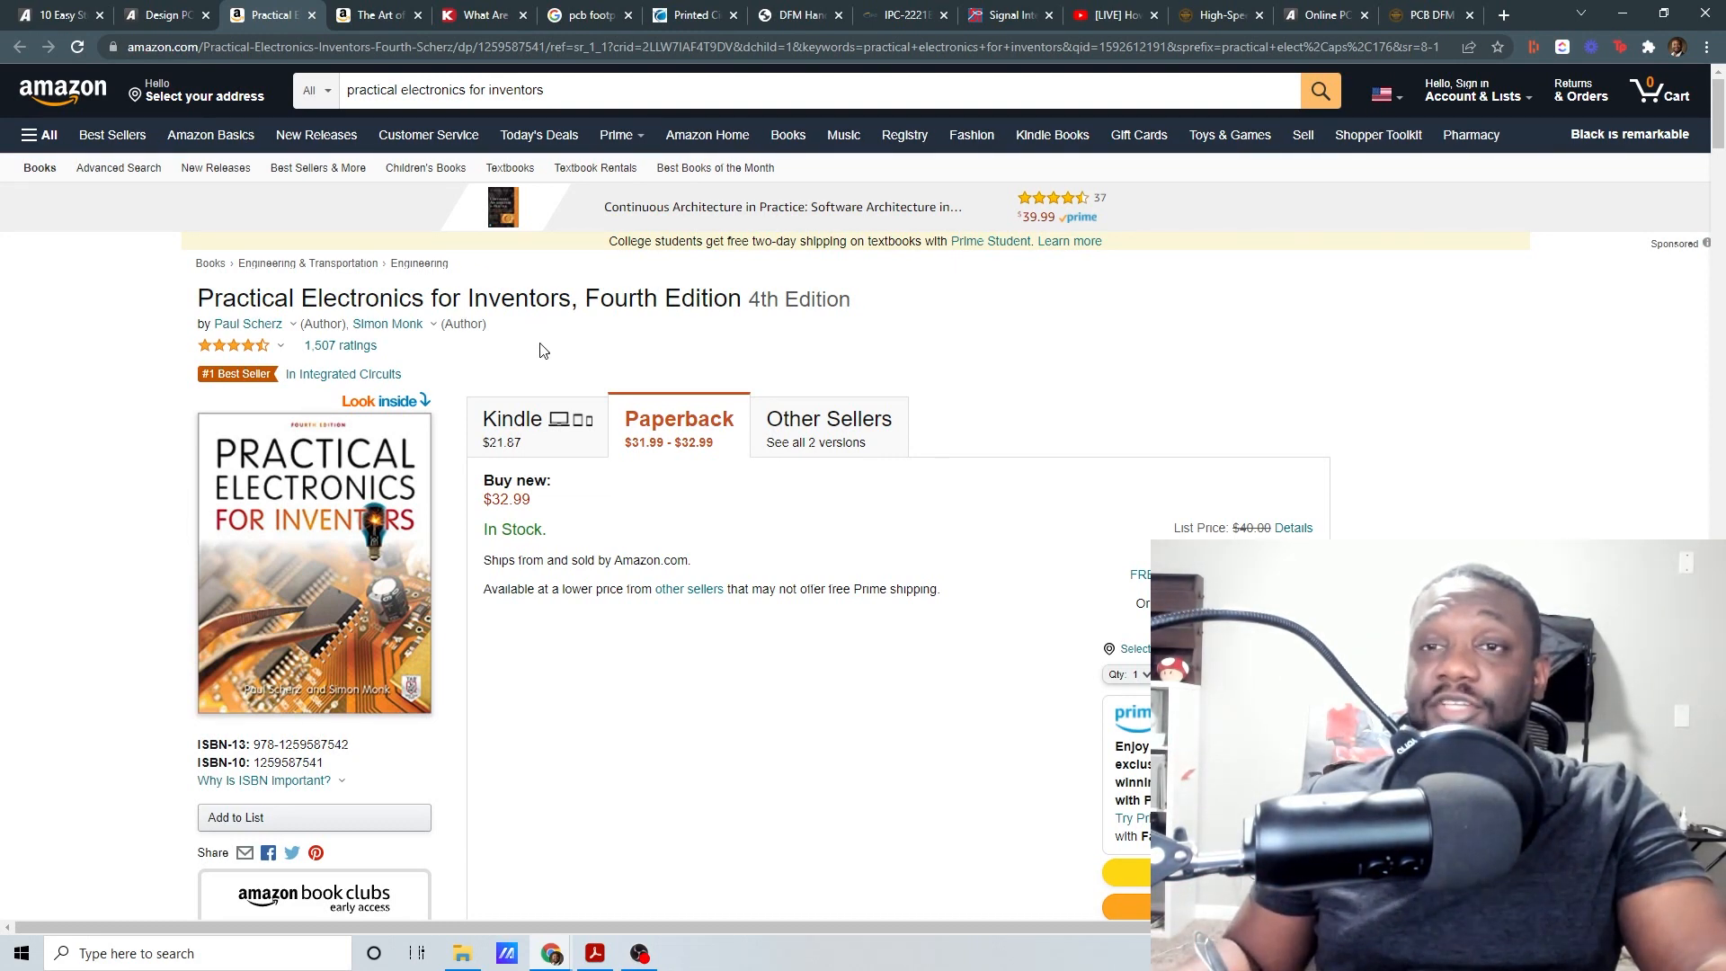
mouse_move(509, 167)
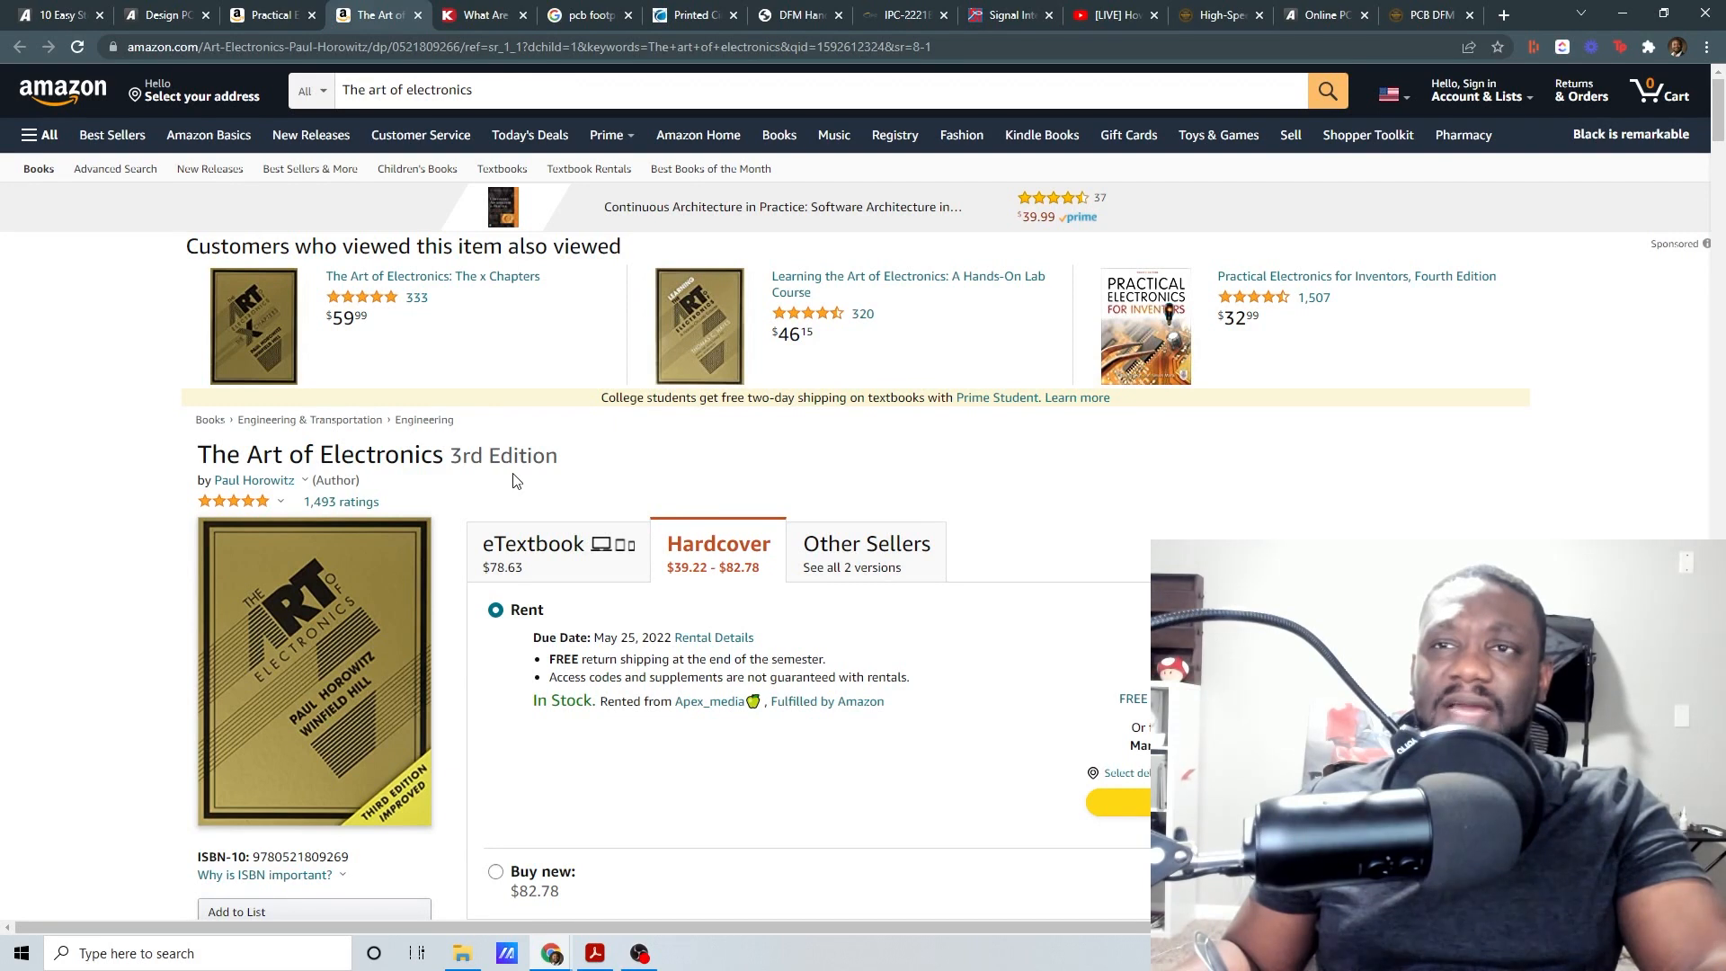
mouse_move(476, 491)
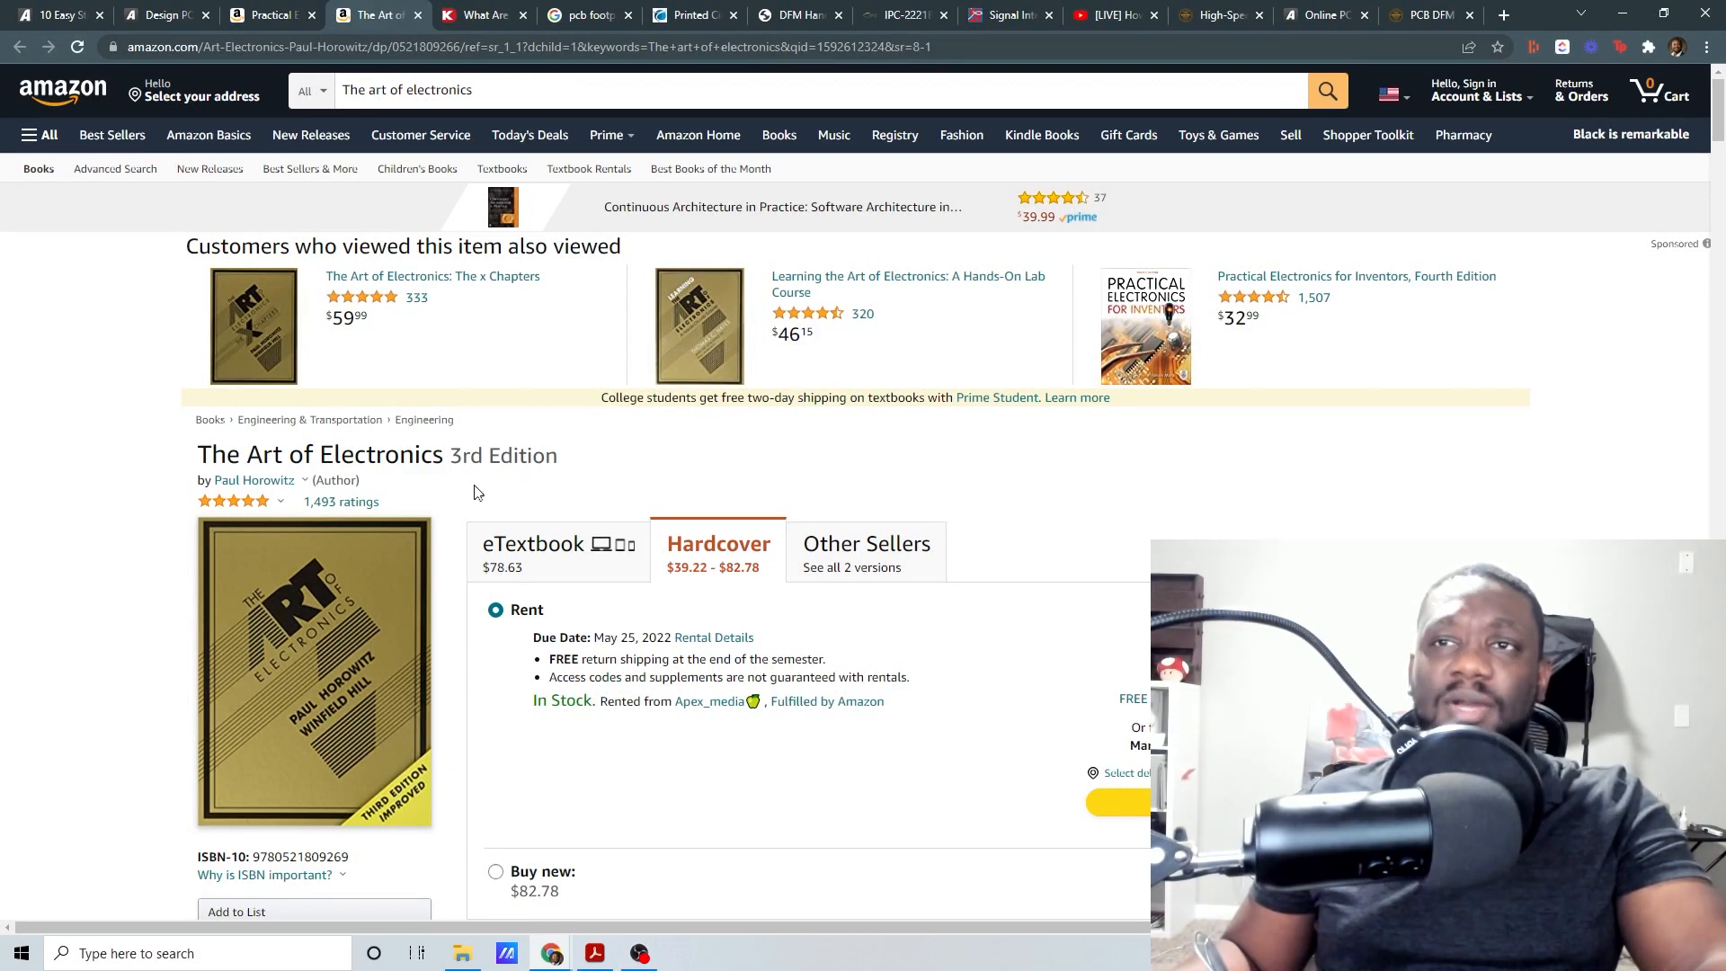
mouse_move(455, 504)
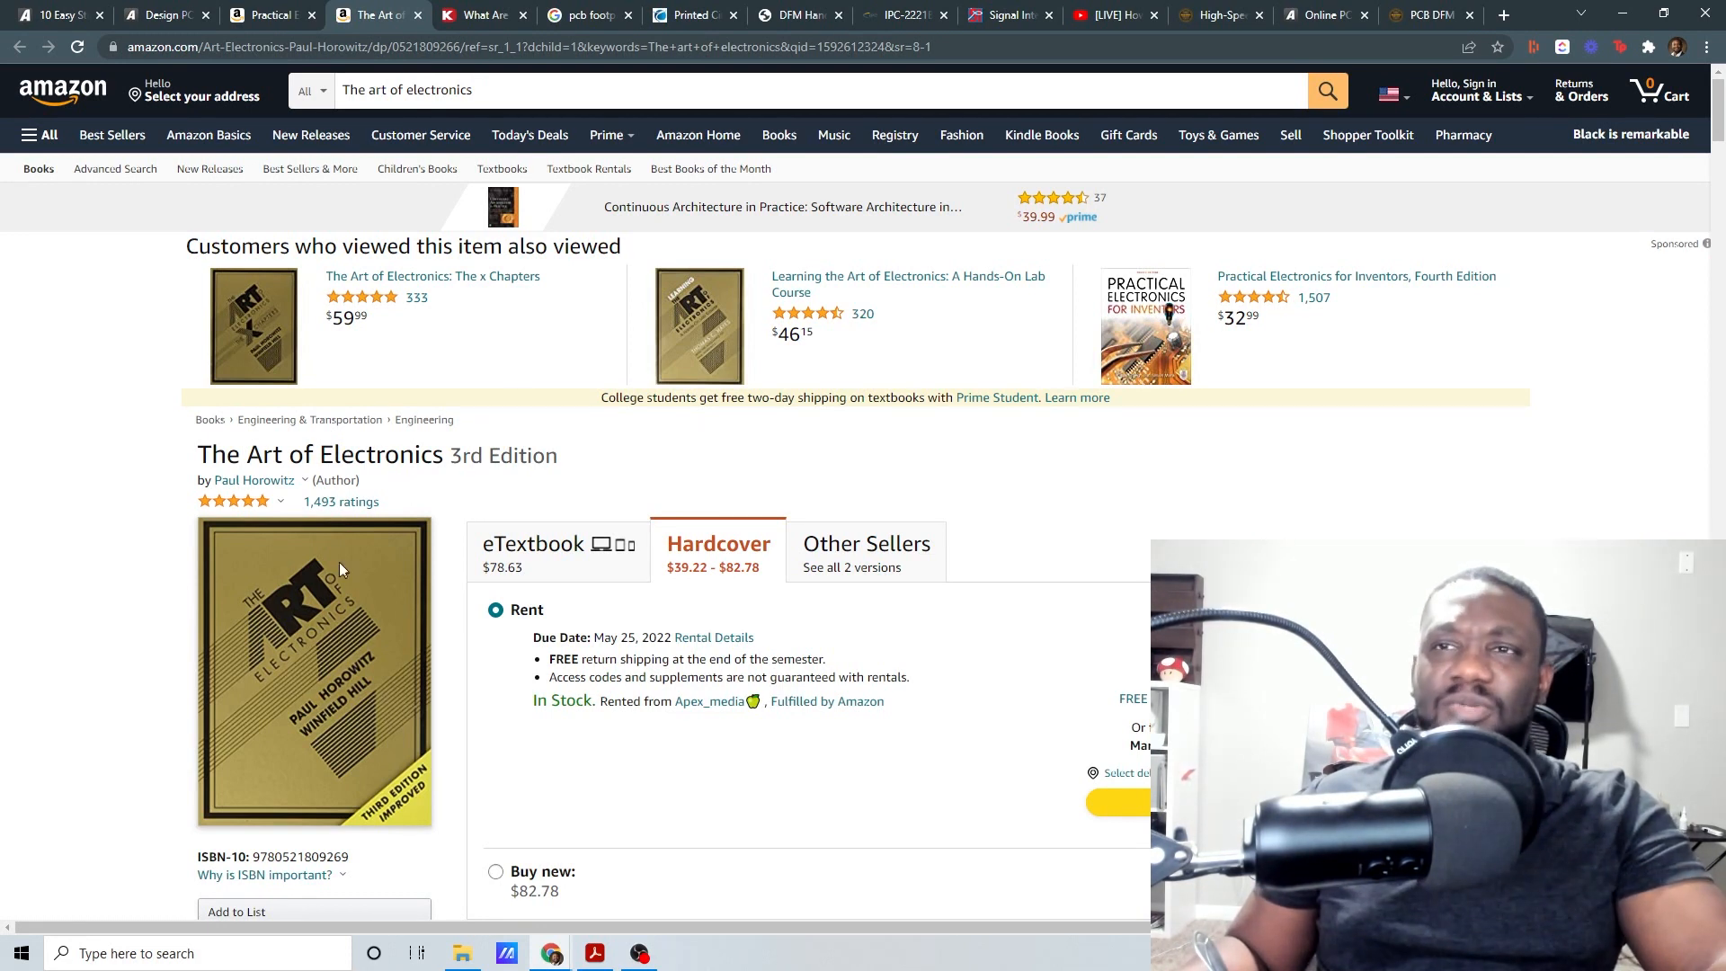
mouse_move(358, 69)
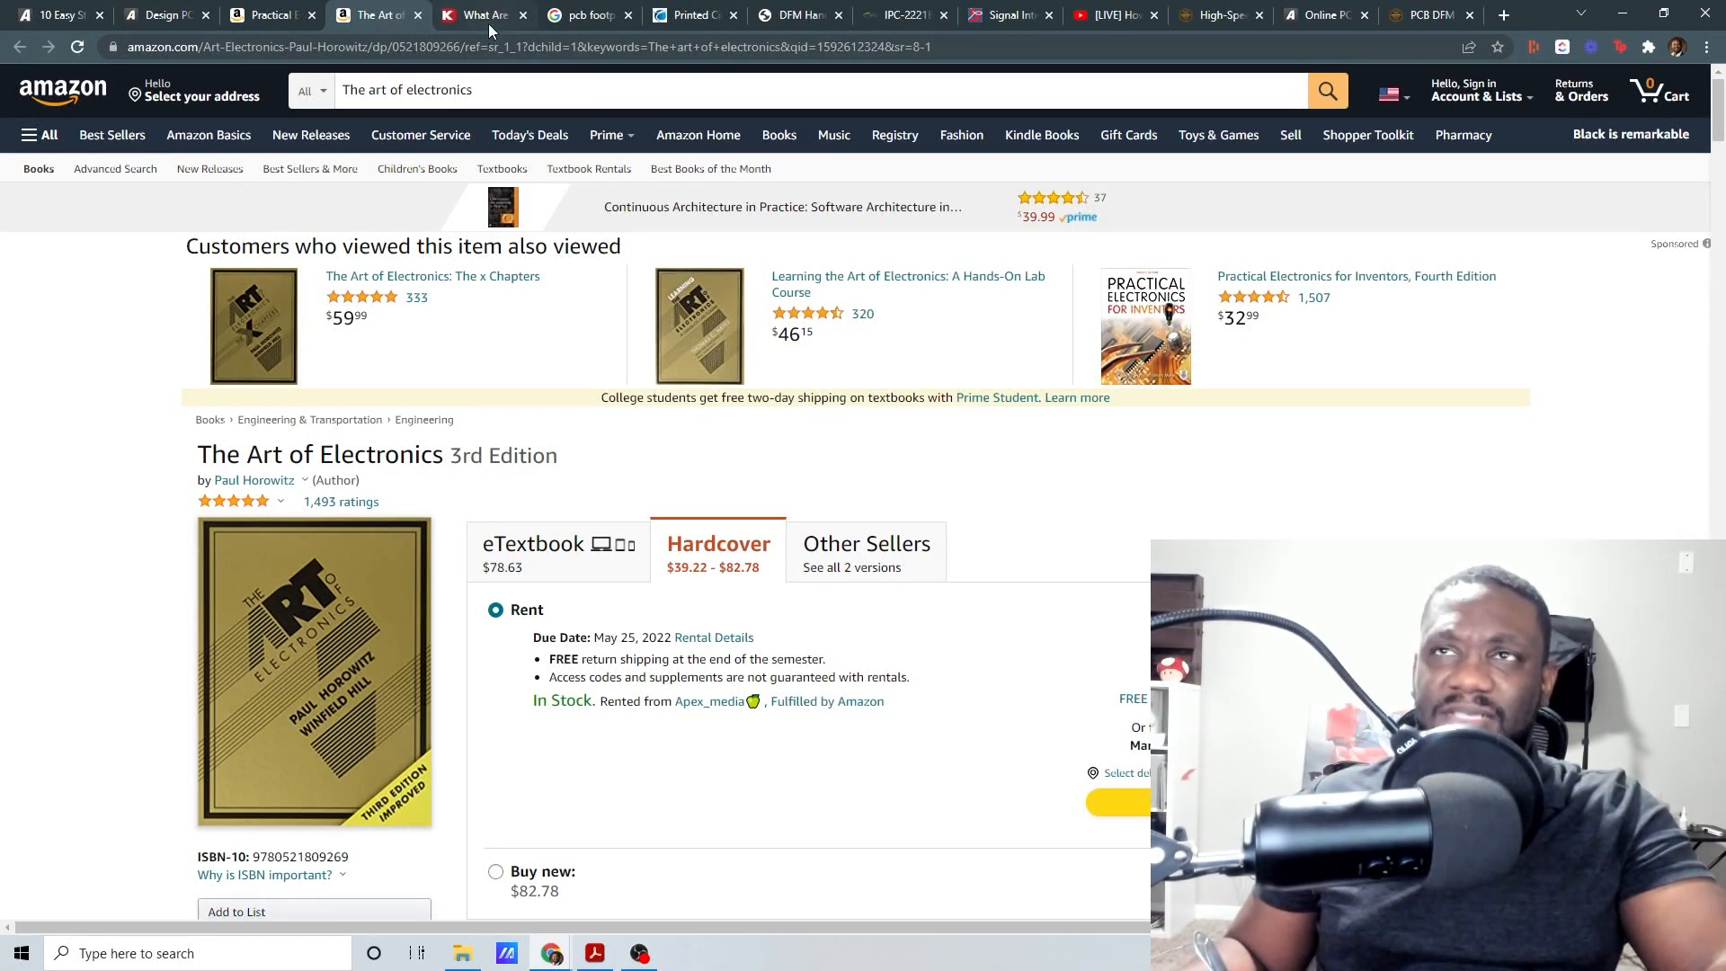
mouse_move(485, 14)
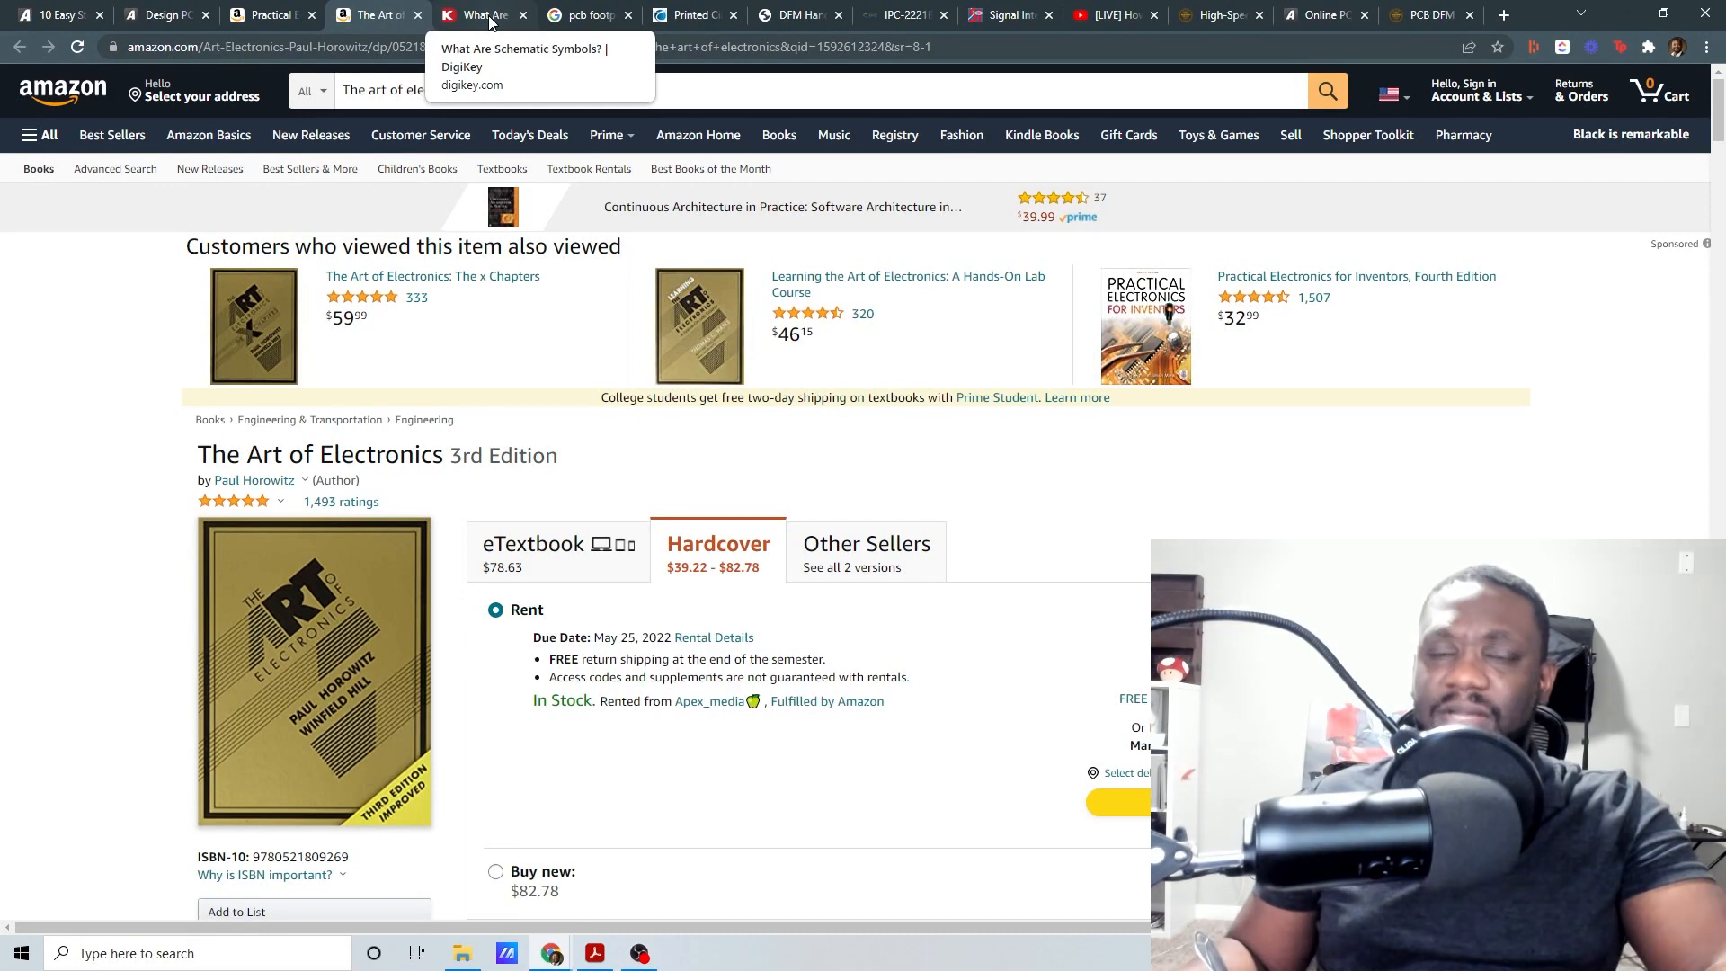
Step: Read the Digi-Key schematic symbols article through resistors, capacitors, LEDs and power sources
left_click(481, 14)
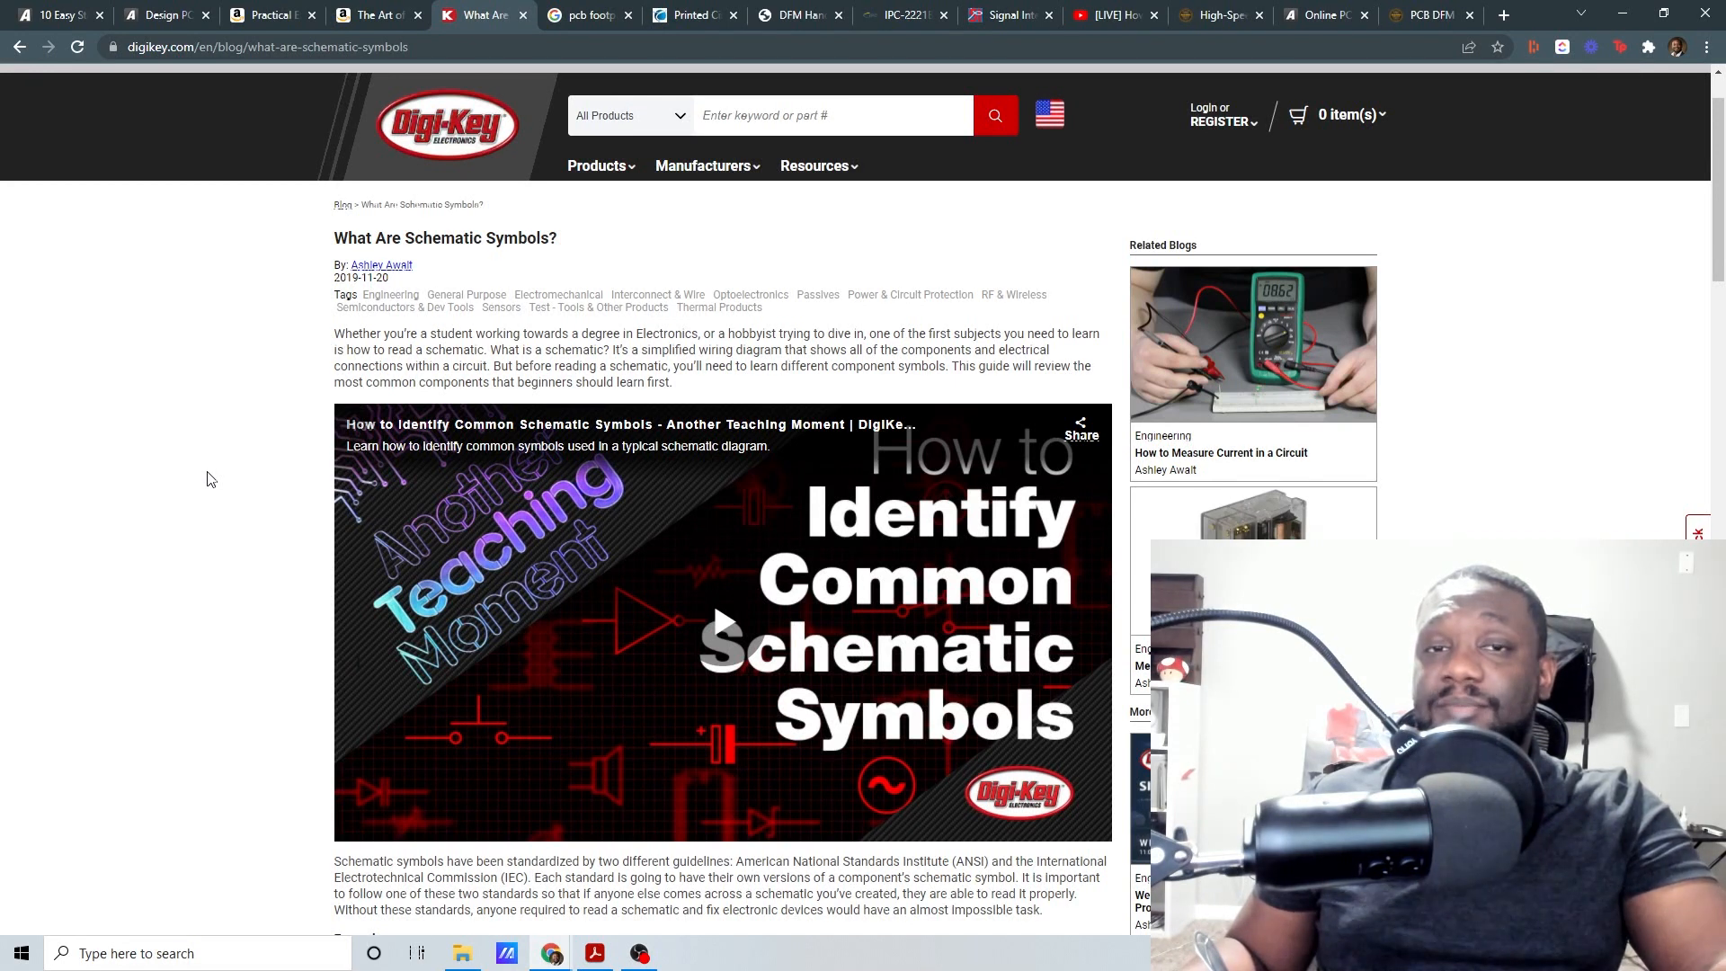
mouse_move(354, 364)
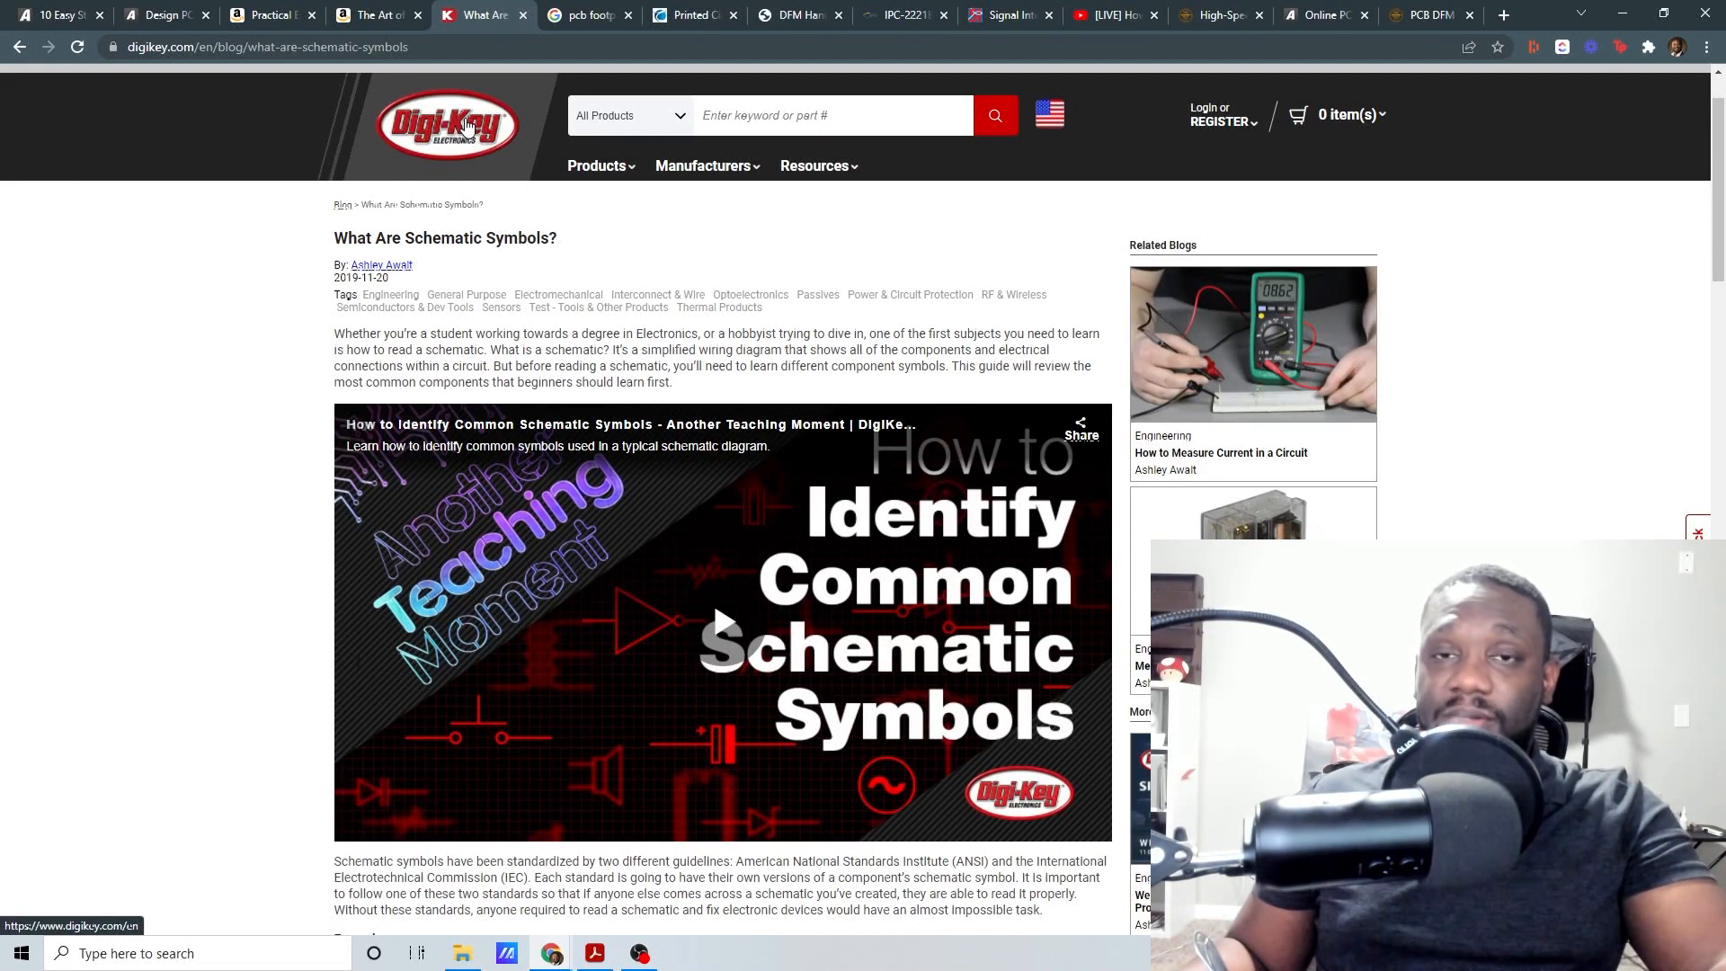
mouse_move(274, 484)
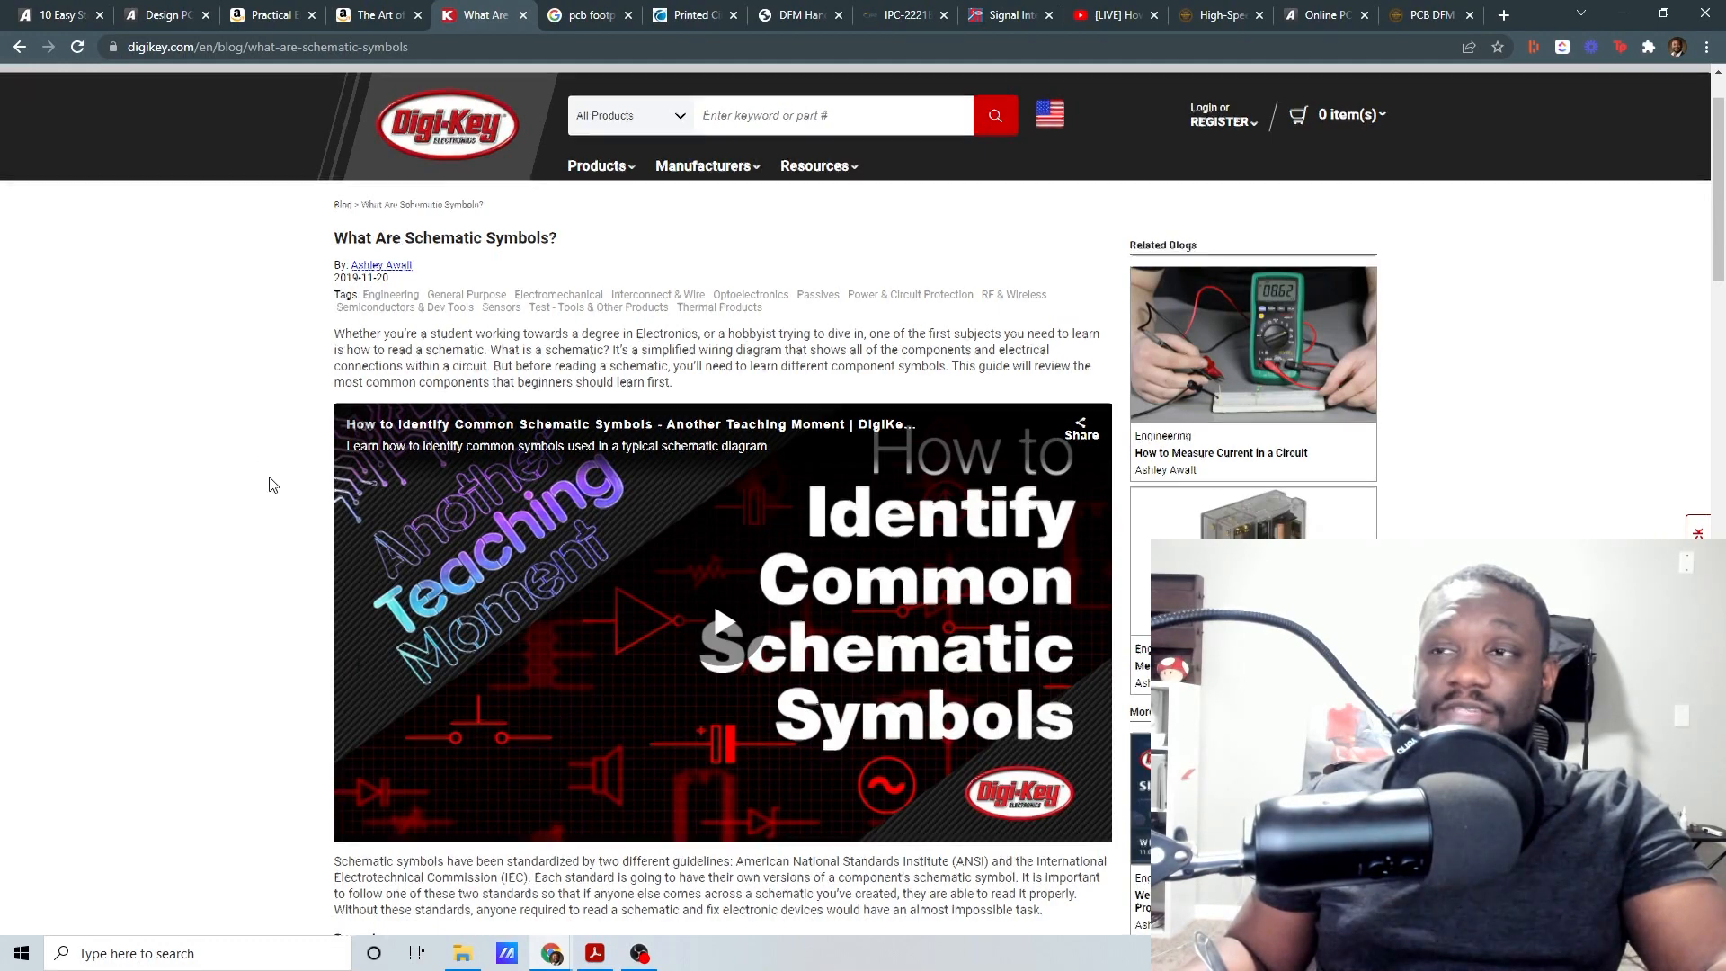
scroll("down", 3)
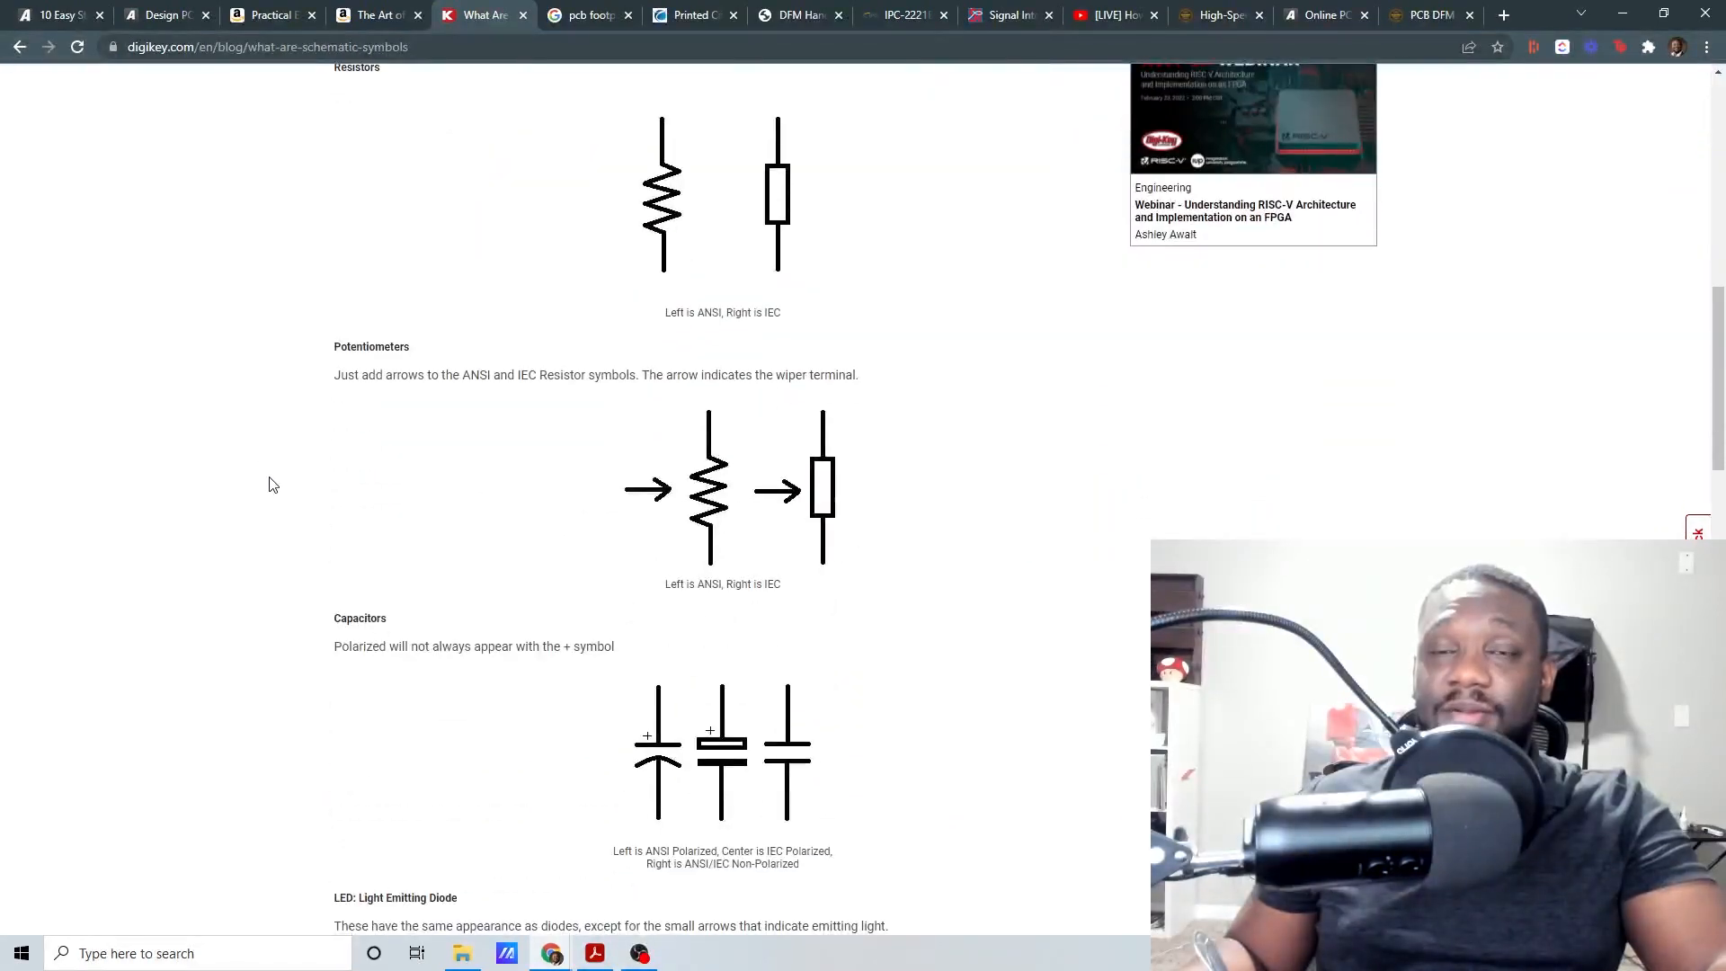
scroll("down", 3)
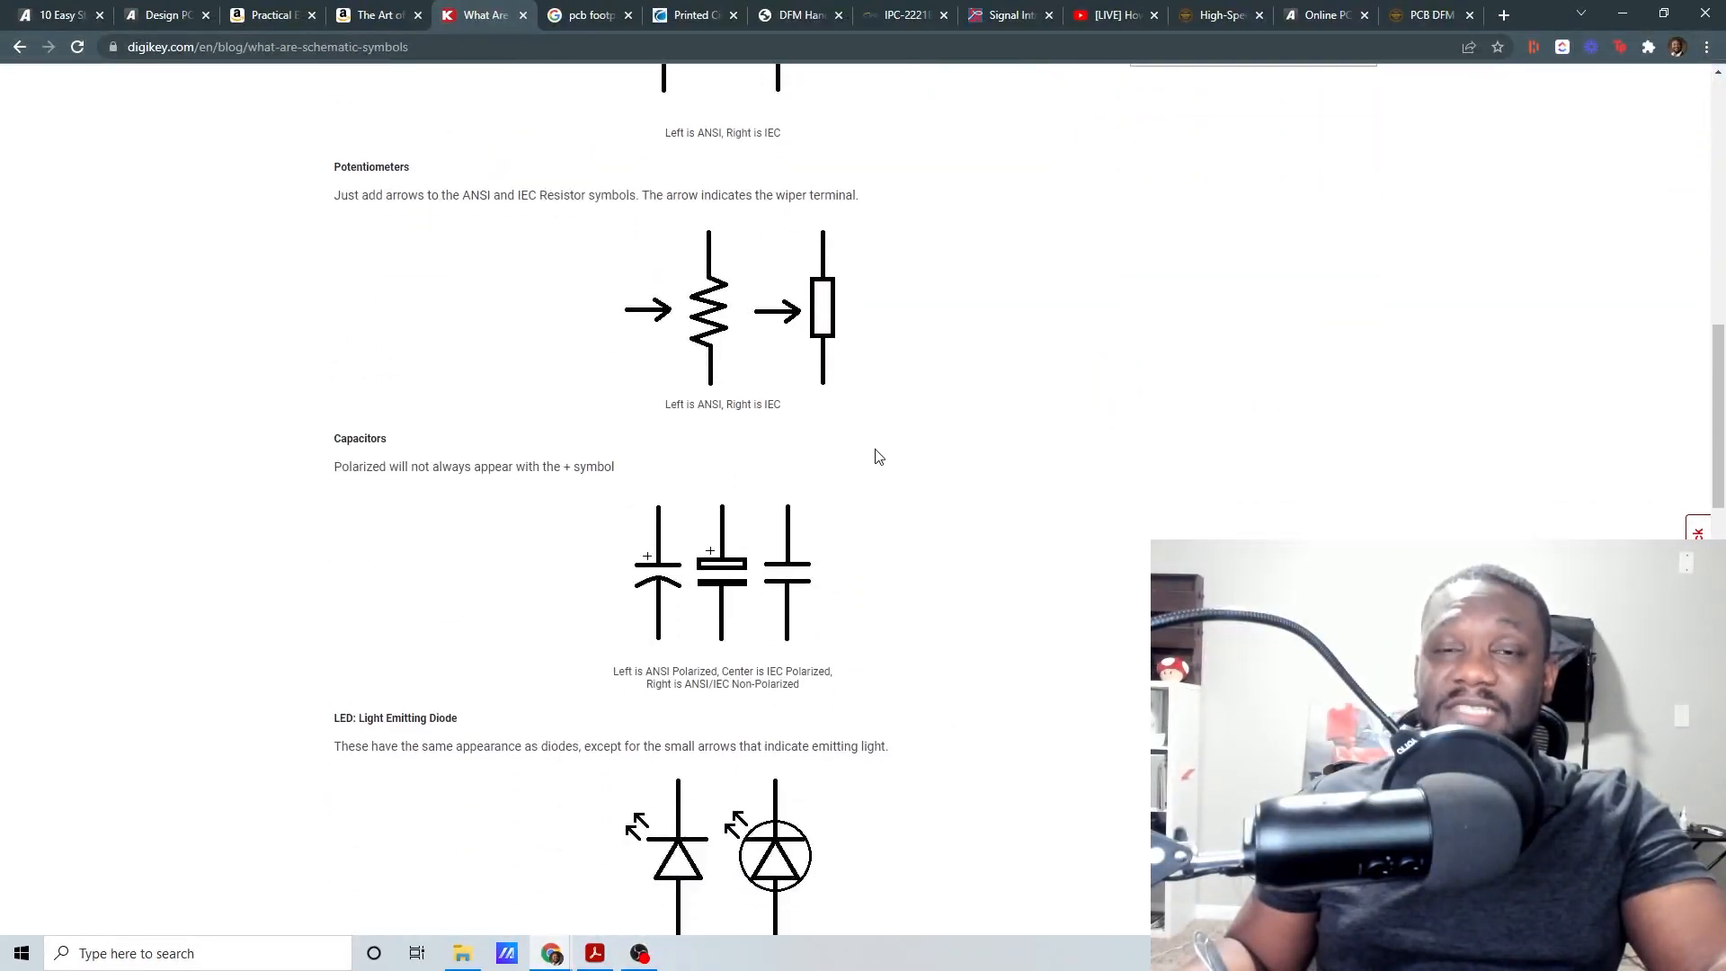
scroll("down", 3)
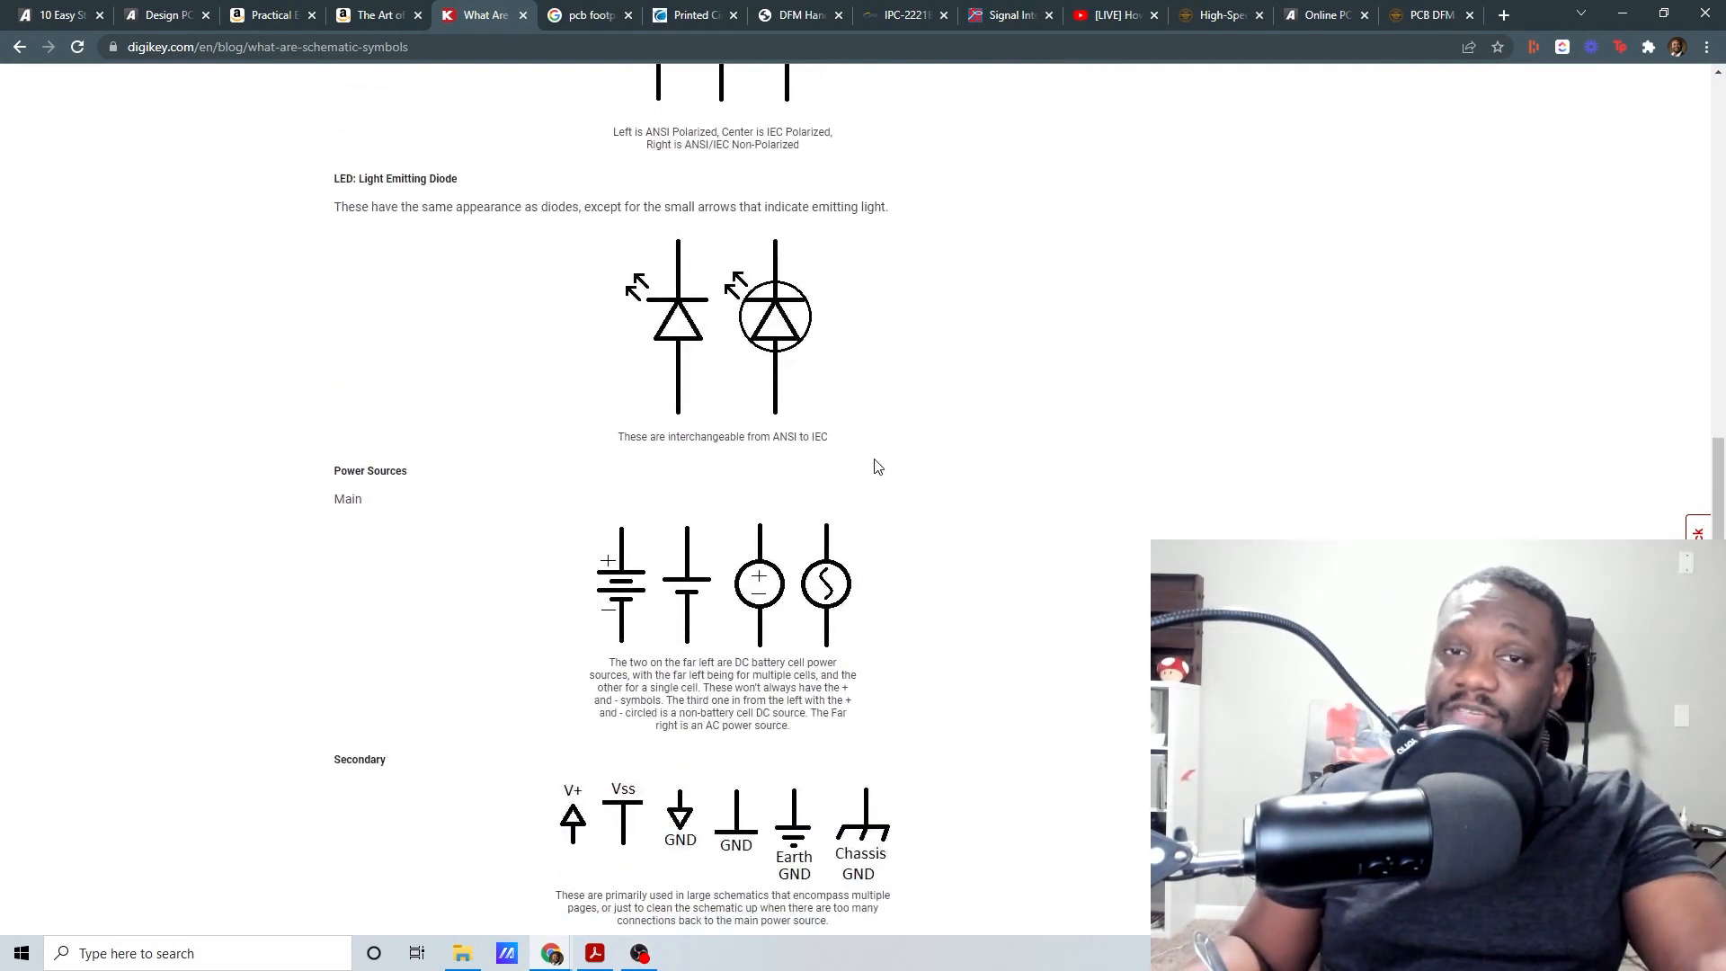
left_click(584, 14)
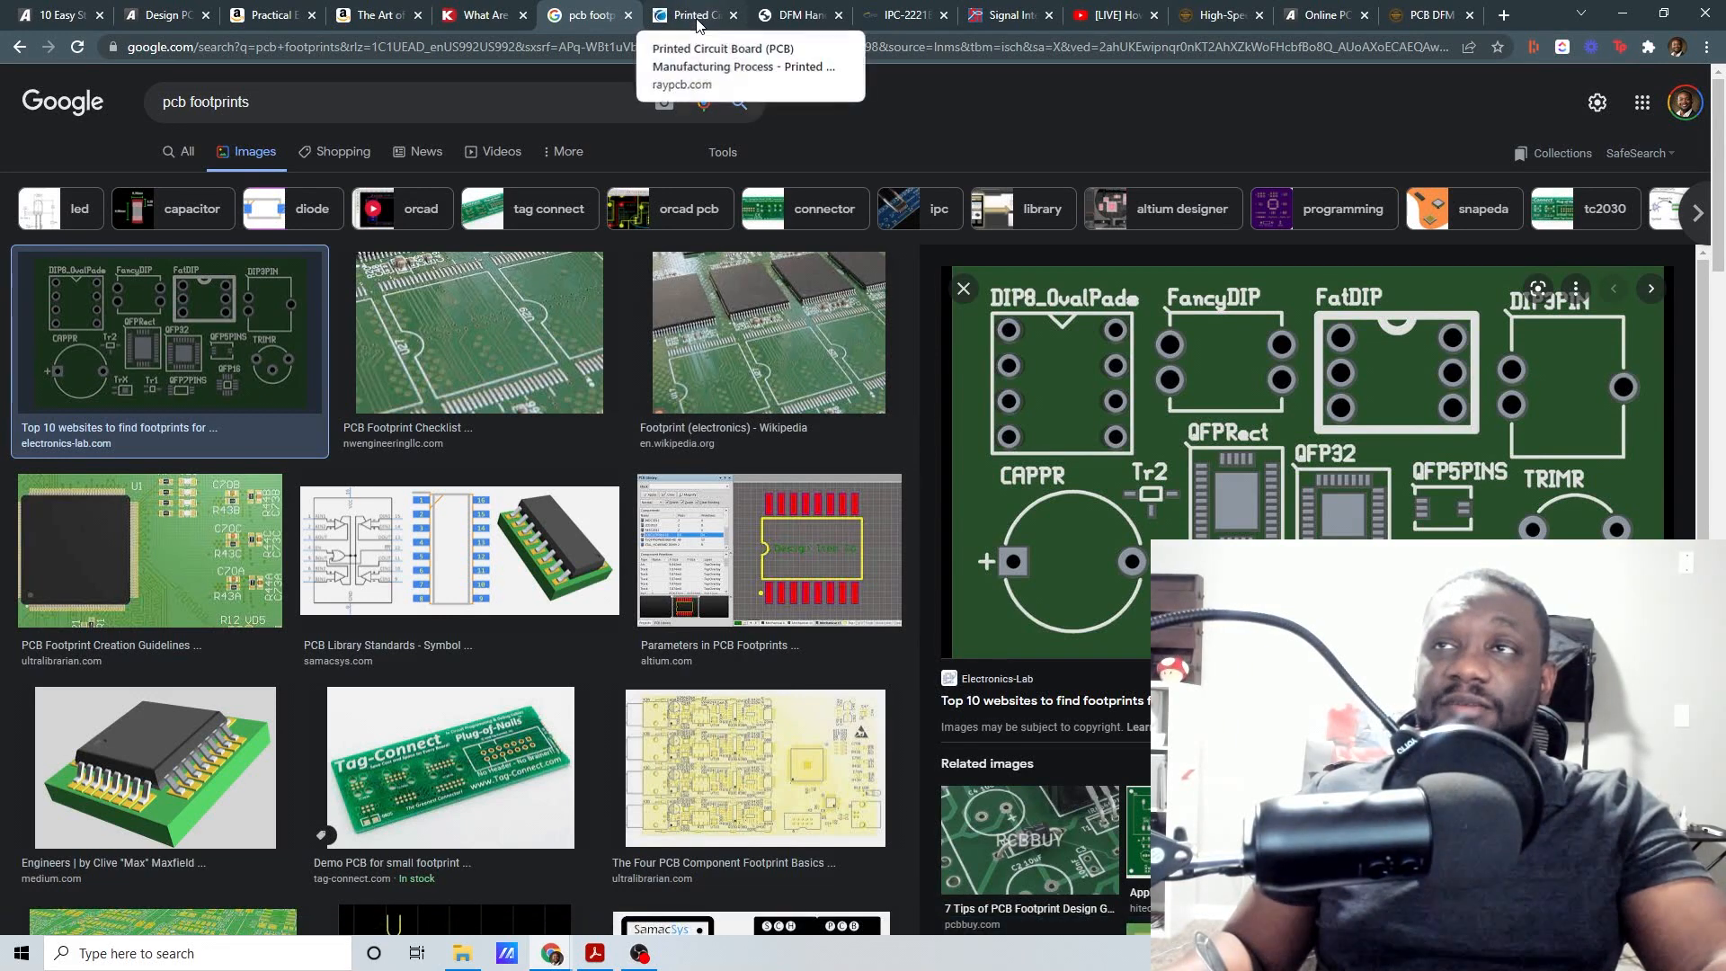
mouse_move(891, 319)
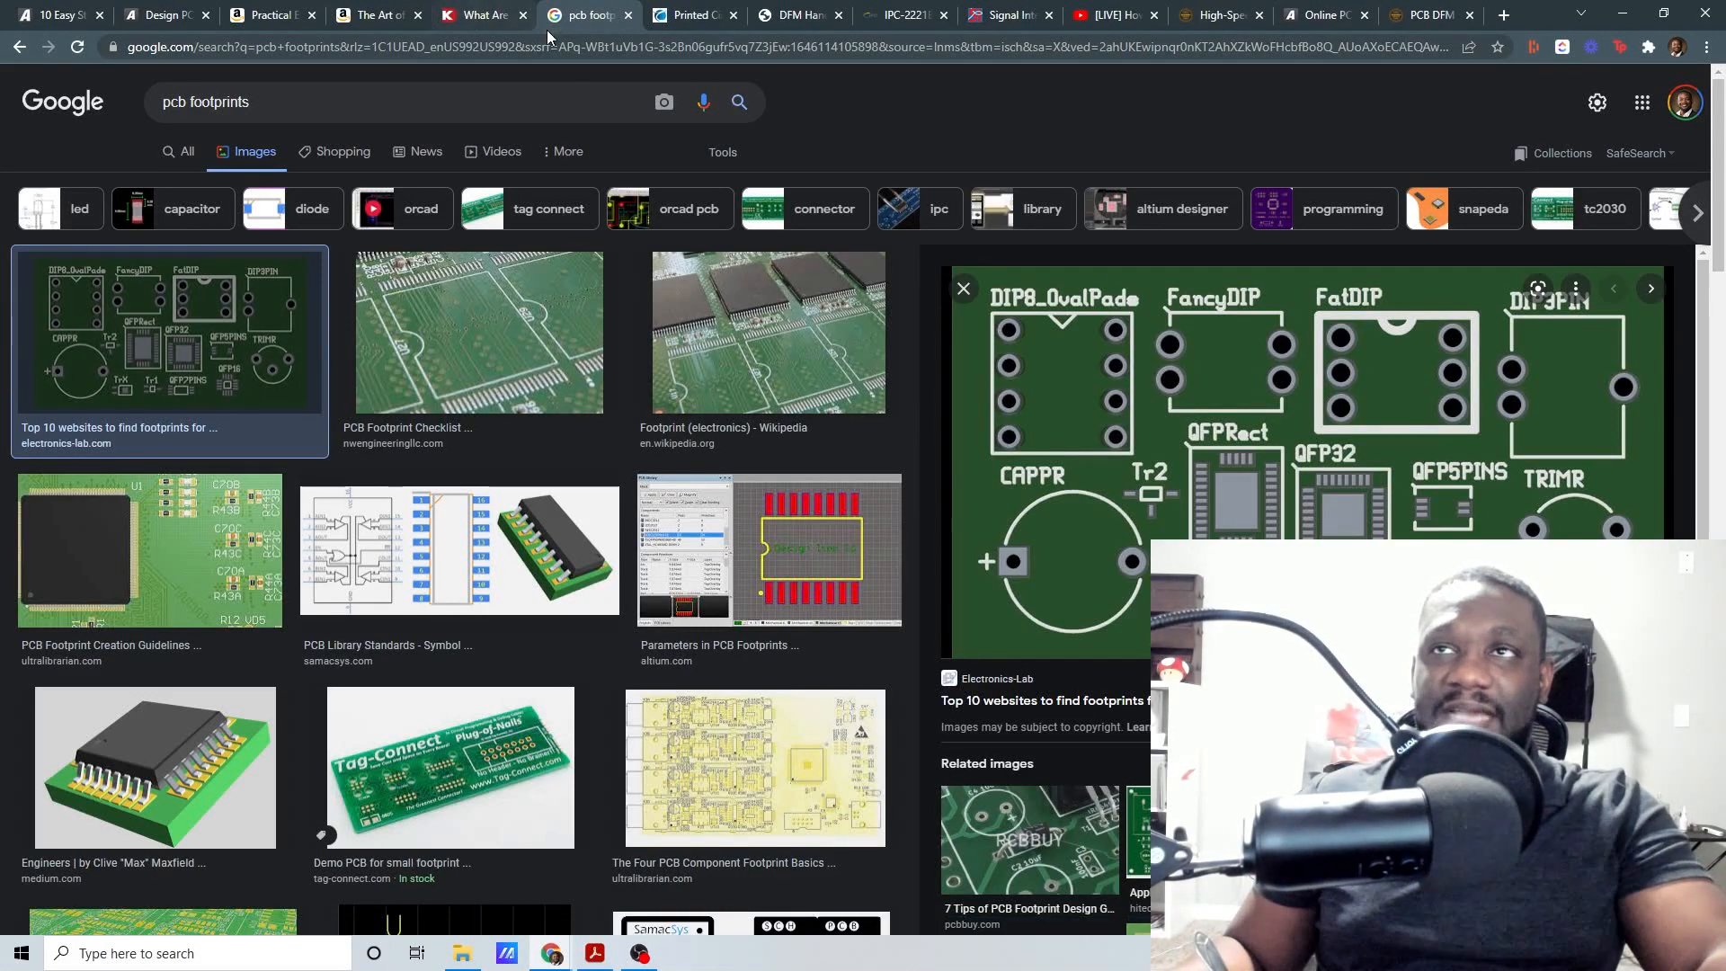
Step: Glance back at the Digi-Key symbols article, then return to the 'pcb footprints' image results
left_click(480, 15)
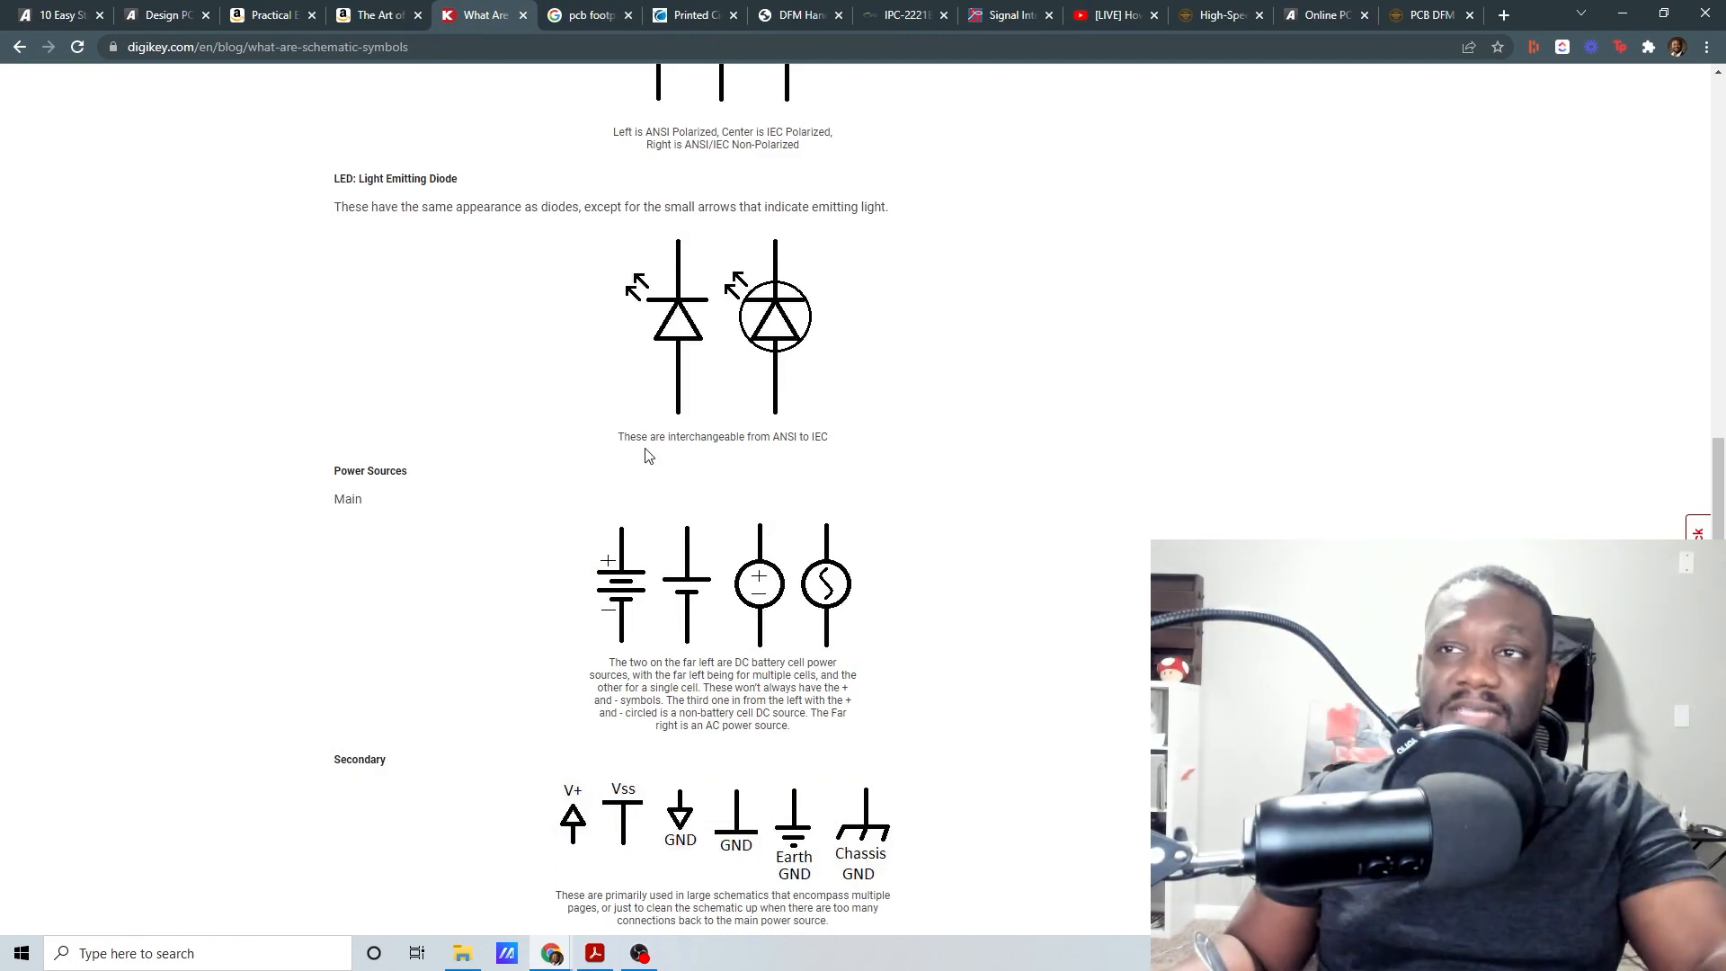
left_click(587, 14)
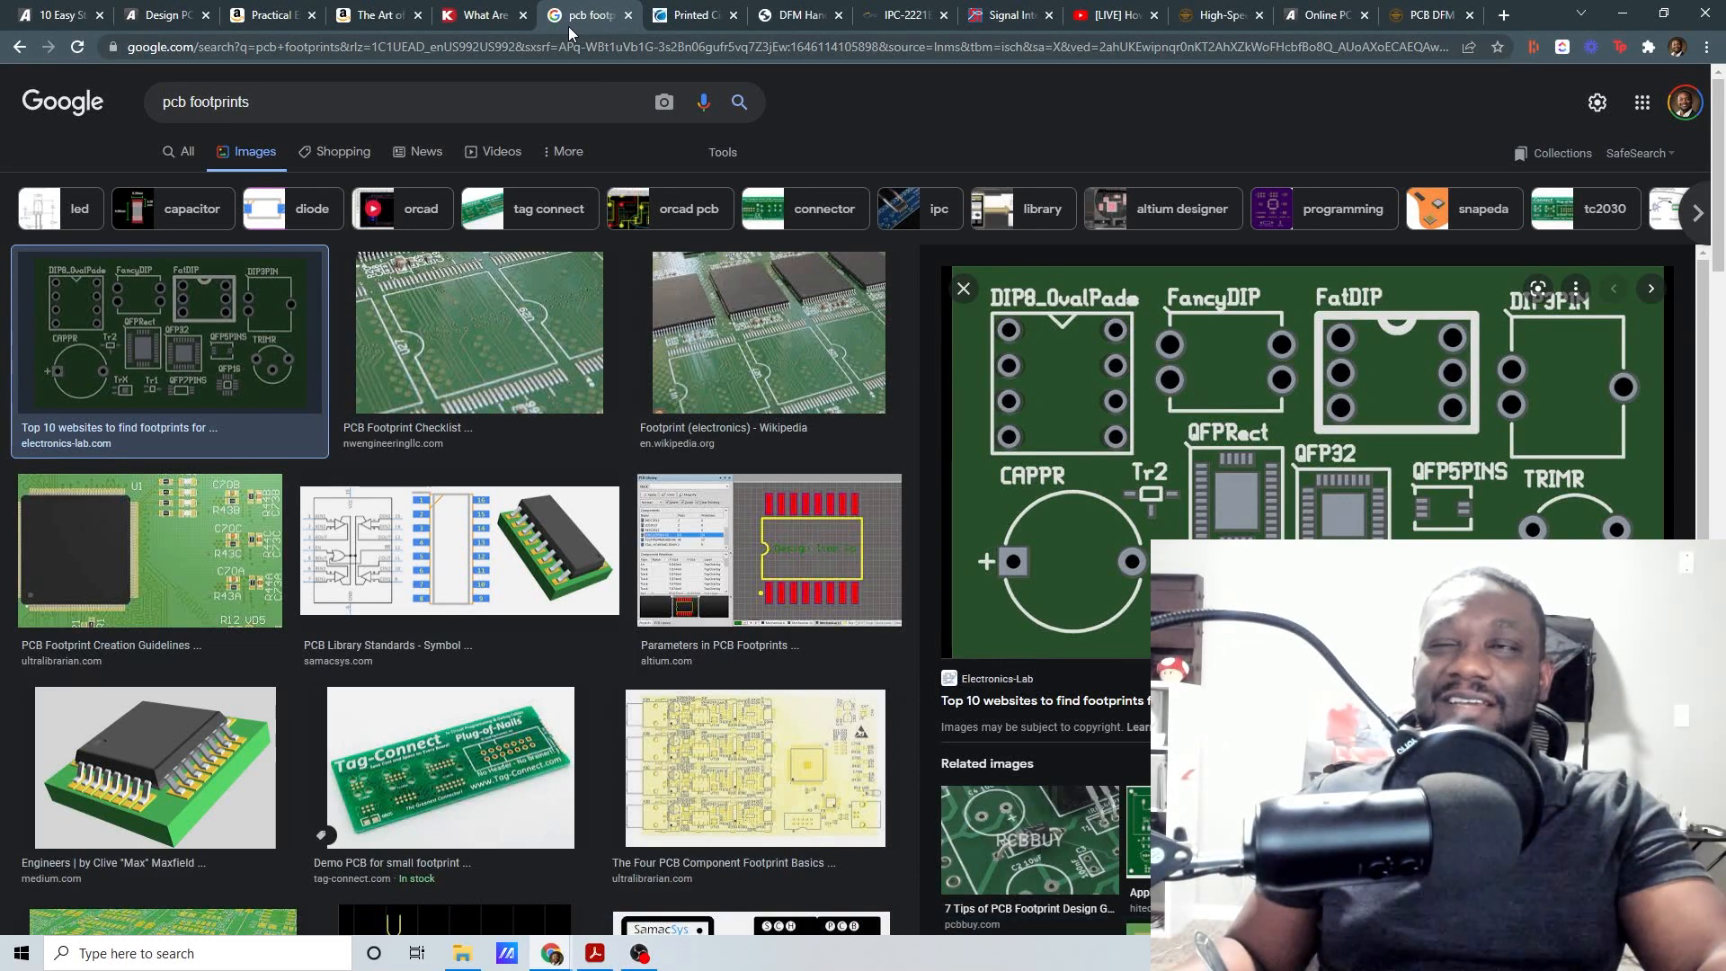
mouse_move(688, 15)
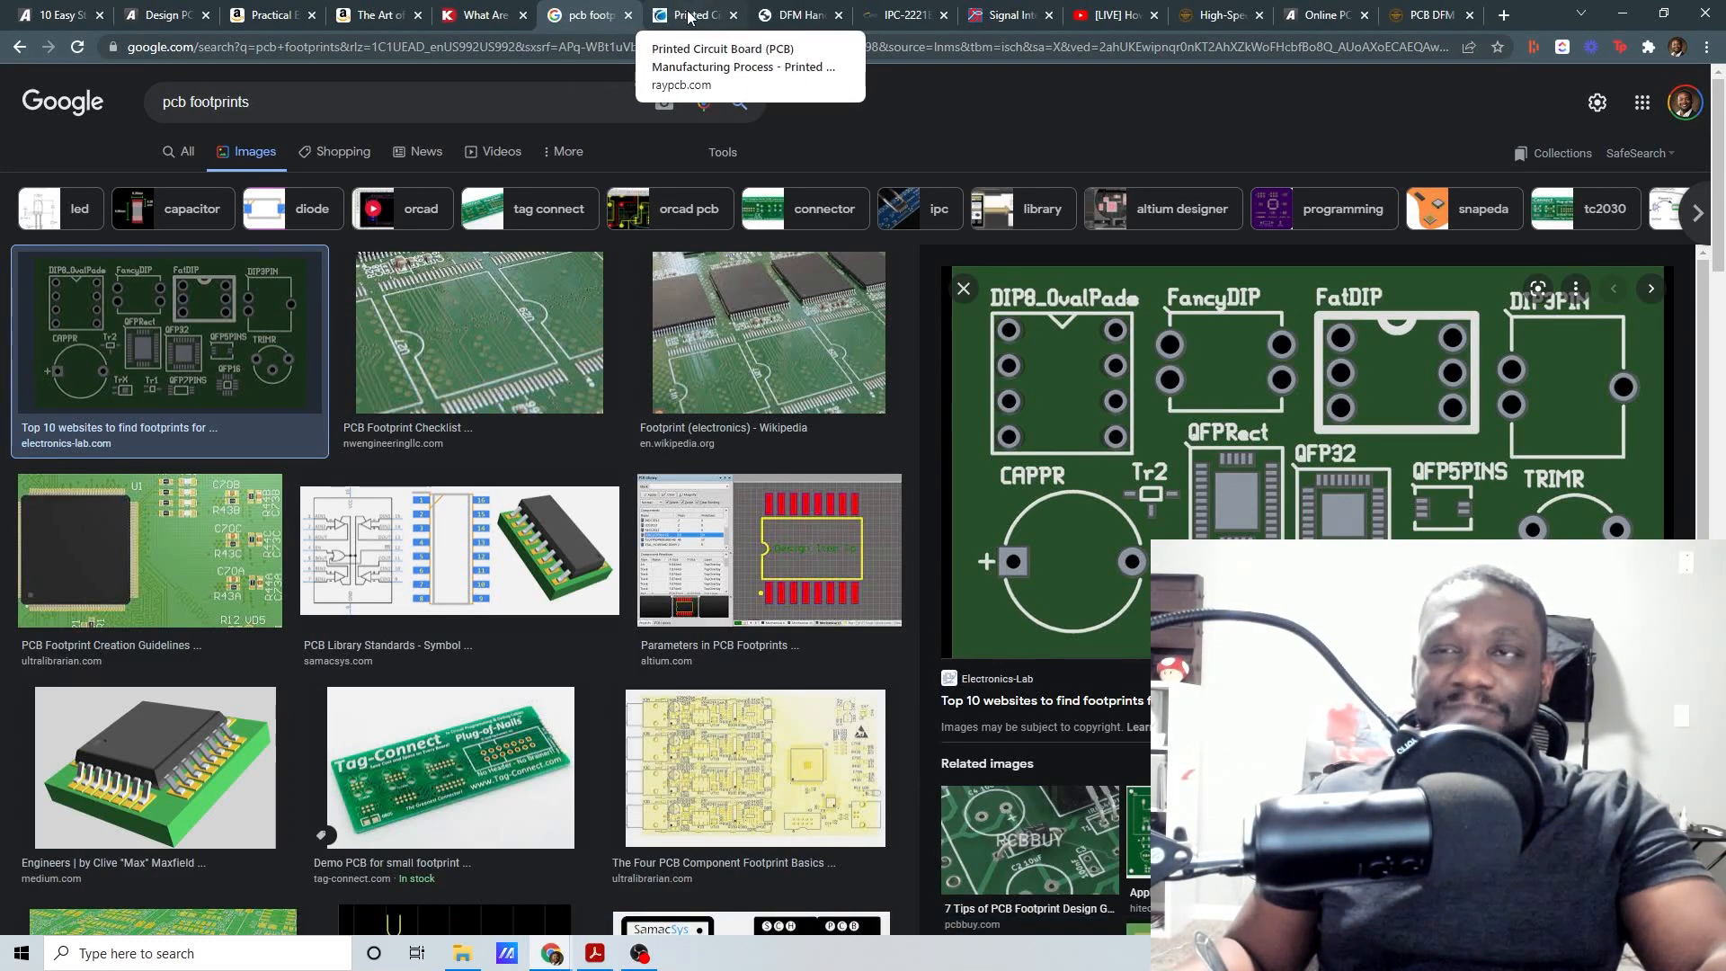
Step: Scroll the RayPCB manufacturing page from step 4 down to step 11's surface finish
left_click(691, 15)
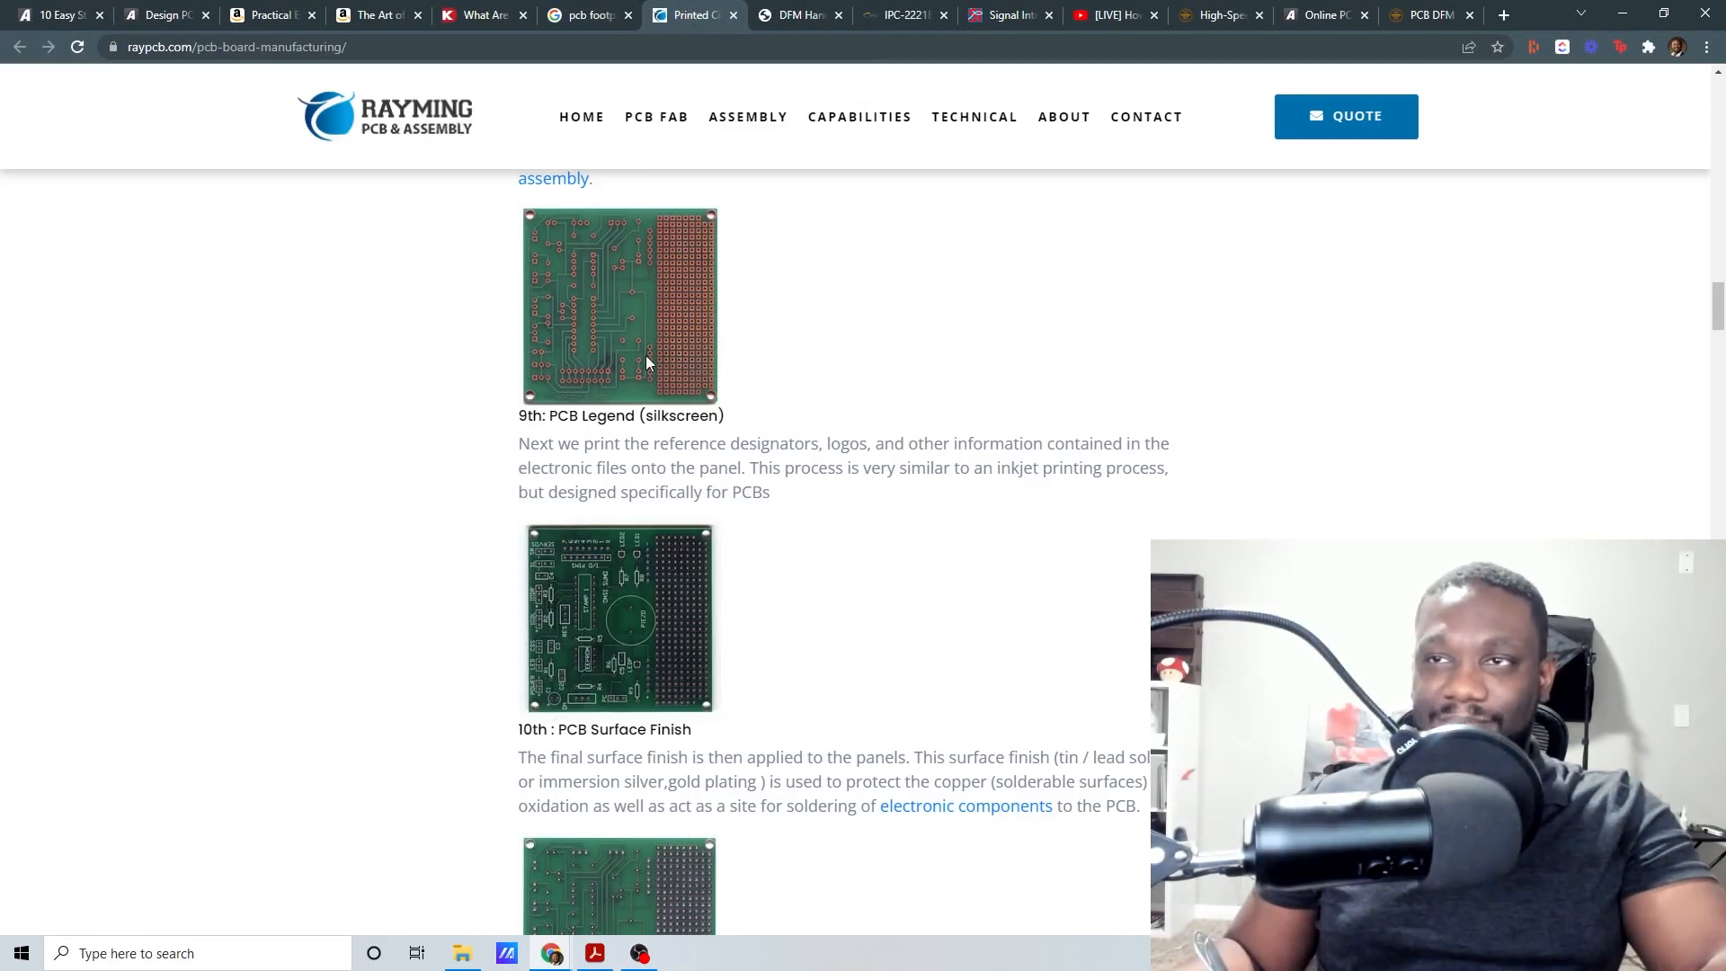
scroll("up", 3)
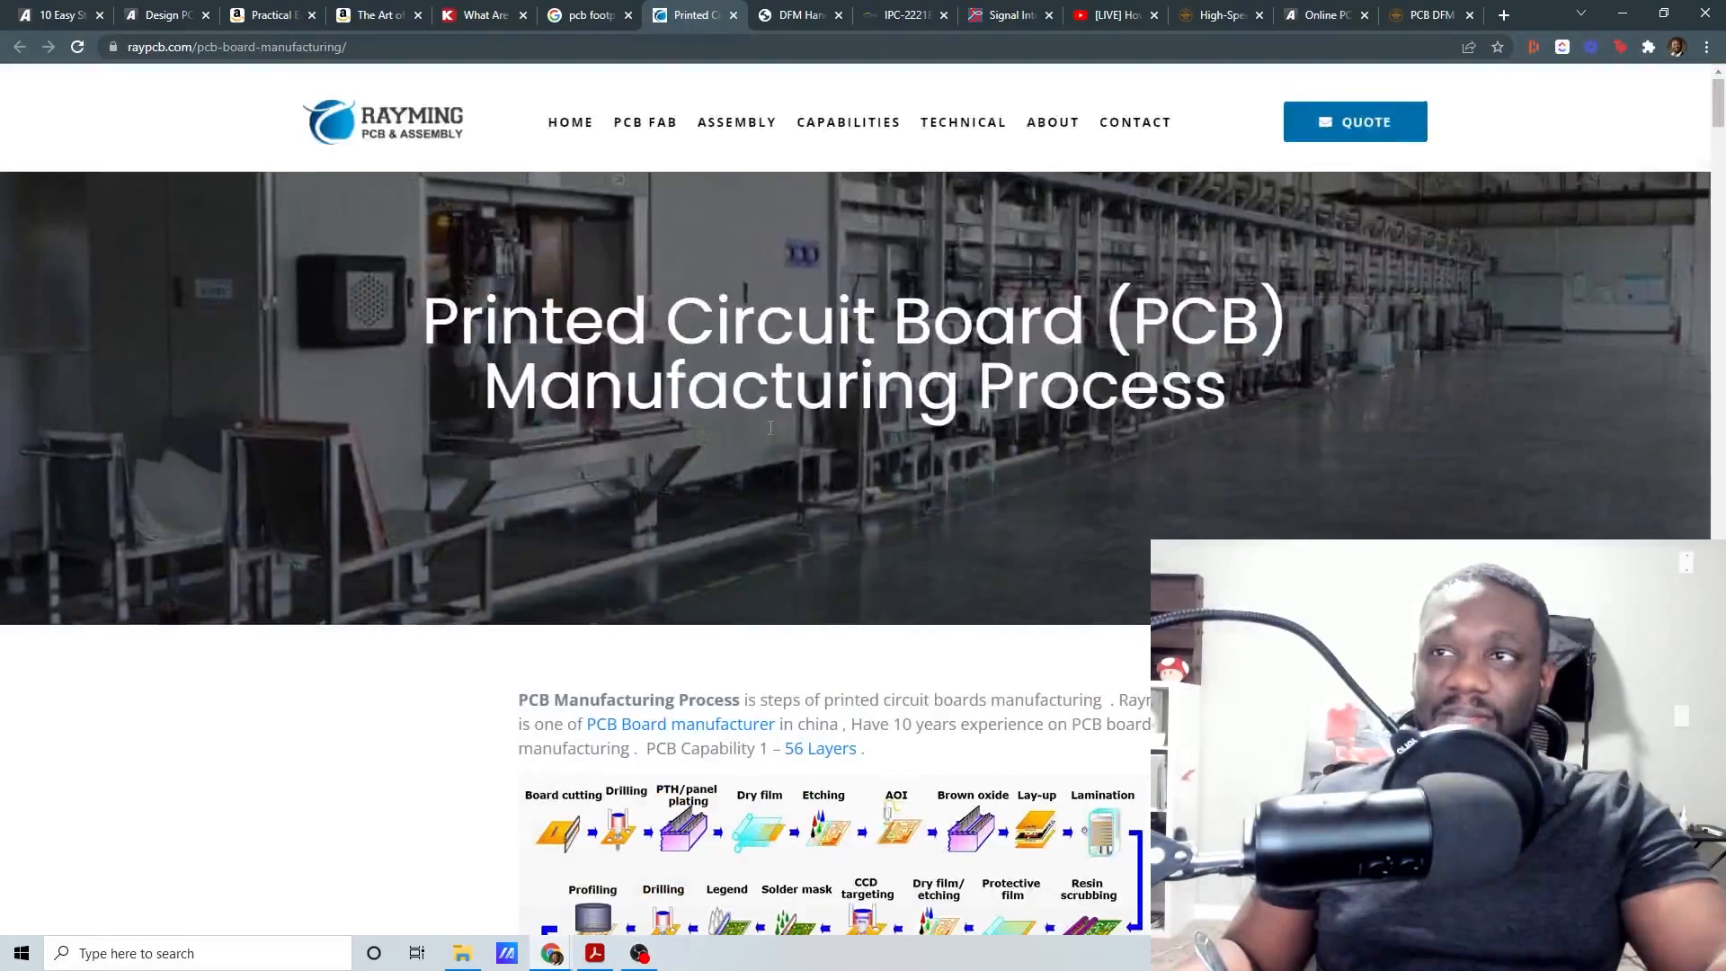
scroll("down", 3)
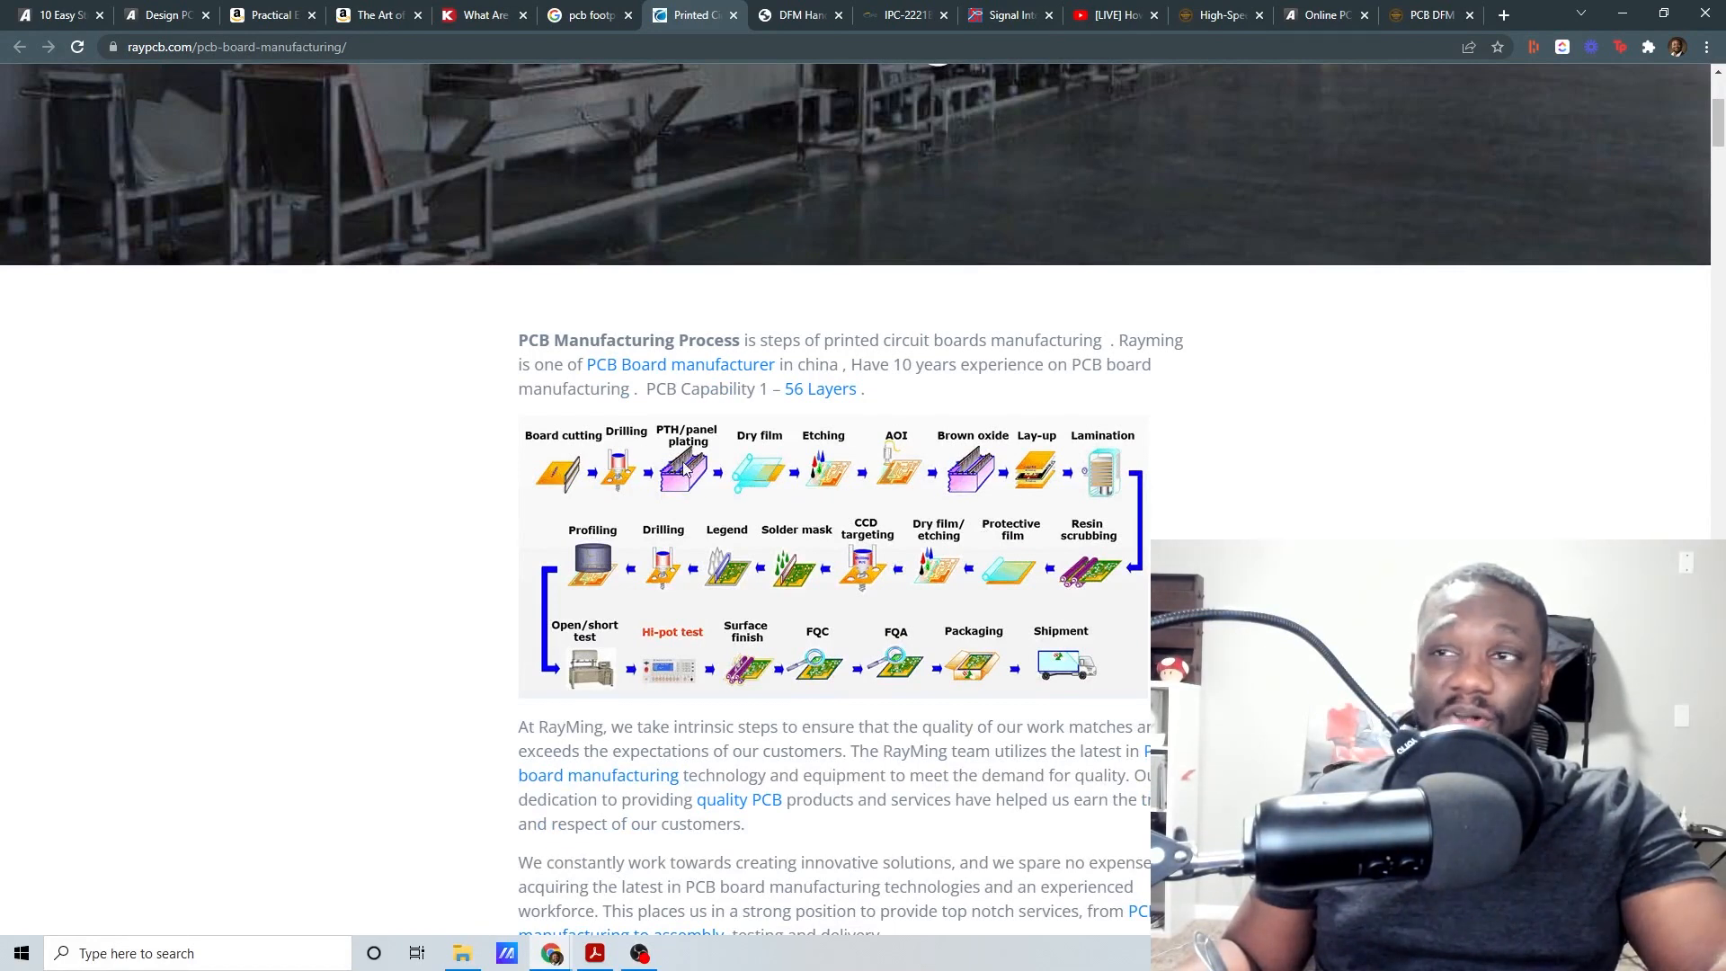
mouse_move(746, 683)
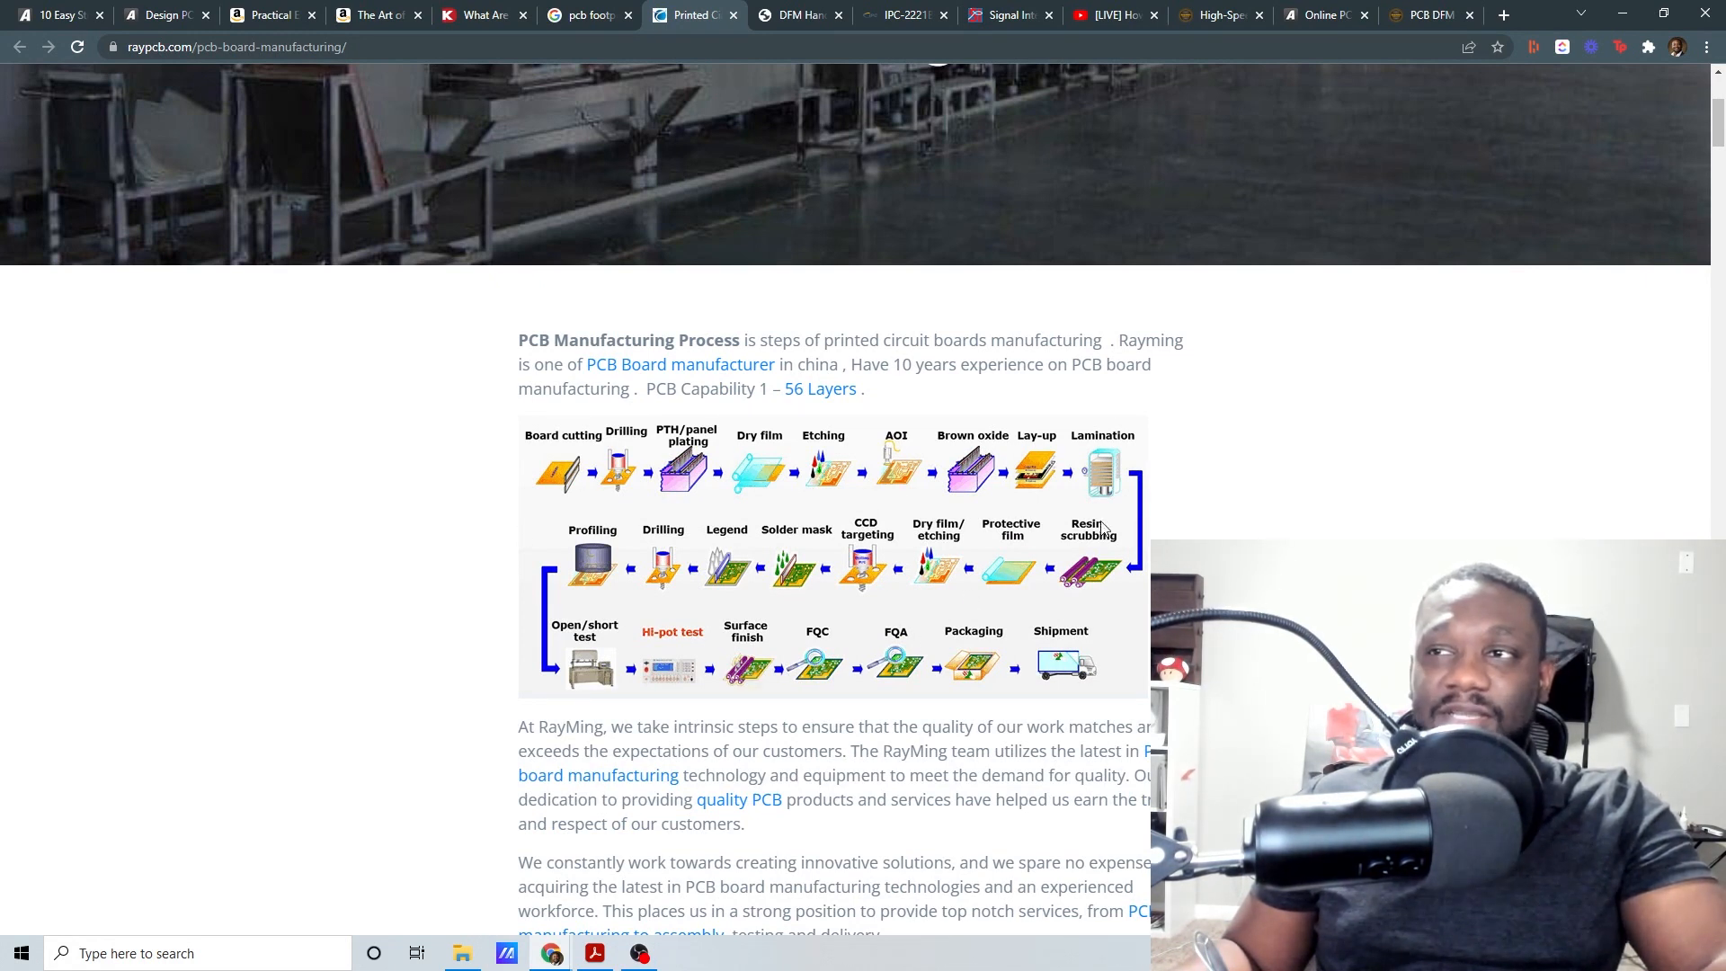
scroll("down", 3)
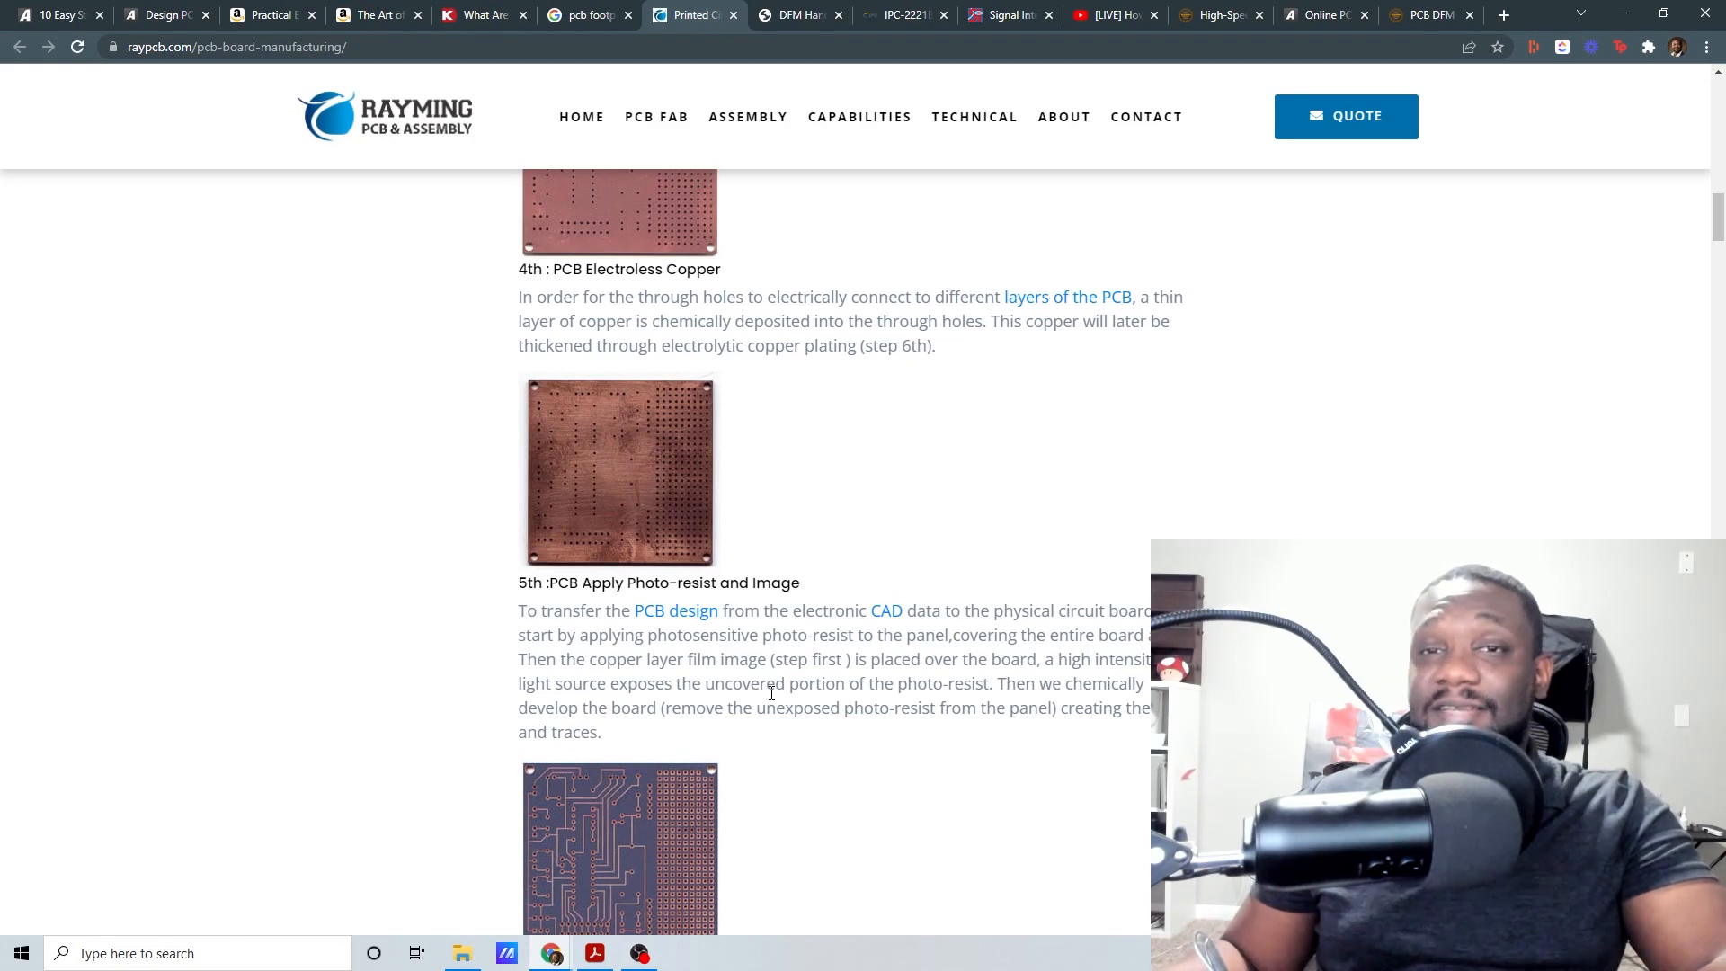
scroll("down", 3)
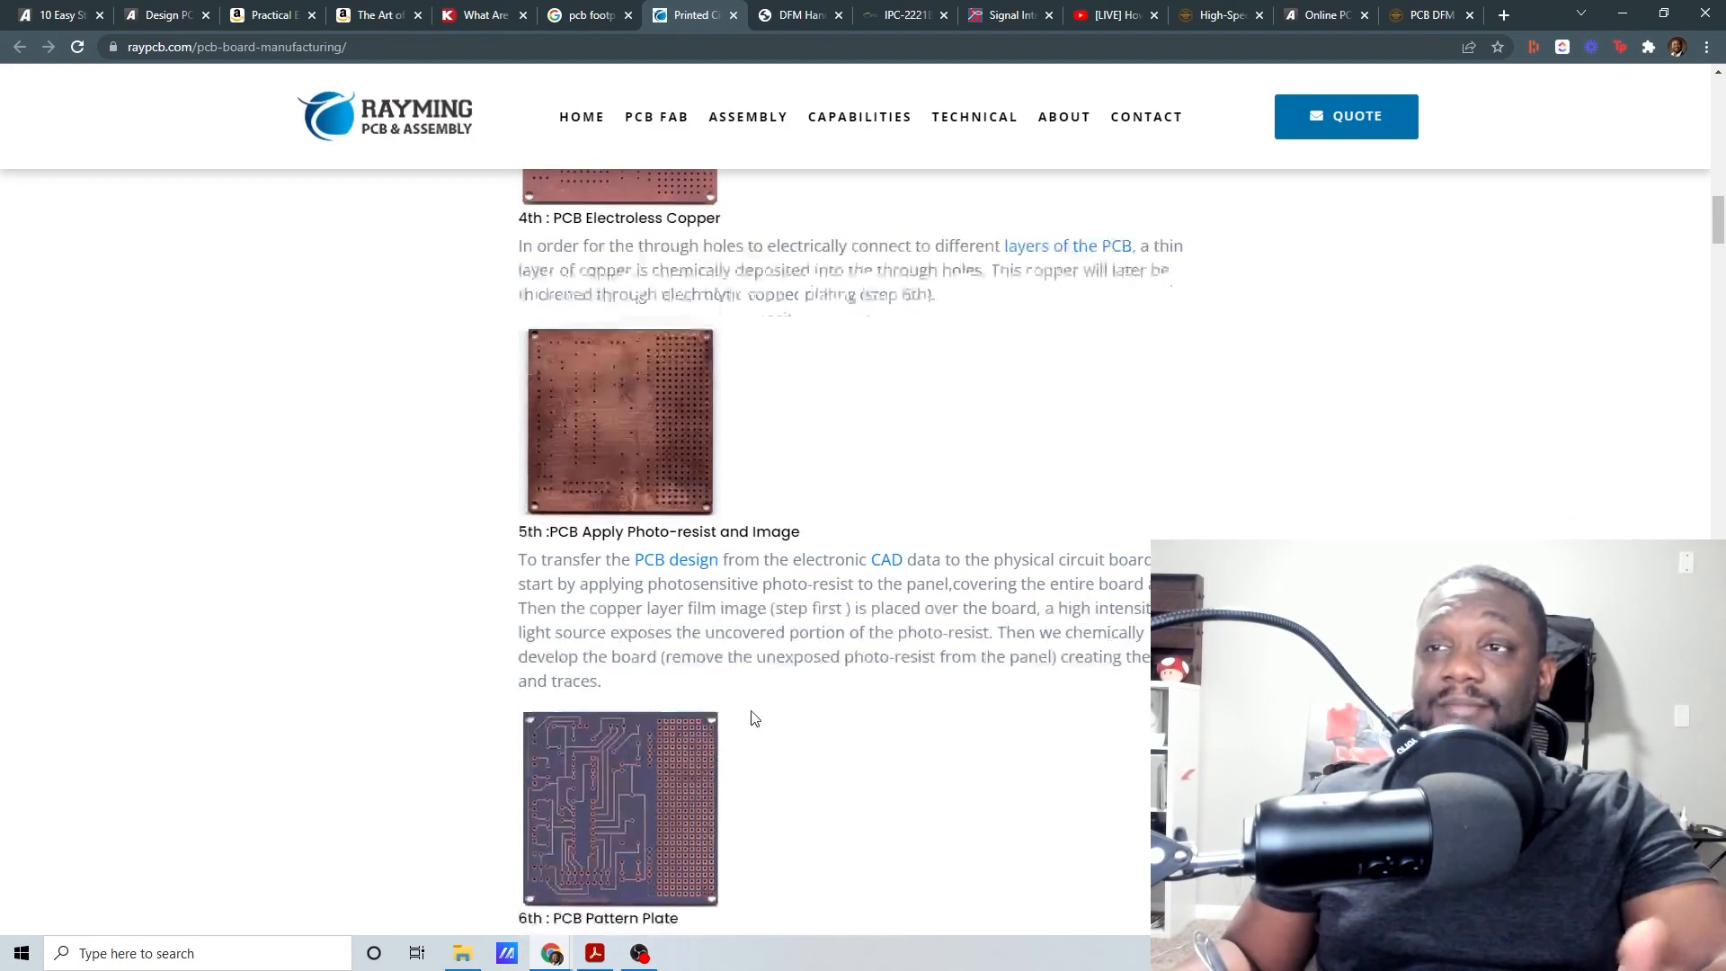
scroll("down", 3)
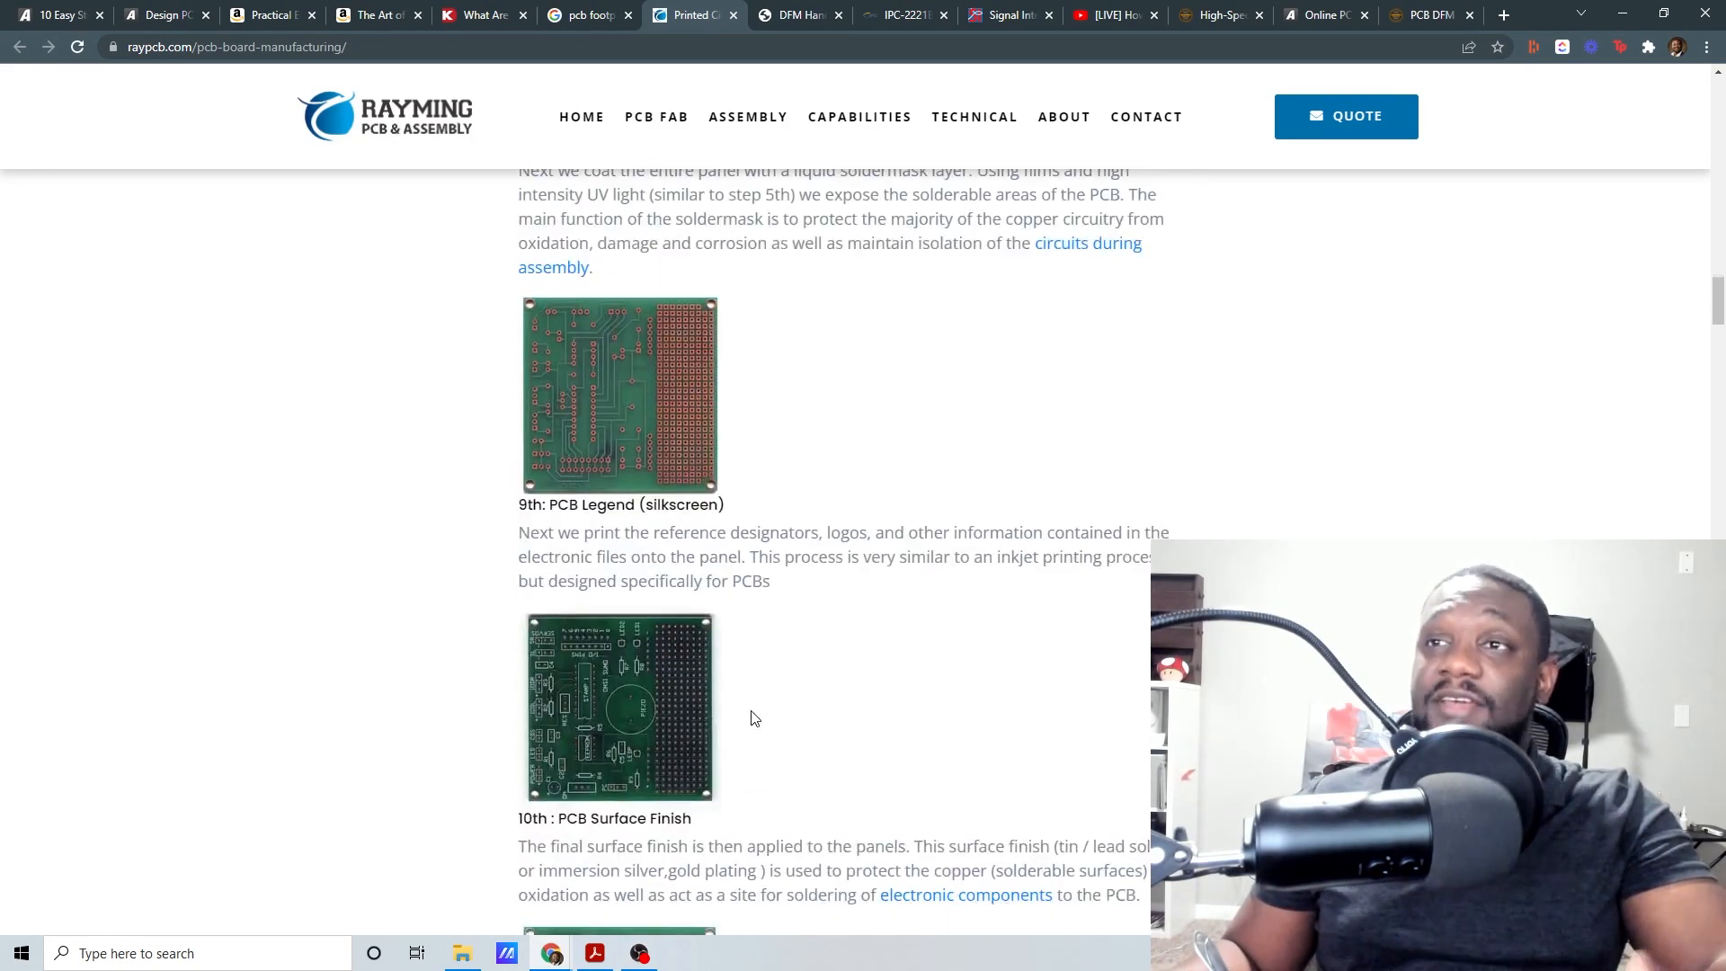
scroll("down", 3)
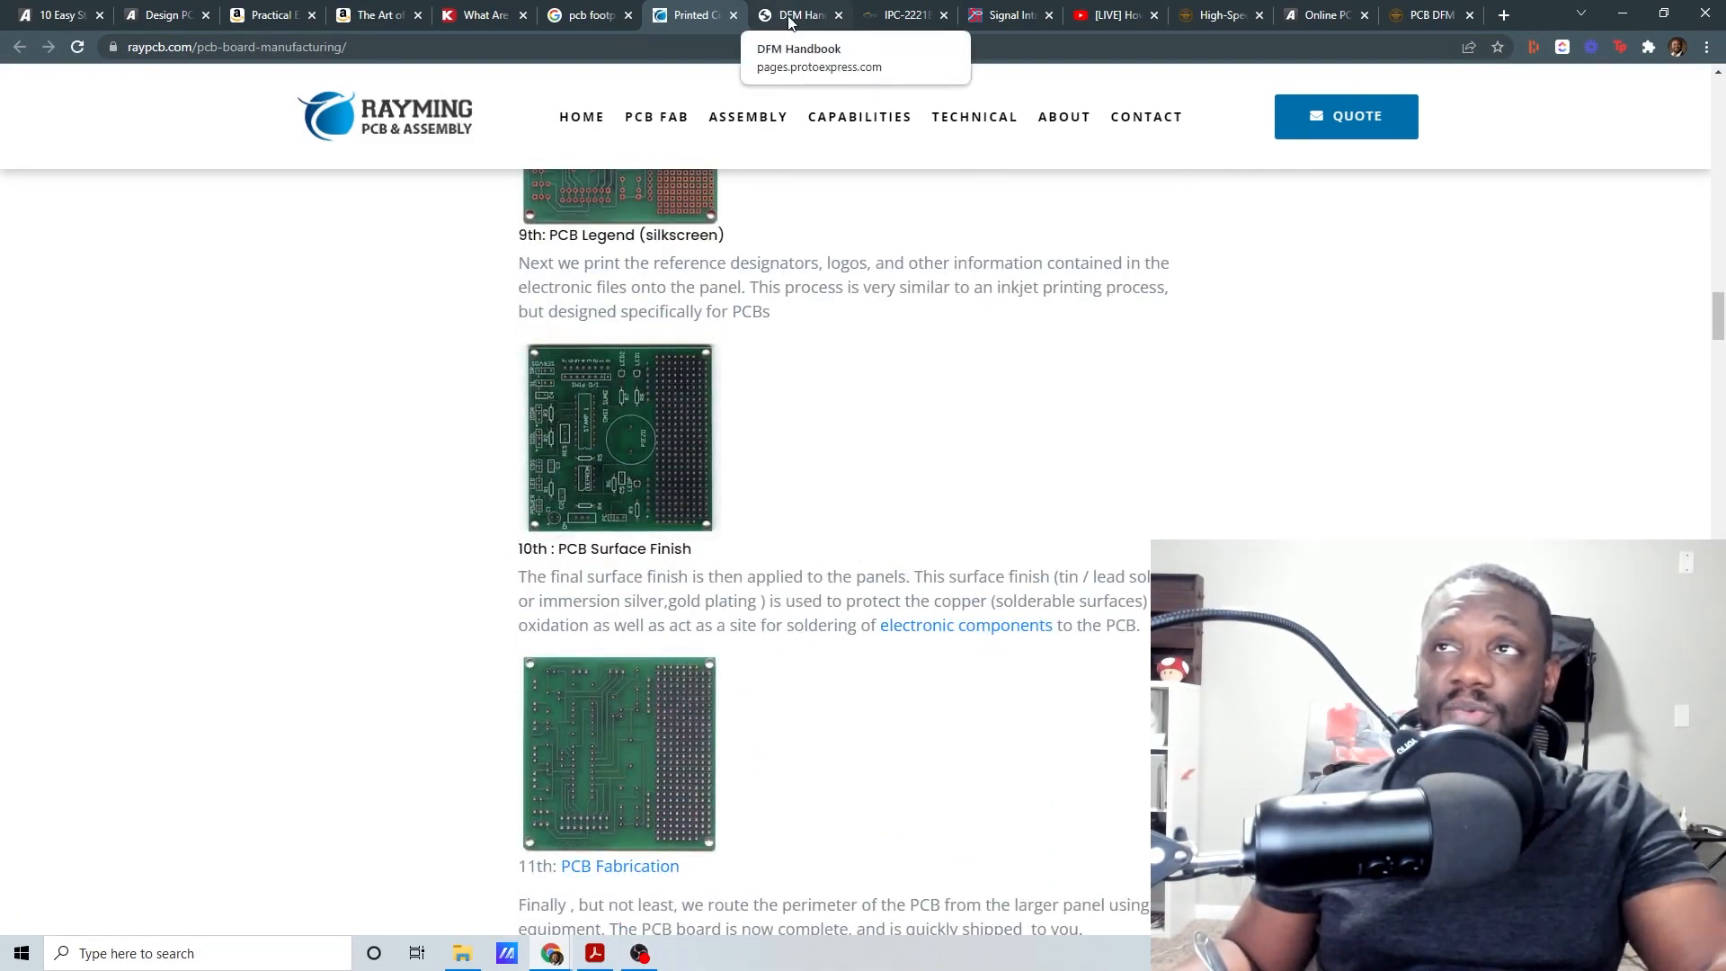
Step: Show the Sierra Circuits DFM Handbook page covering annular rings, vias, trace width and solder mask
left_click(794, 15)
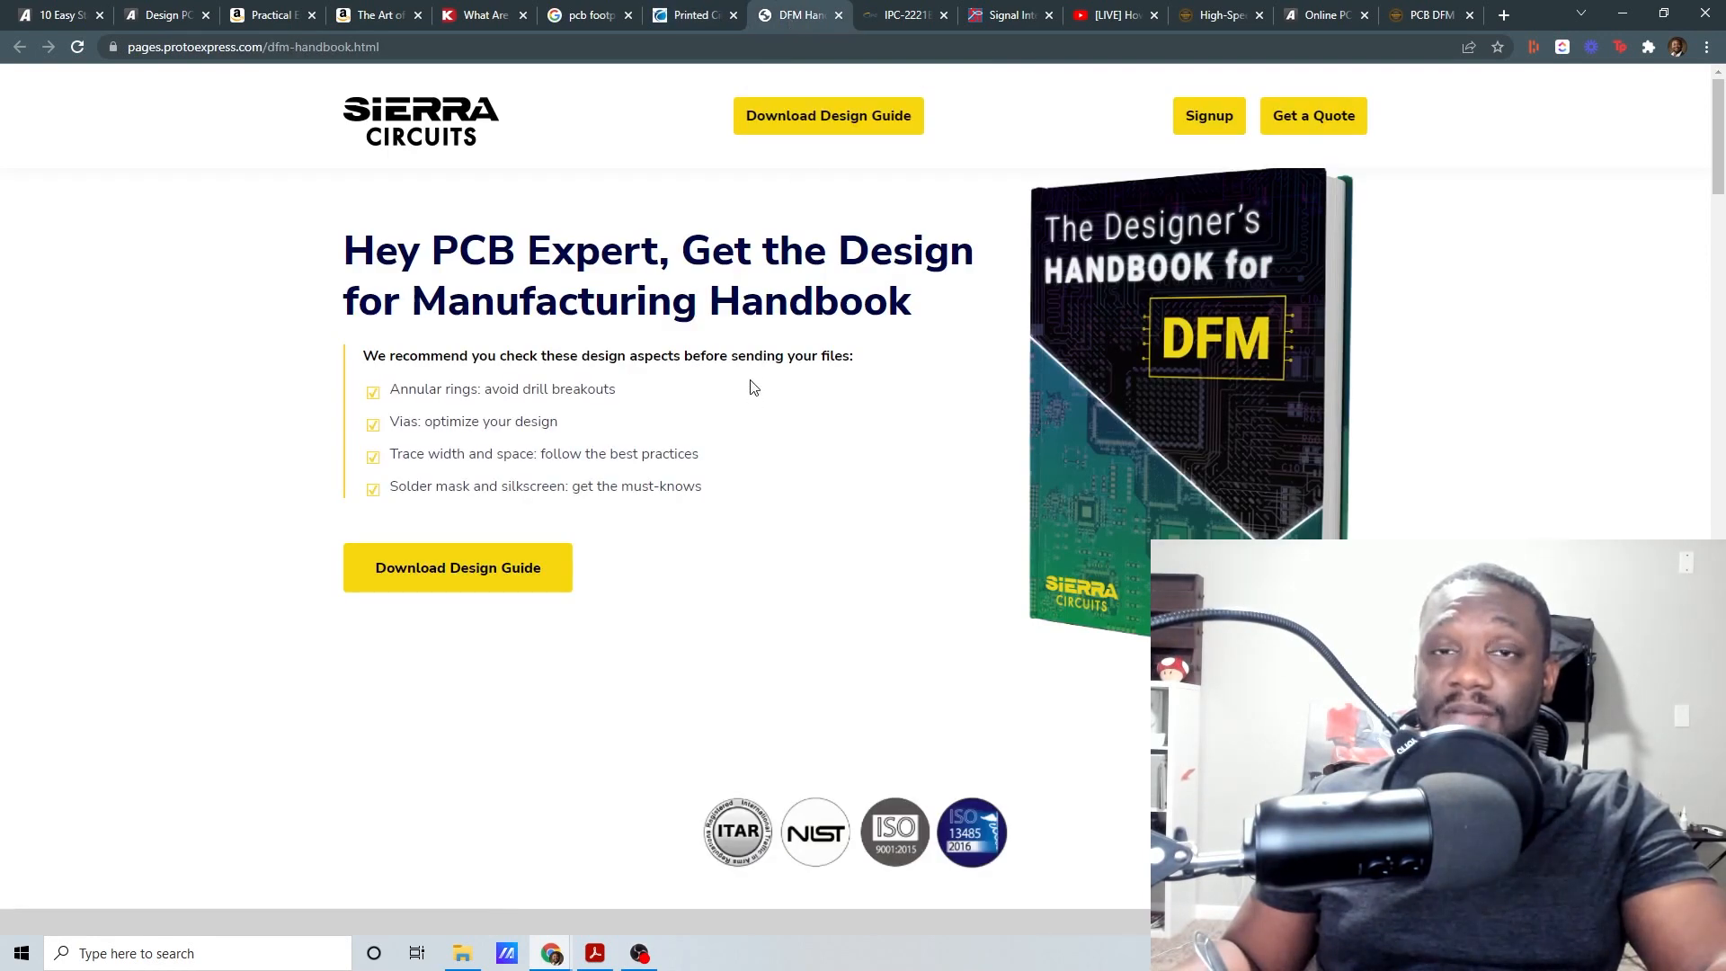
mouse_move(776, 391)
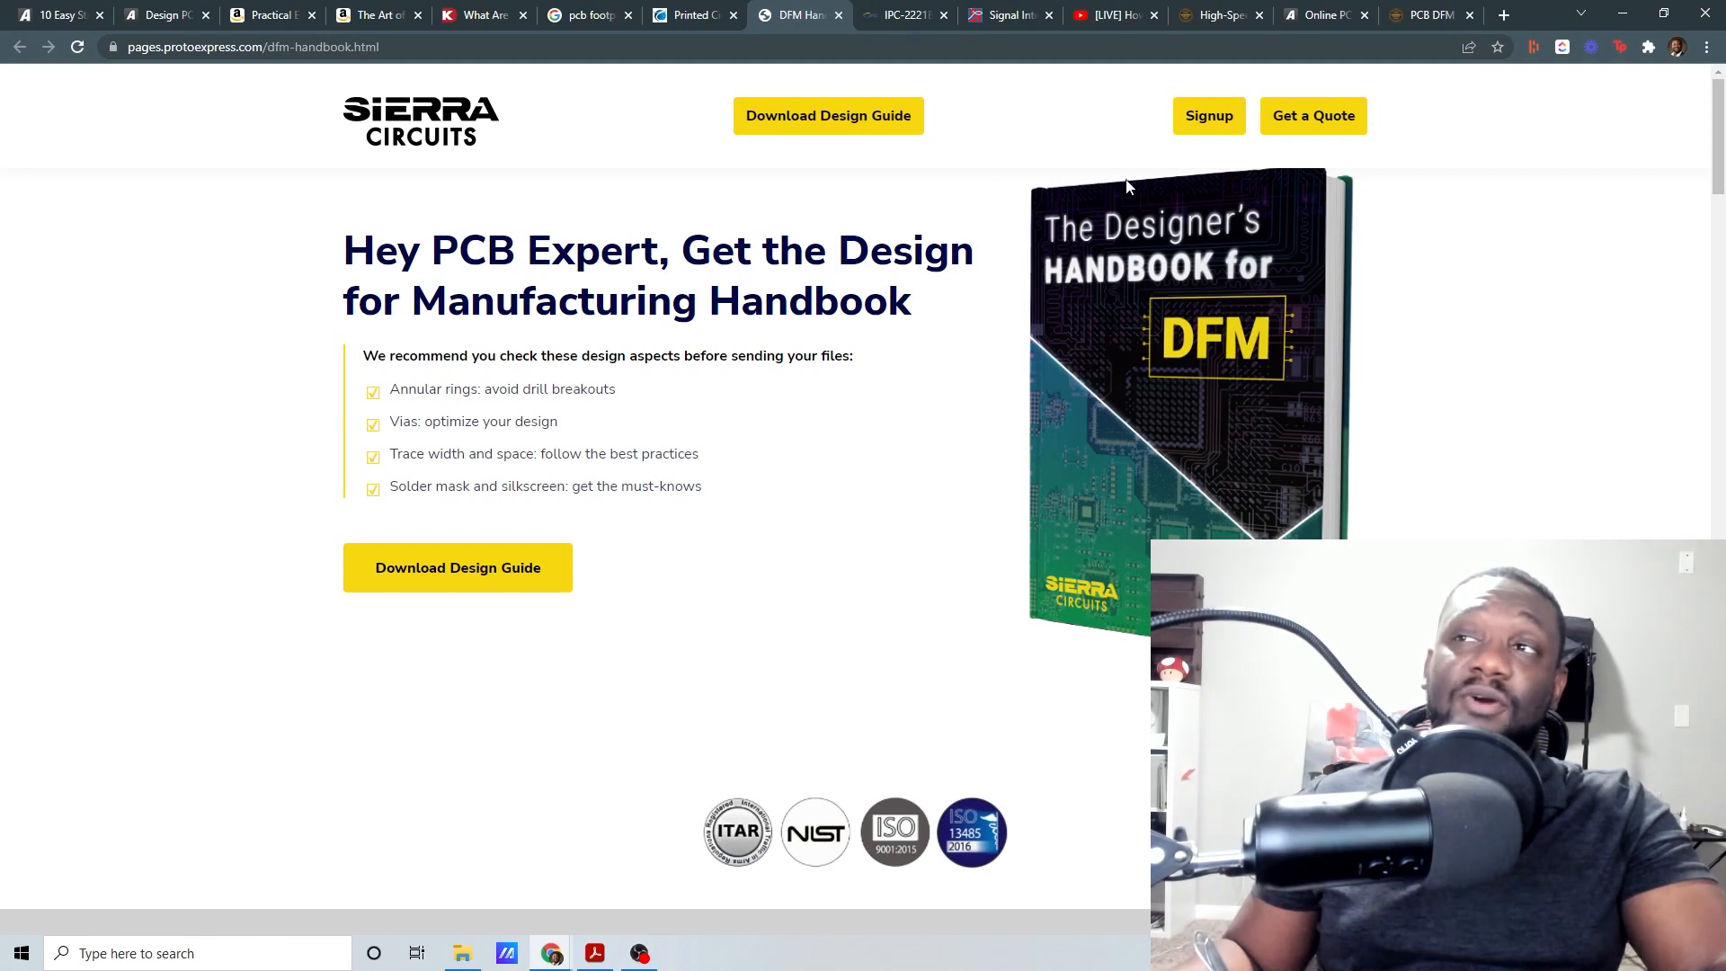
mouse_move(892, 580)
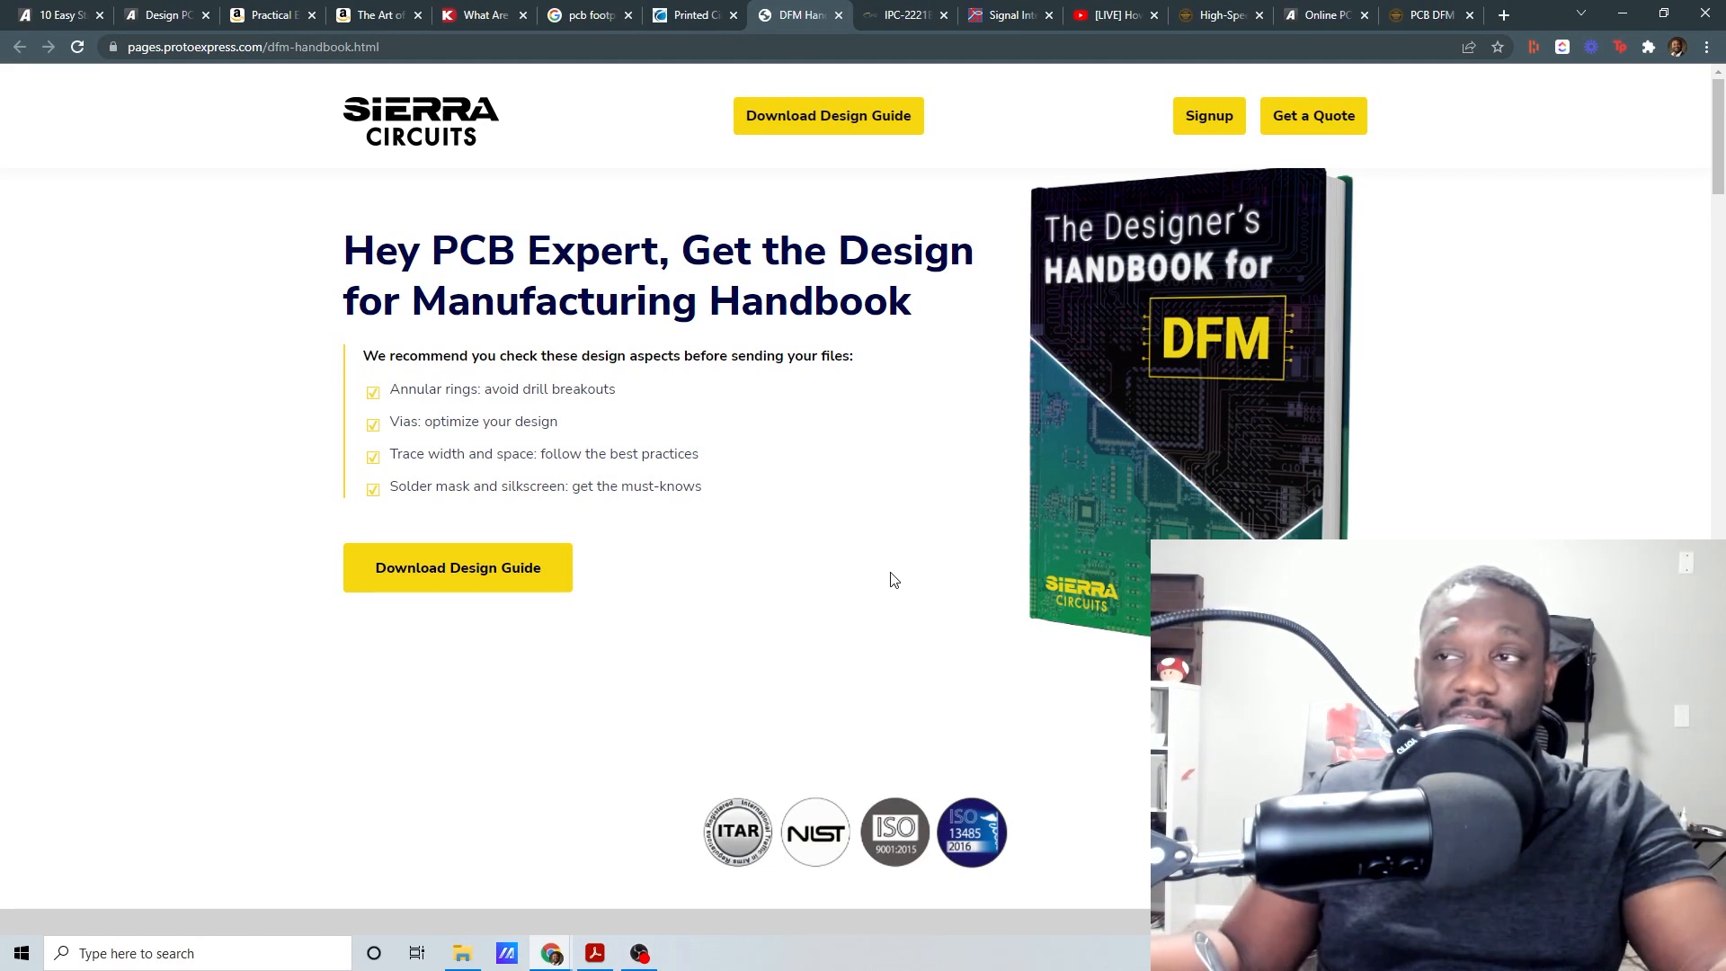
mouse_move(941, 491)
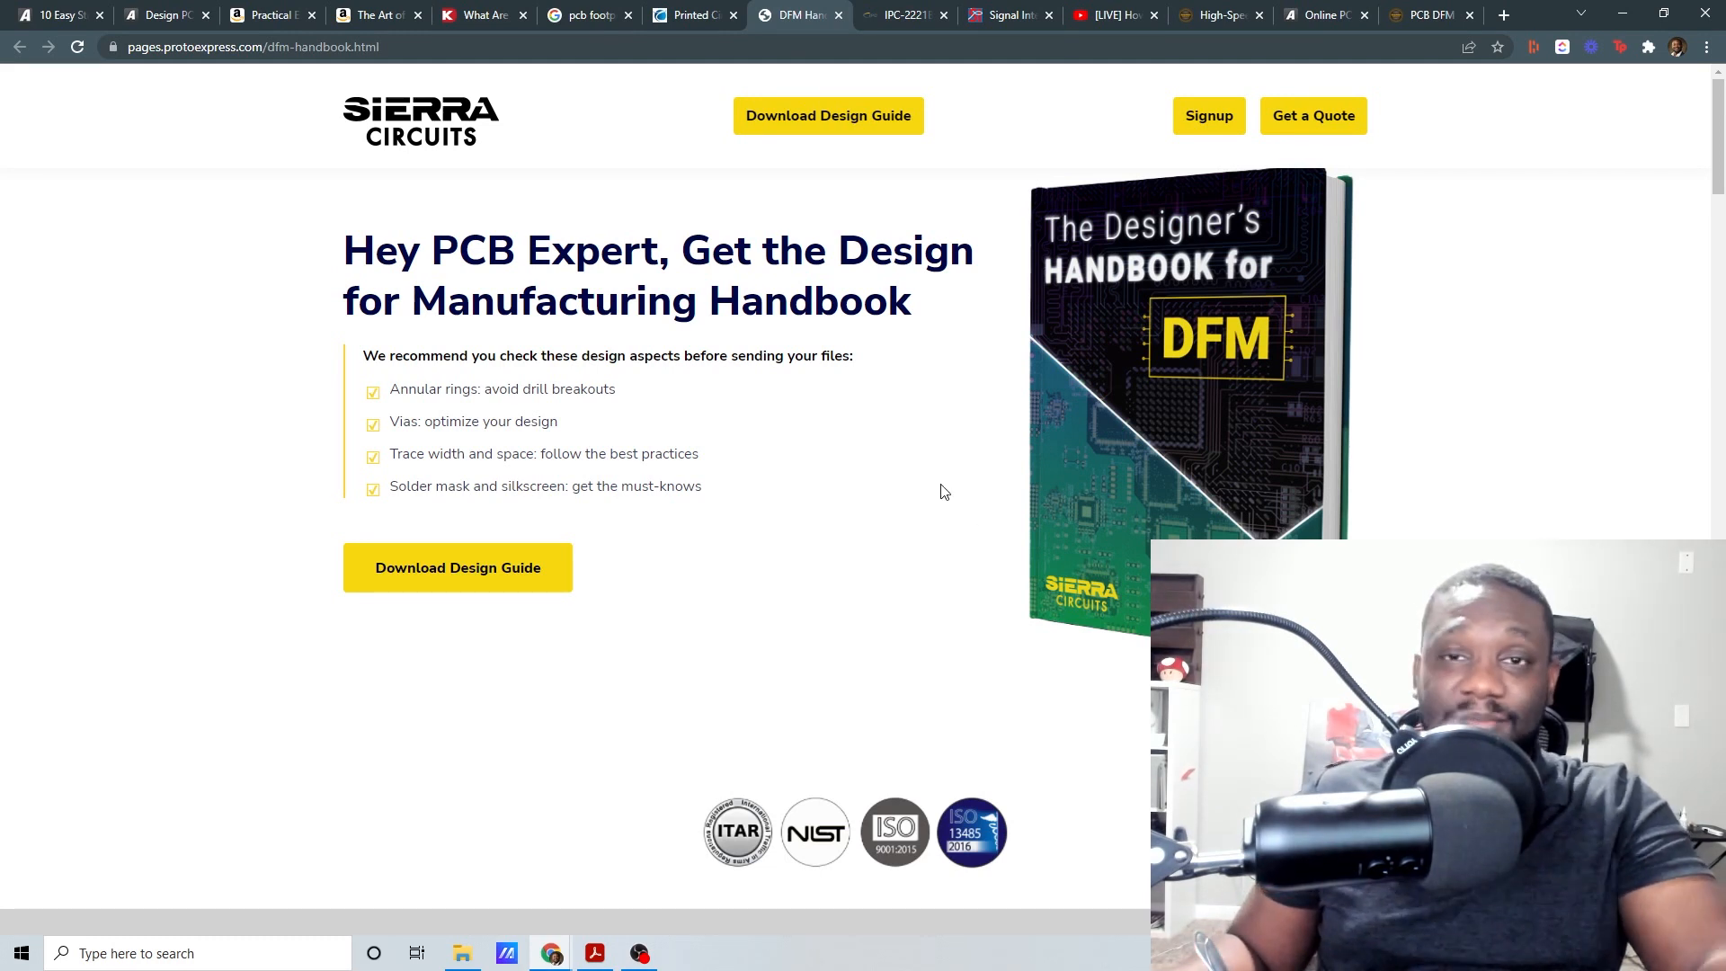
mouse_move(936, 505)
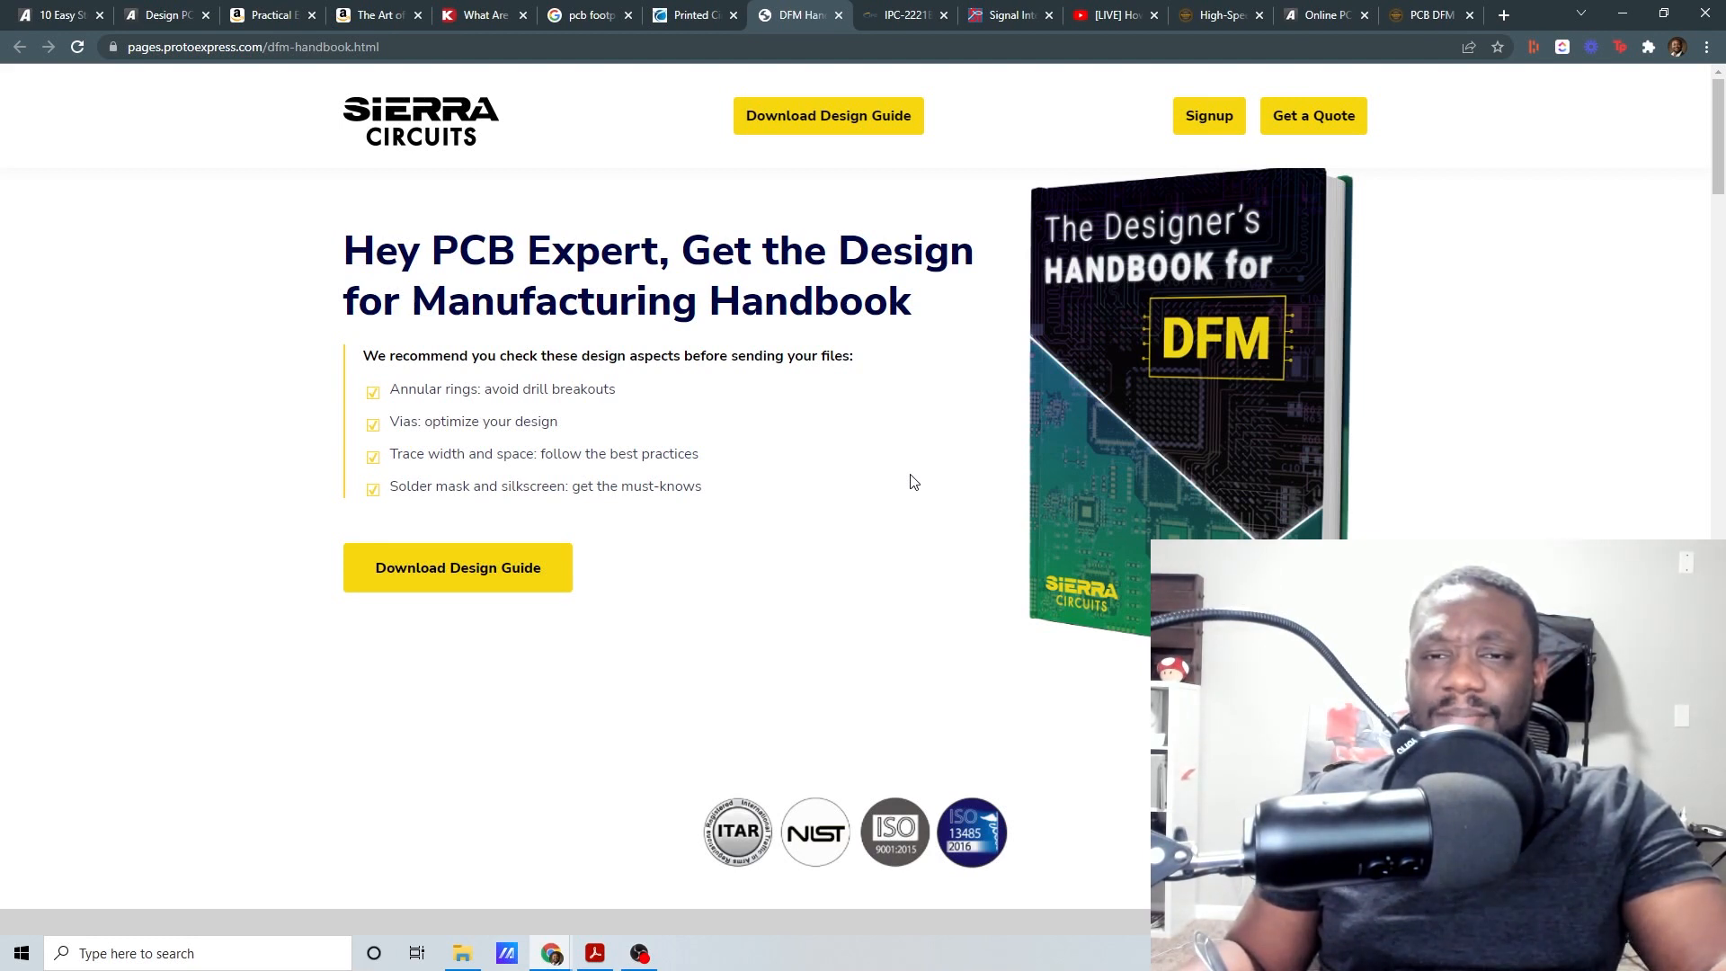
mouse_move(909, 474)
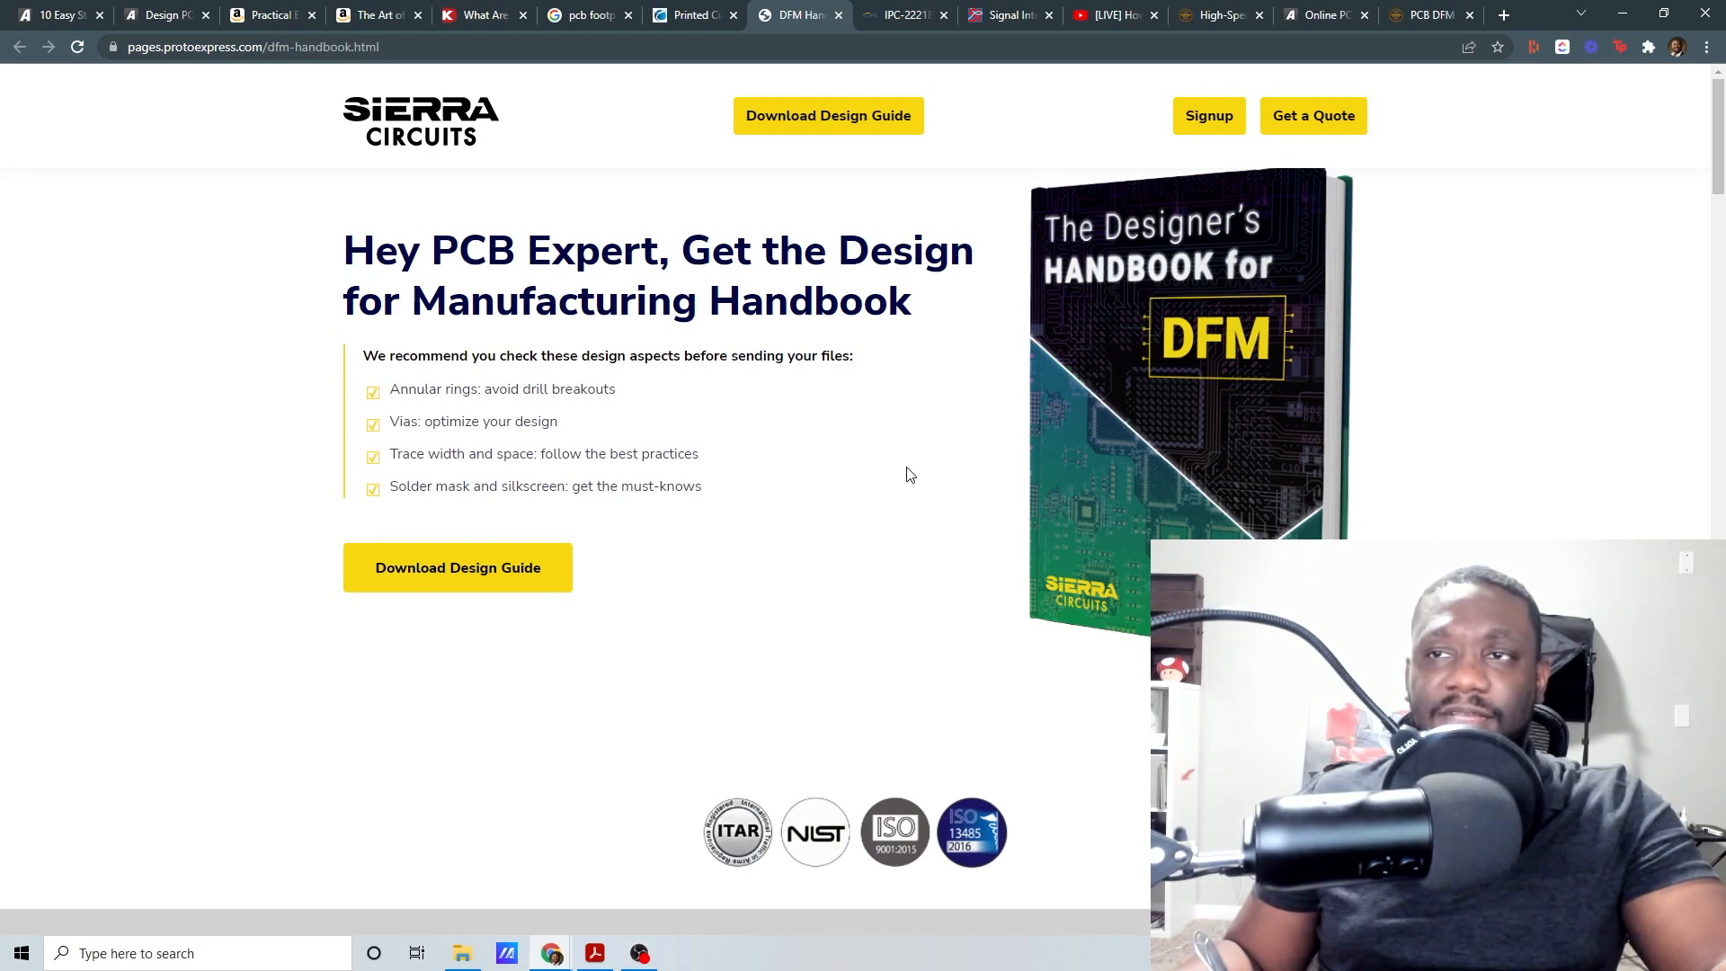
mouse_move(896, 442)
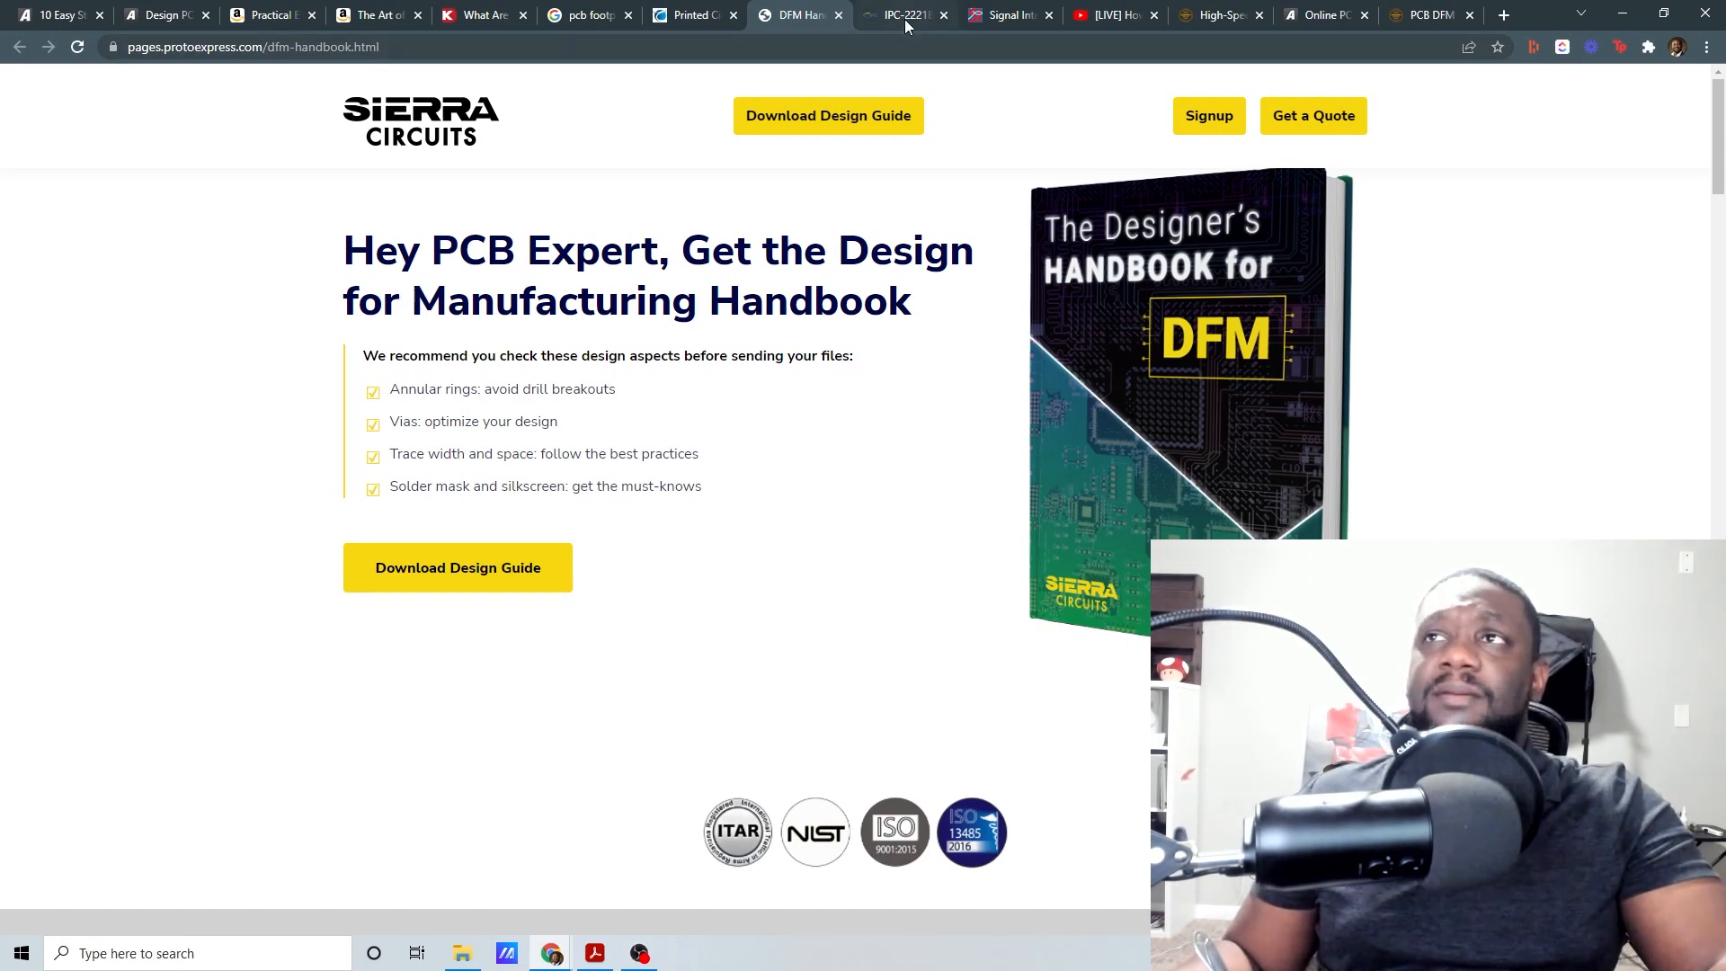
Step: View the $194 IPC-2221B store listing, then go back via DFM Handbook to RayPCB
left_click(903, 15)
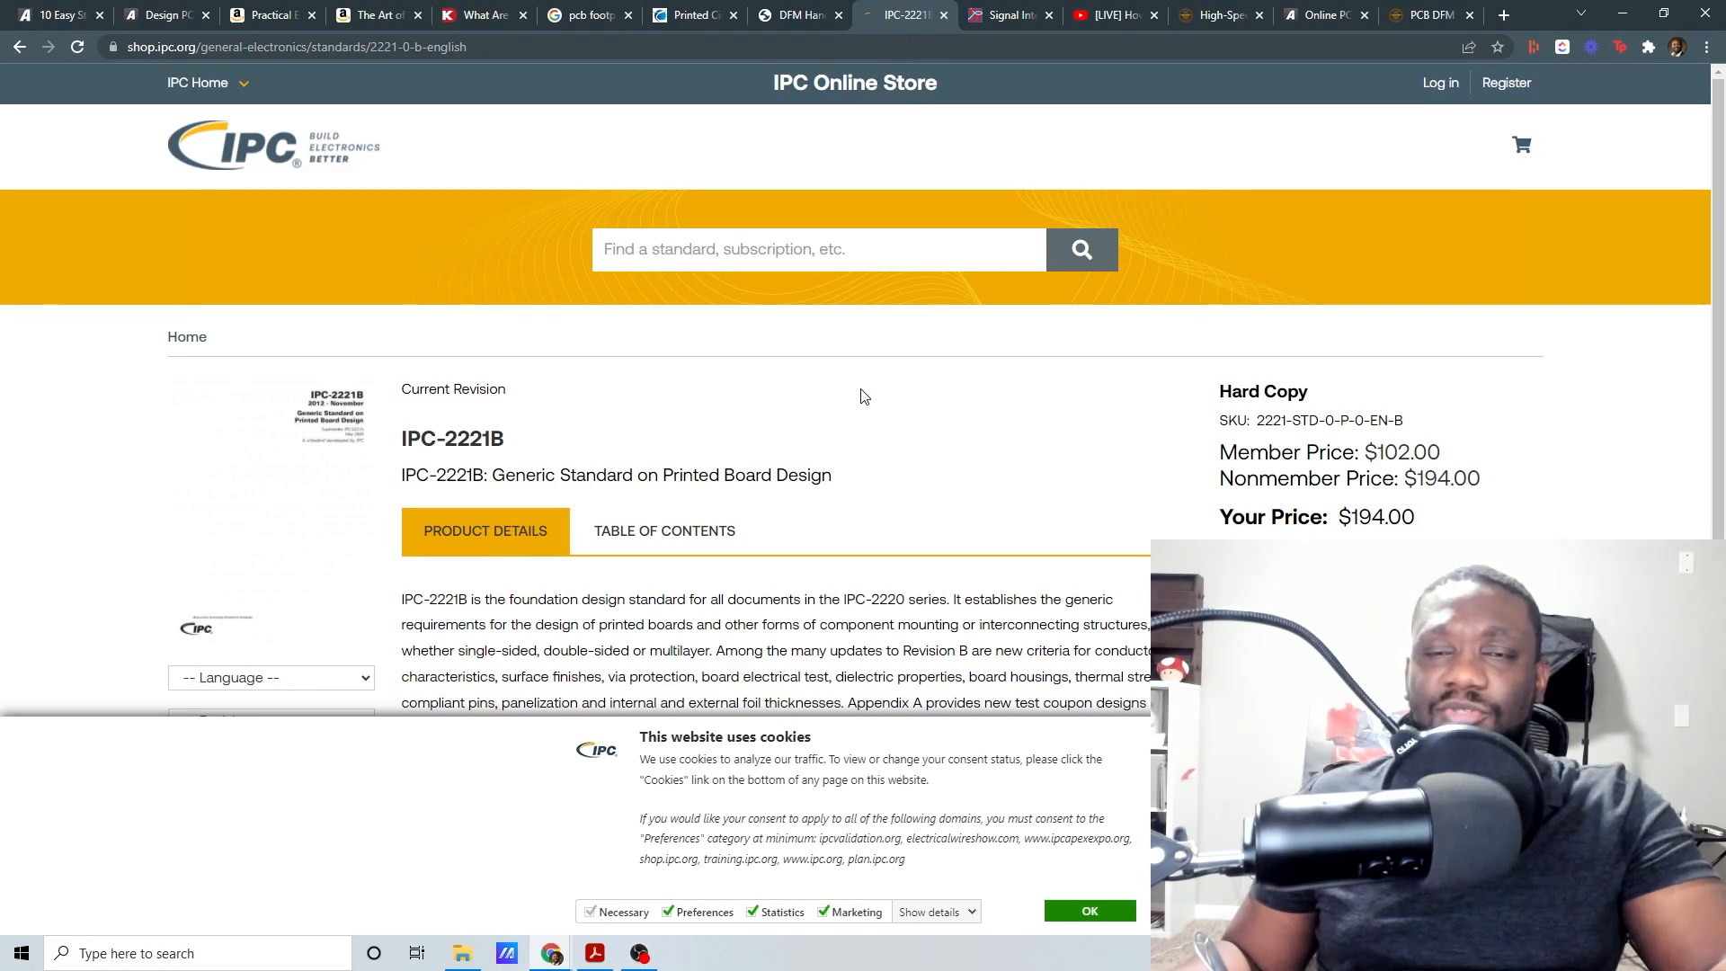
mouse_move(725, 453)
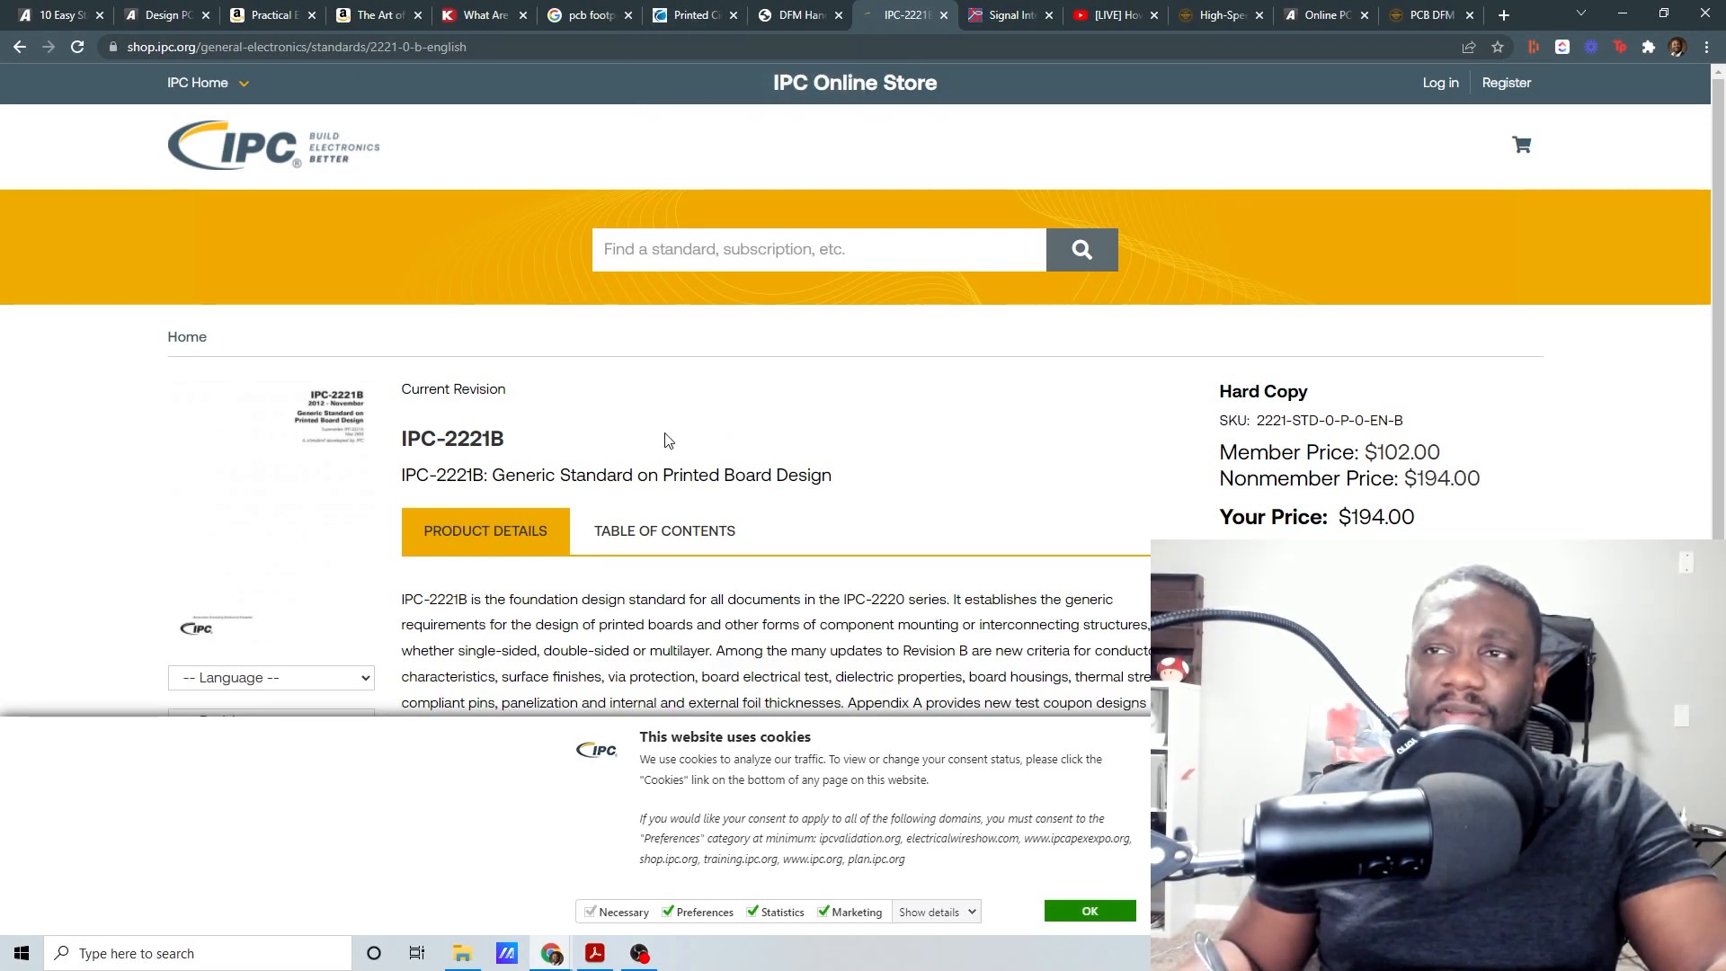
mouse_move(724, 152)
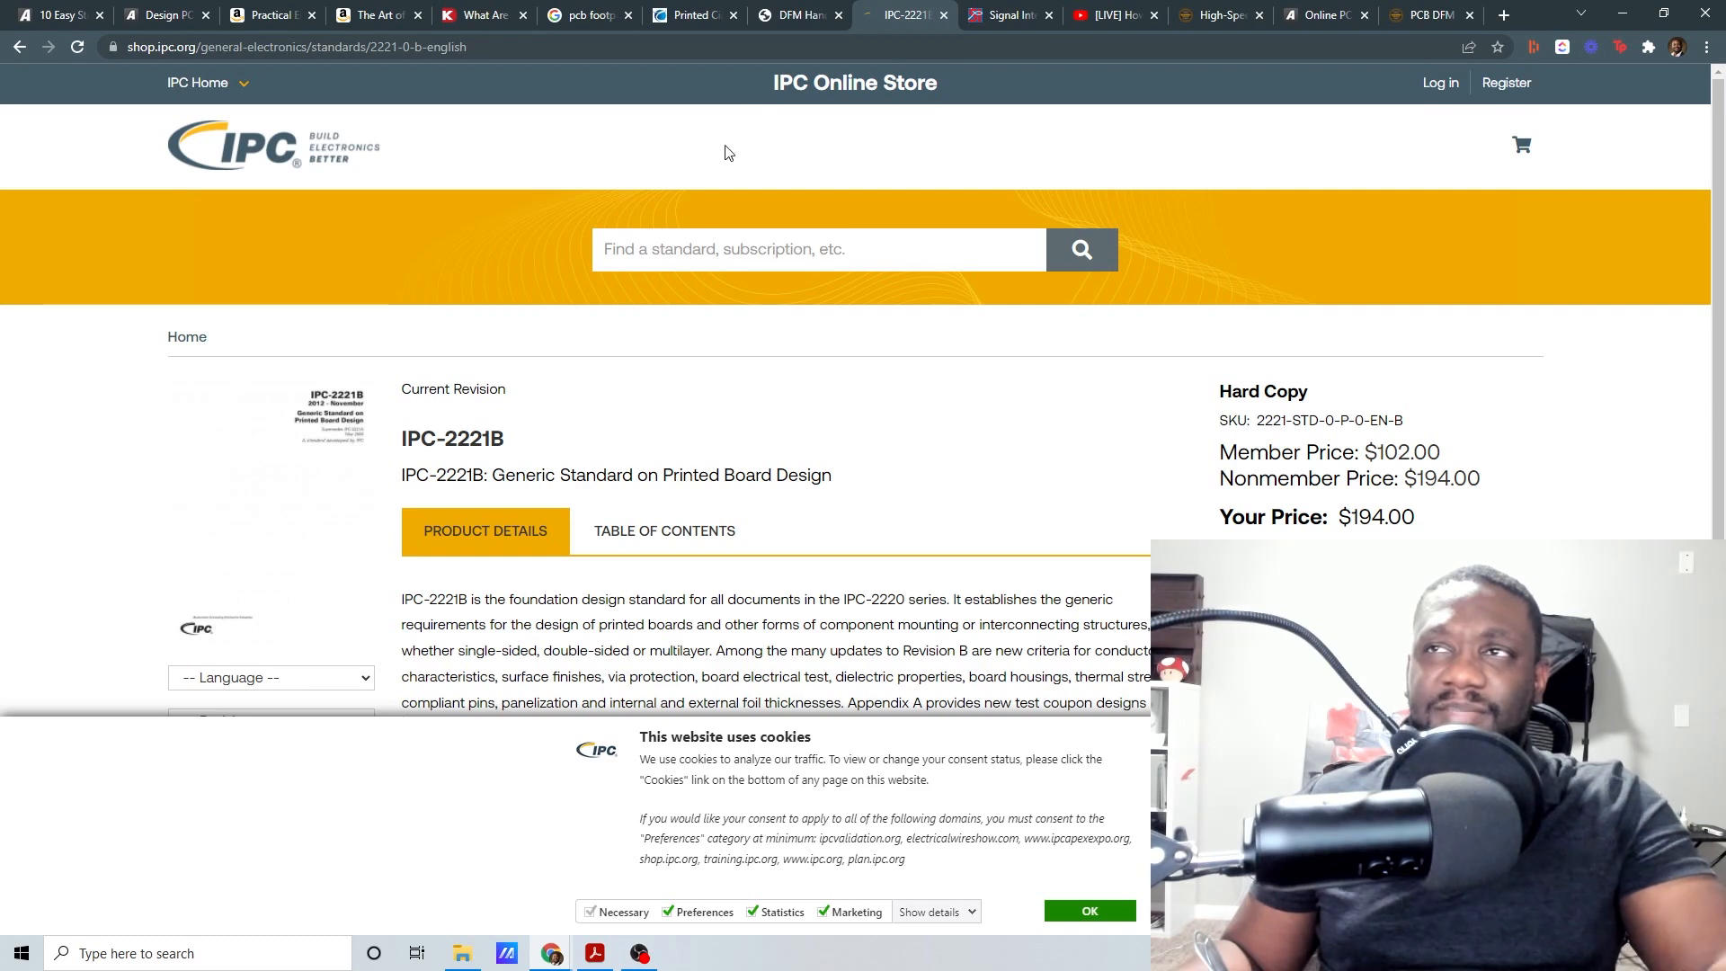
left_click(795, 15)
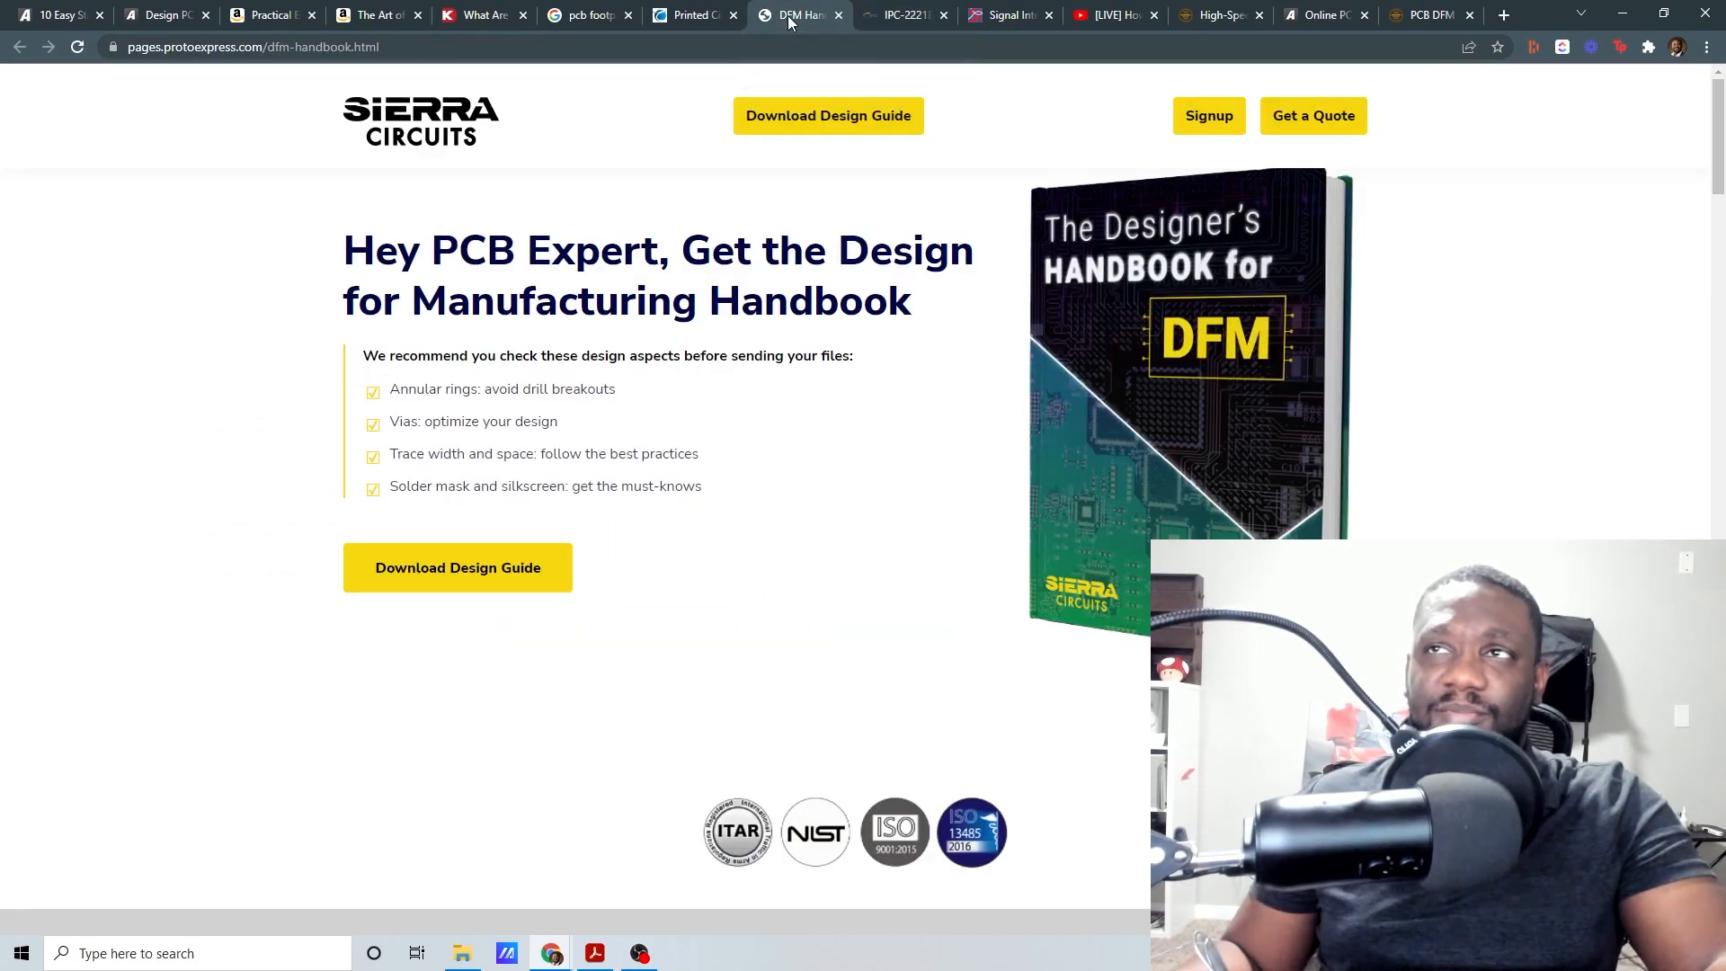
left_click(688, 15)
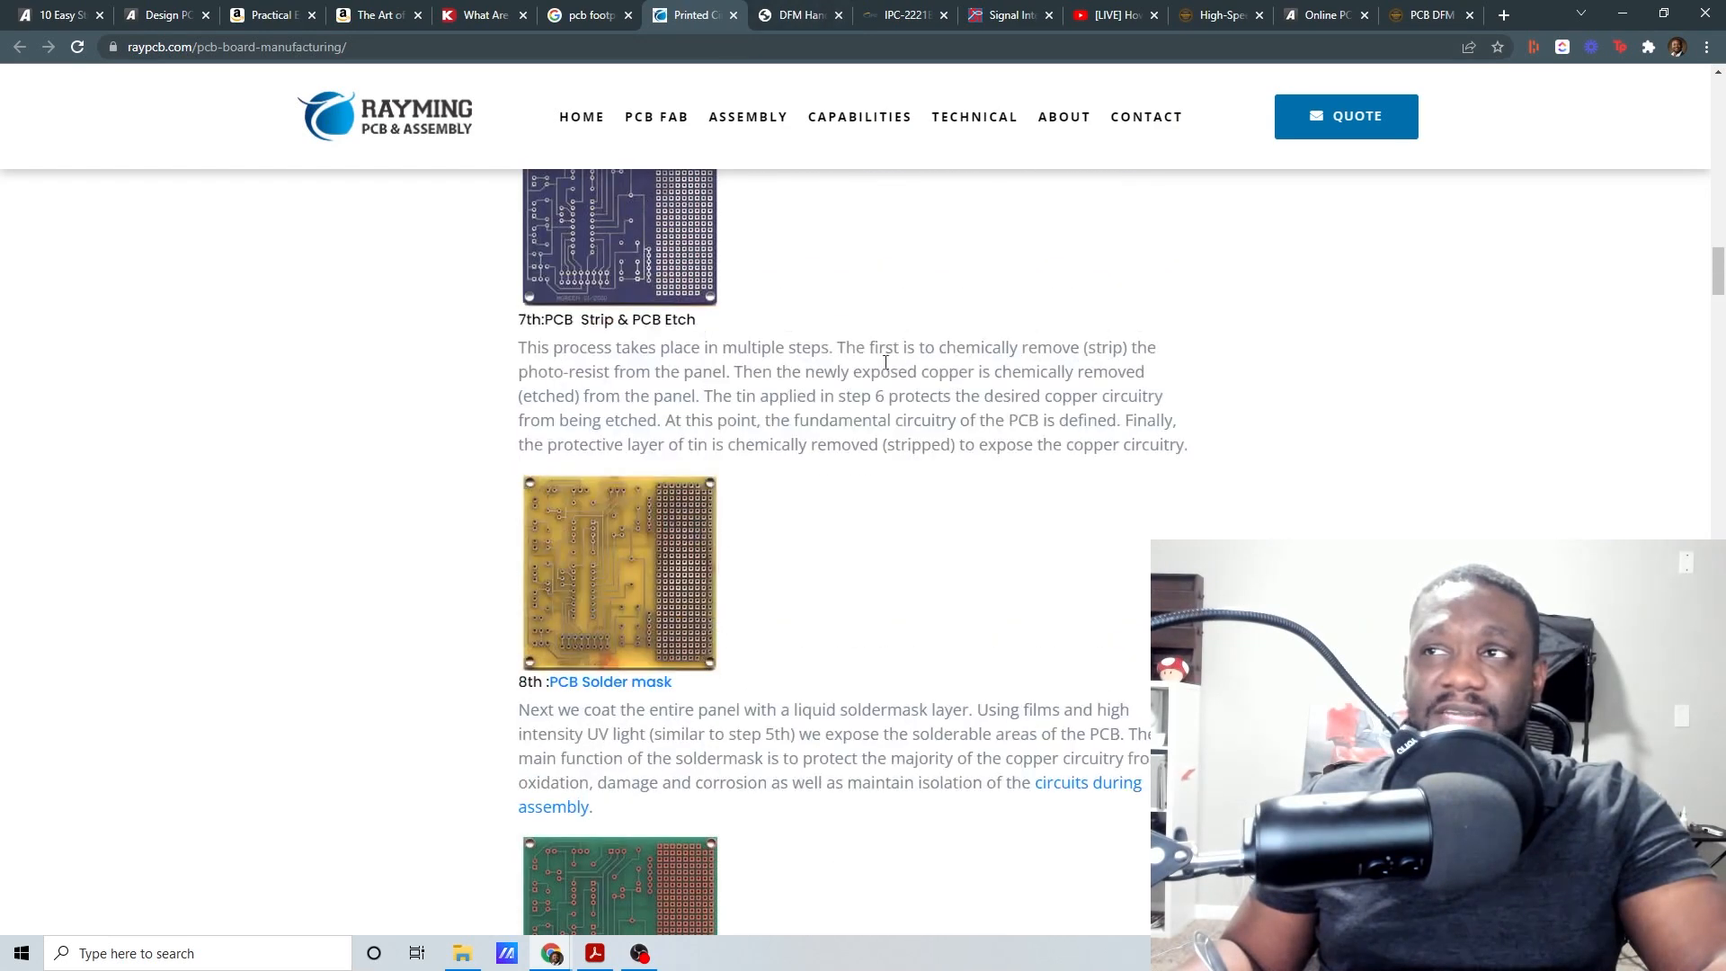
Step: Scroll the RayPCB steps back up to photo-resist and pattern plating
scroll("up", 3)
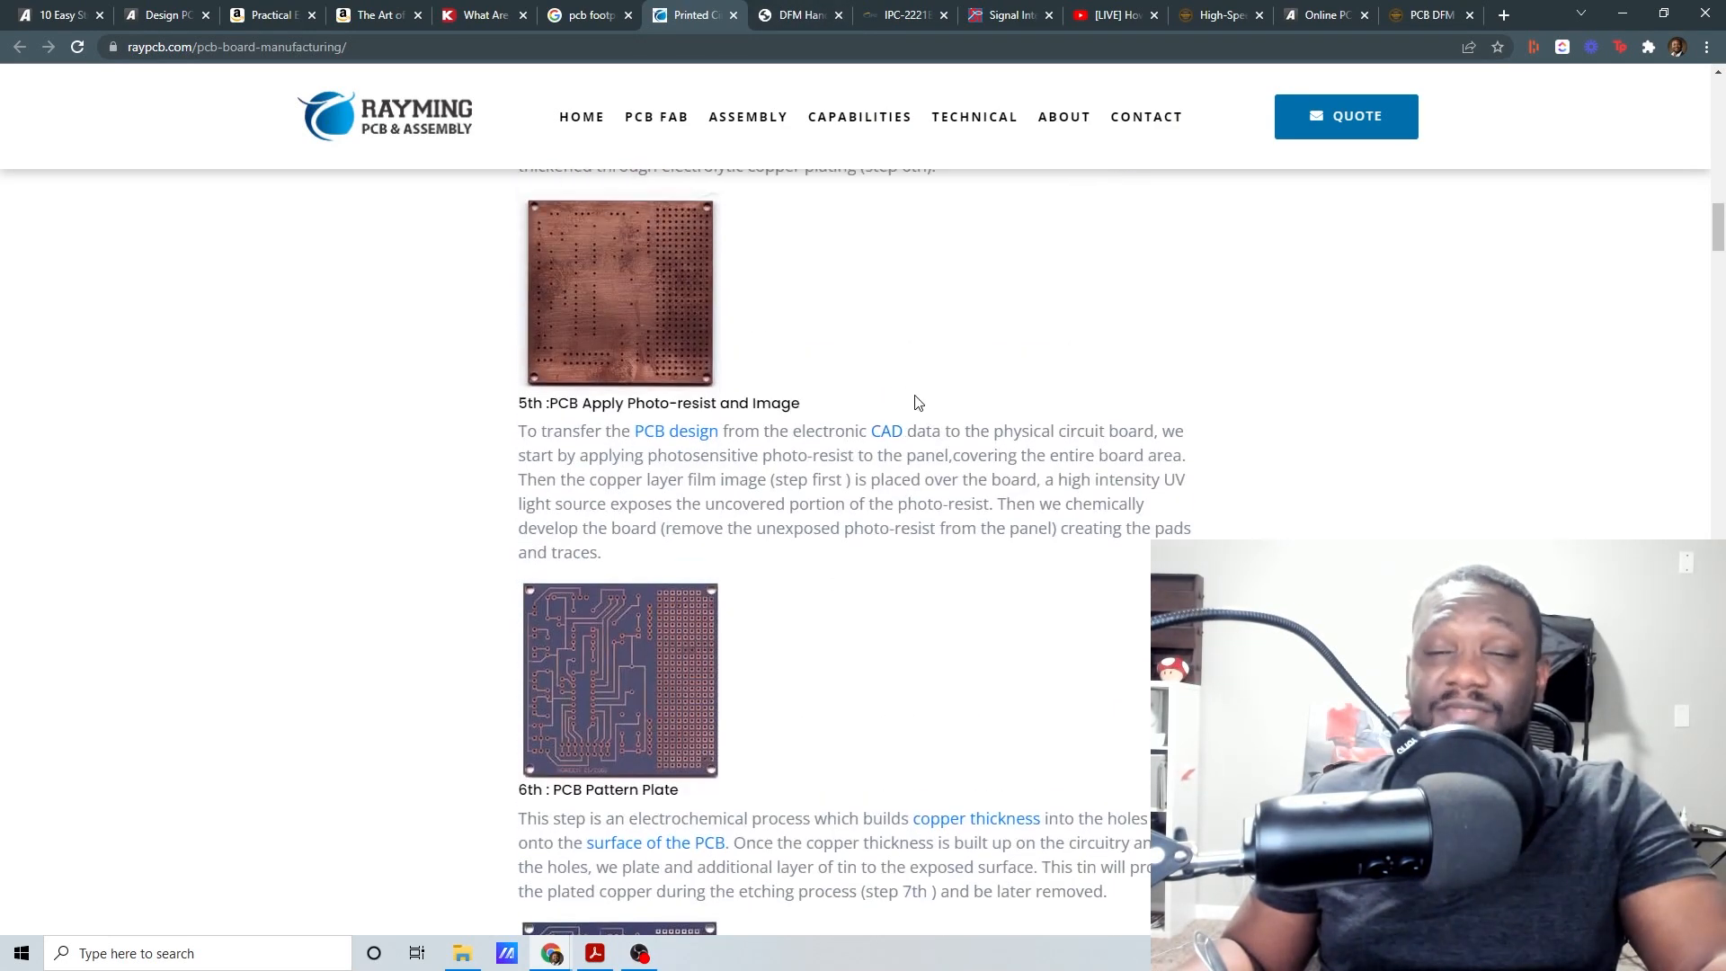
scroll("up", 3)
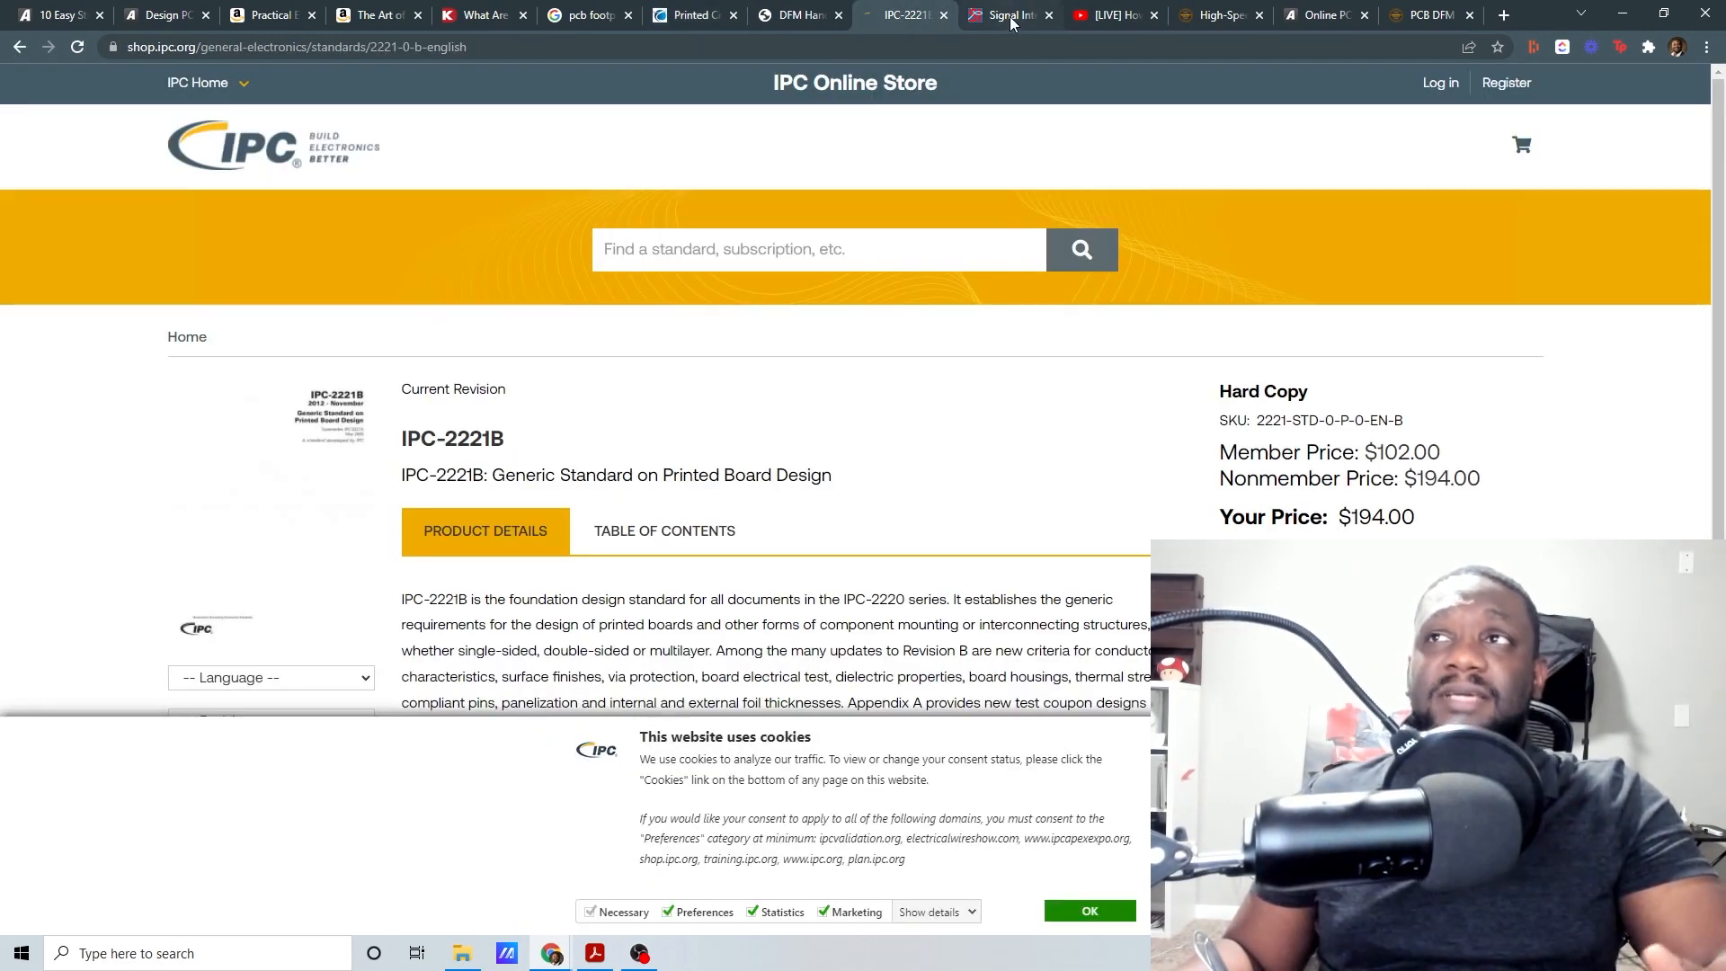
mouse_move(1004, 14)
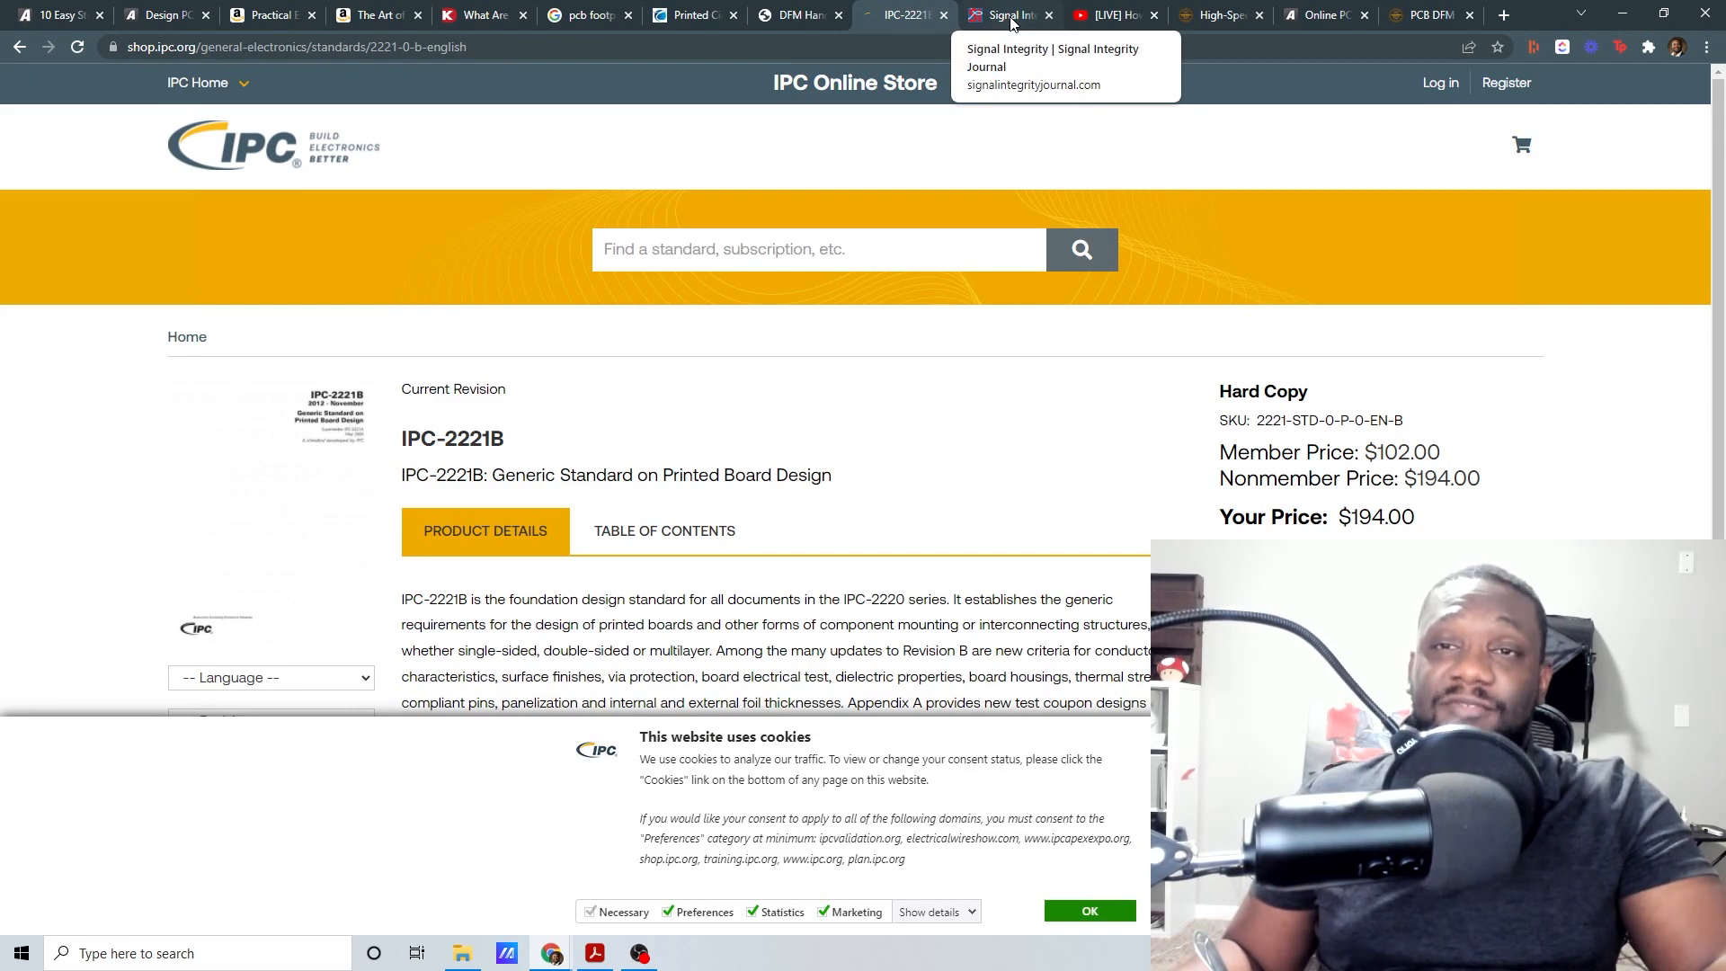
Step: Show the Signal Integrity Journal's channels: Signal Integrity, Power Integrity and EMC/EMI
left_click(1007, 15)
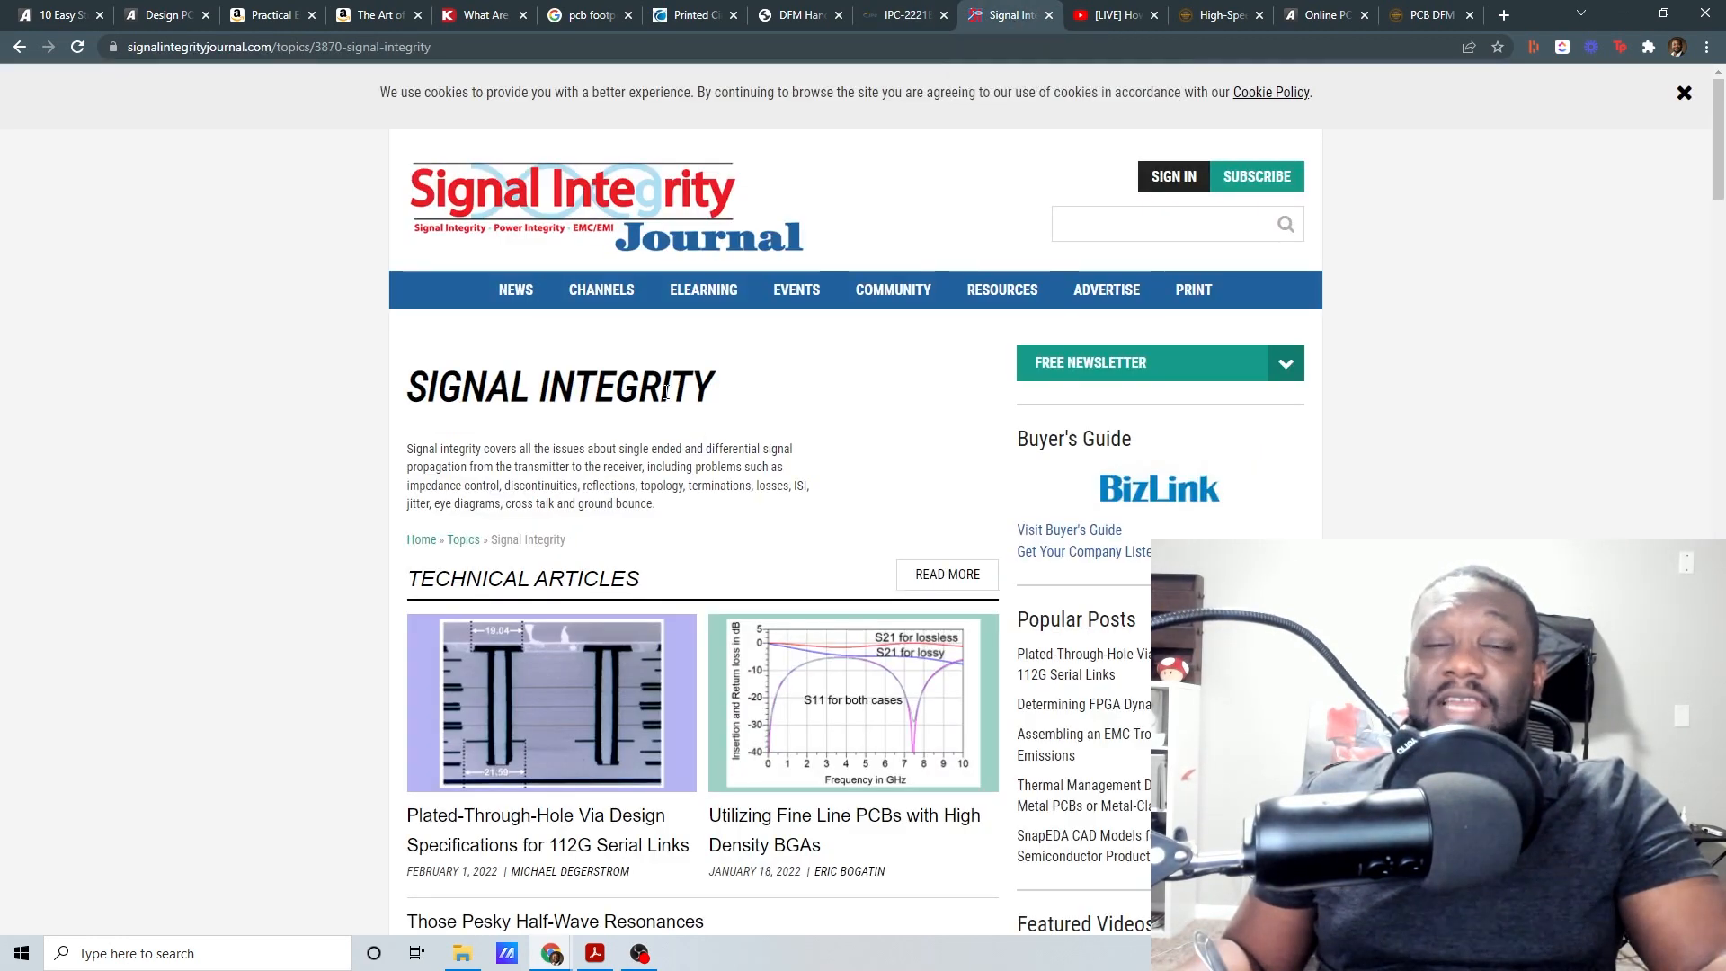
left_click(601, 289)
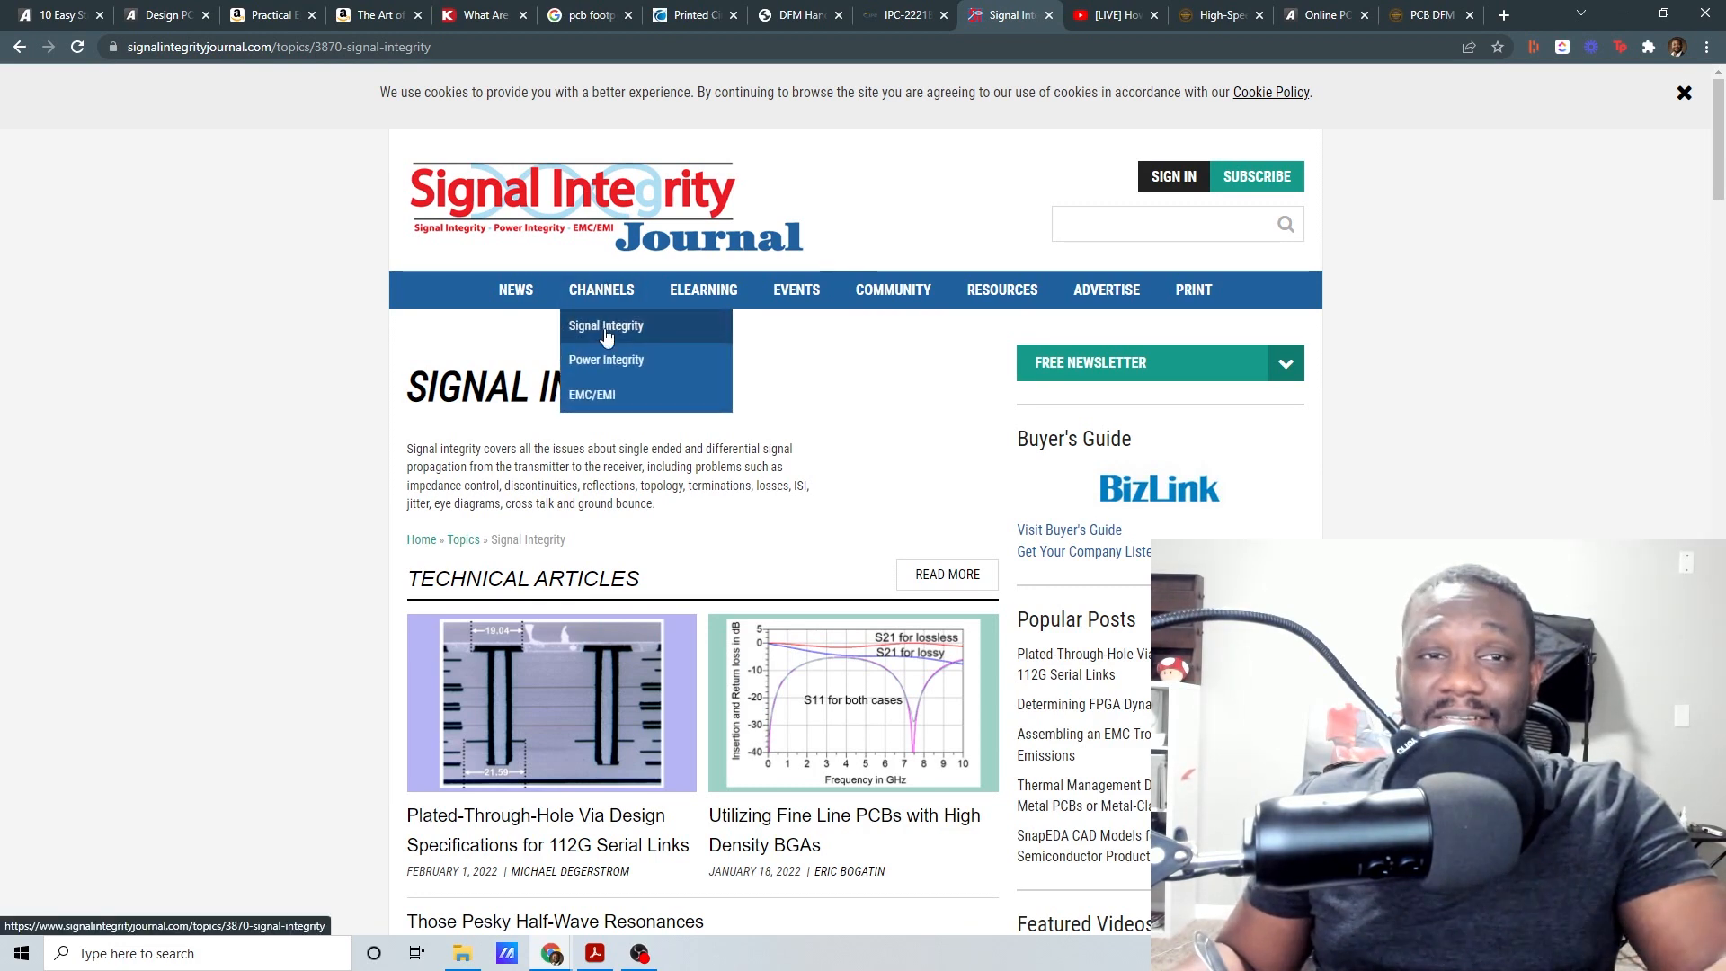
mouse_move(605, 358)
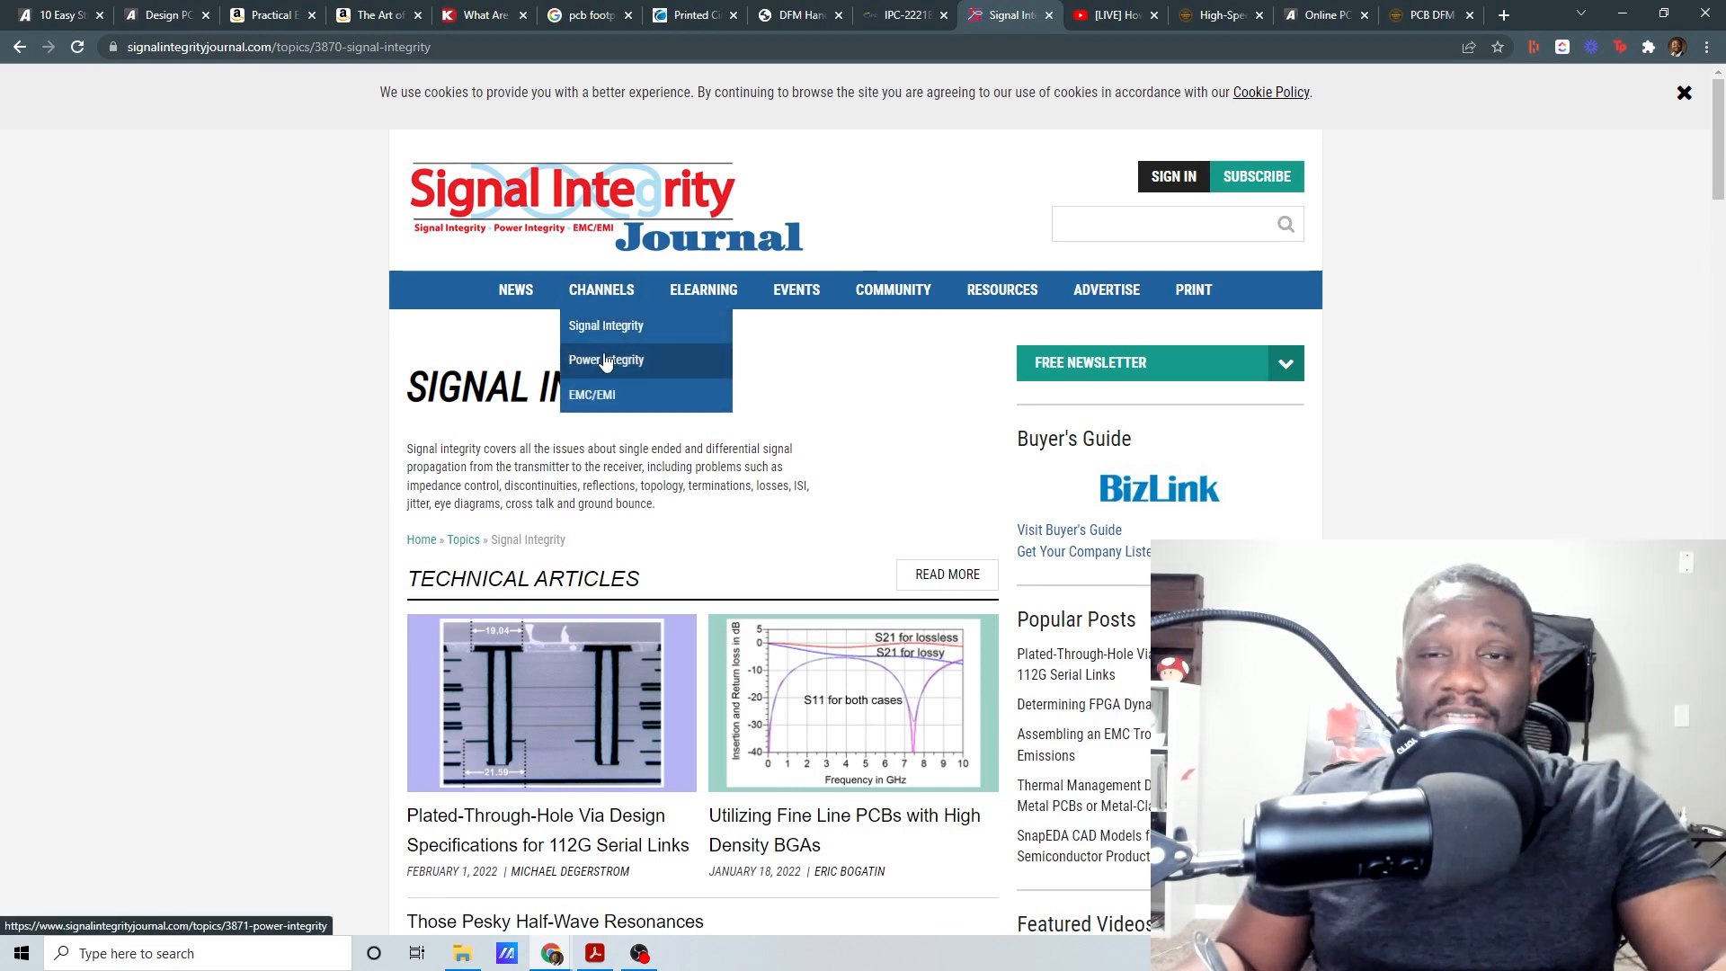
mouse_move(593, 394)
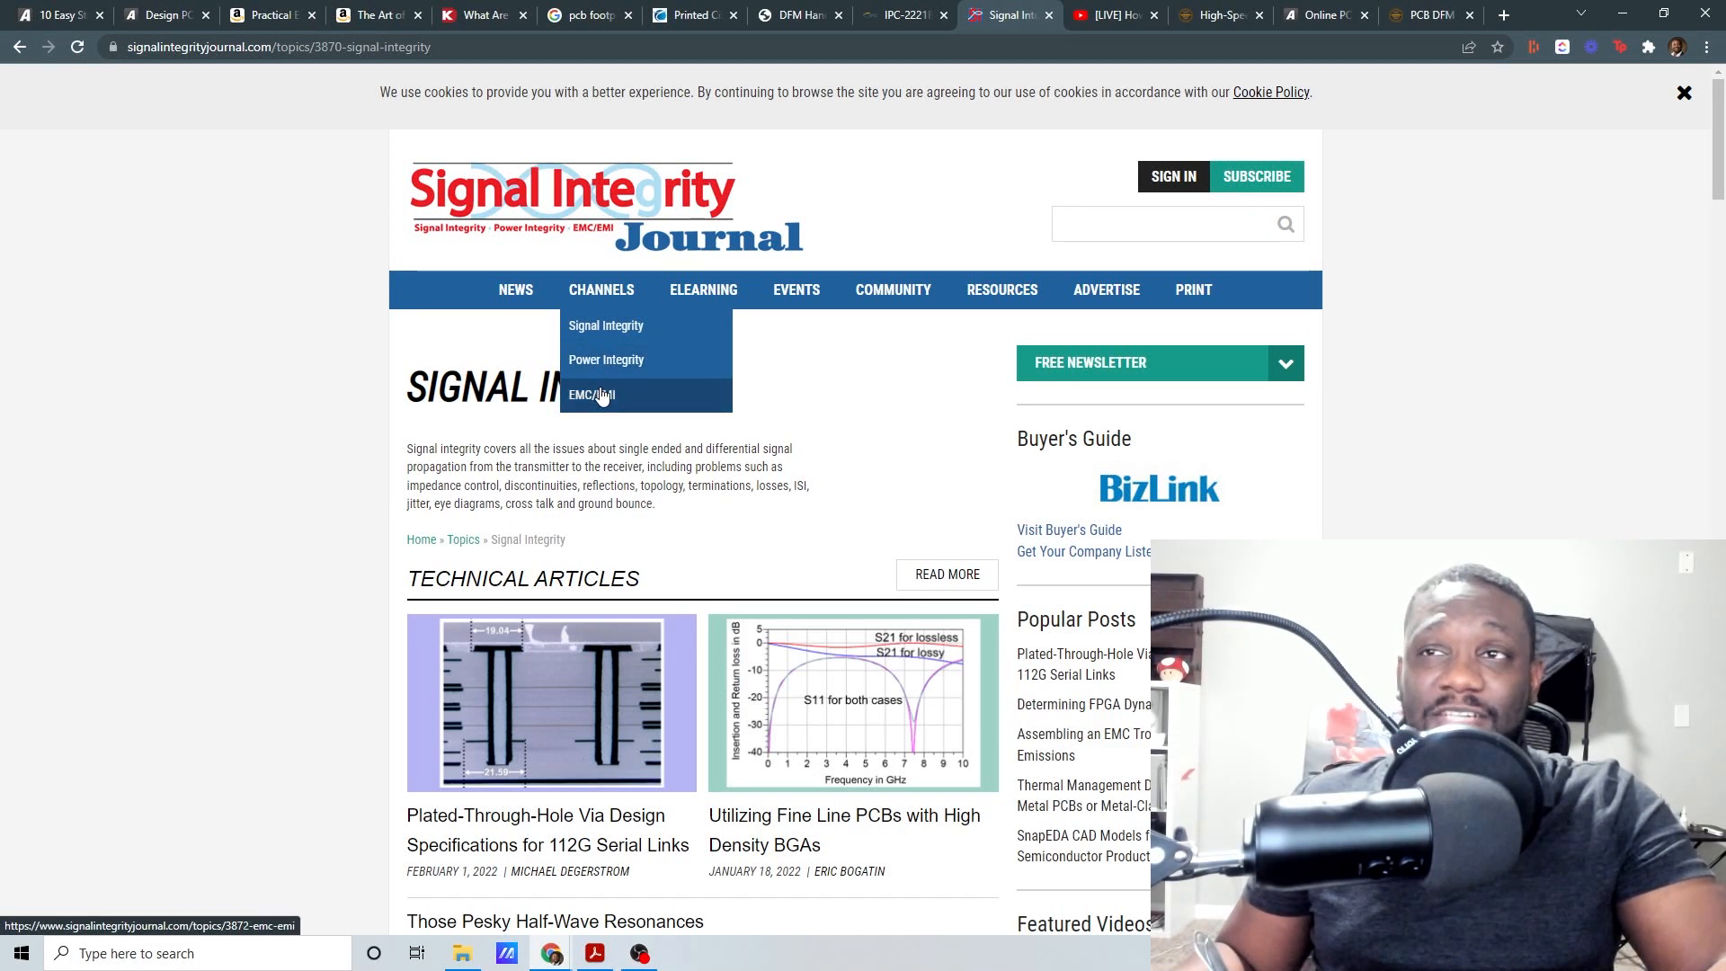
mouse_move(605, 338)
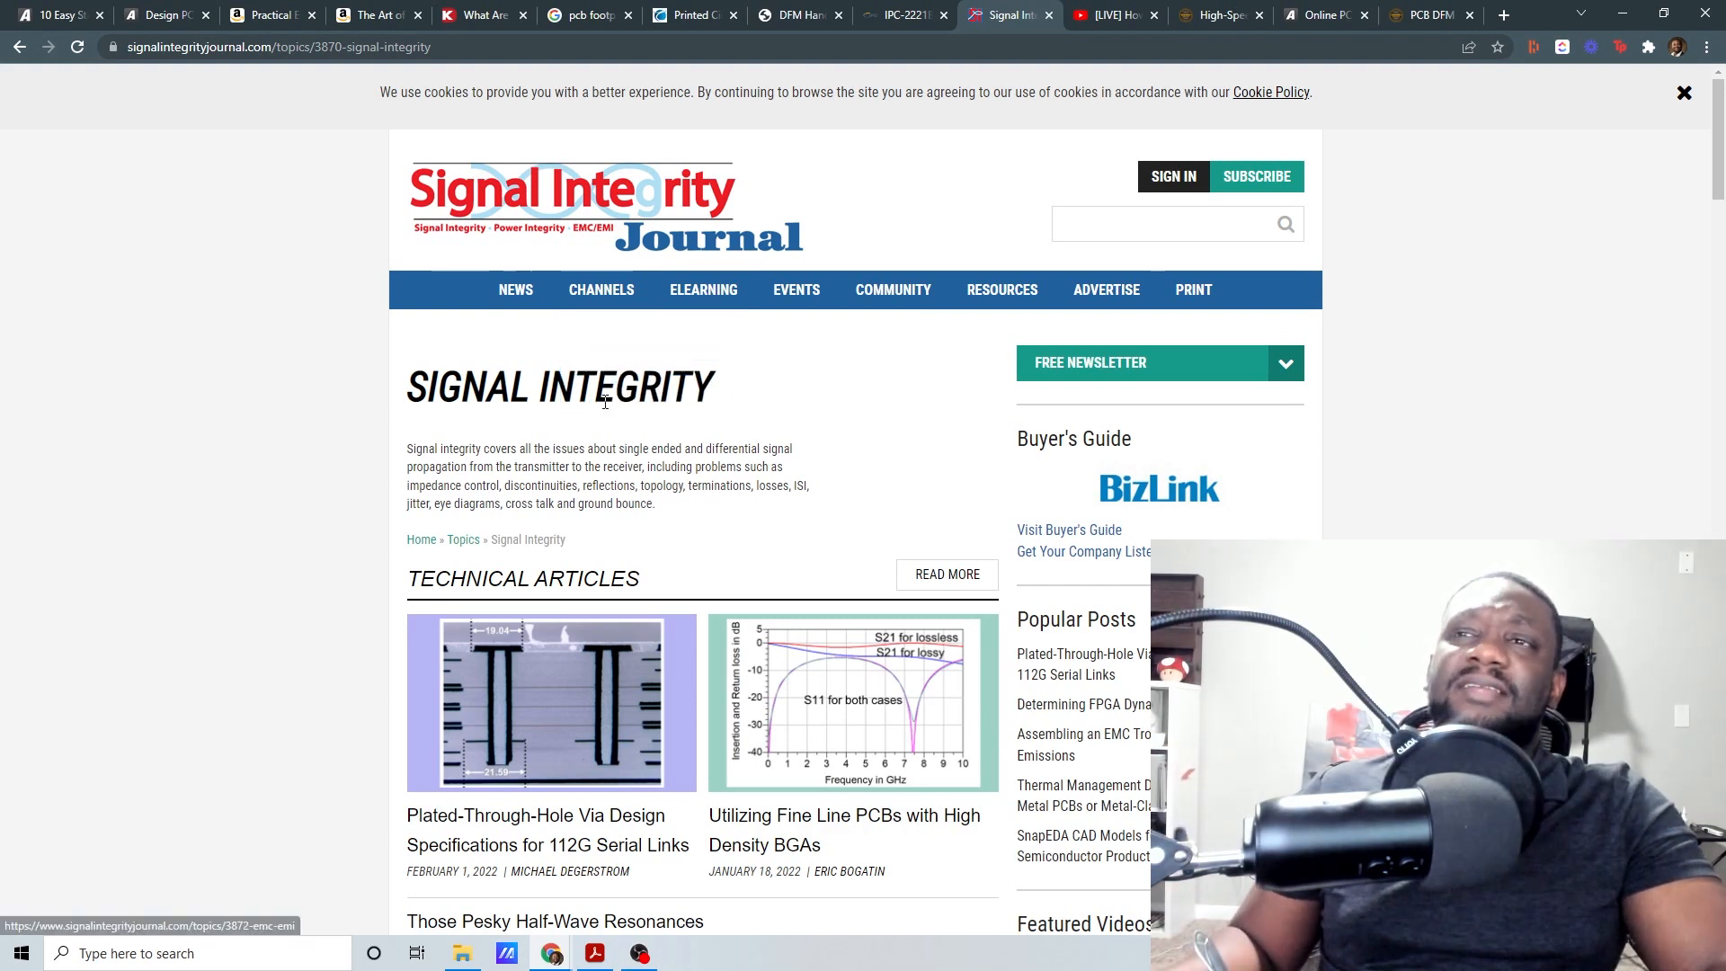
left_click(602, 290)
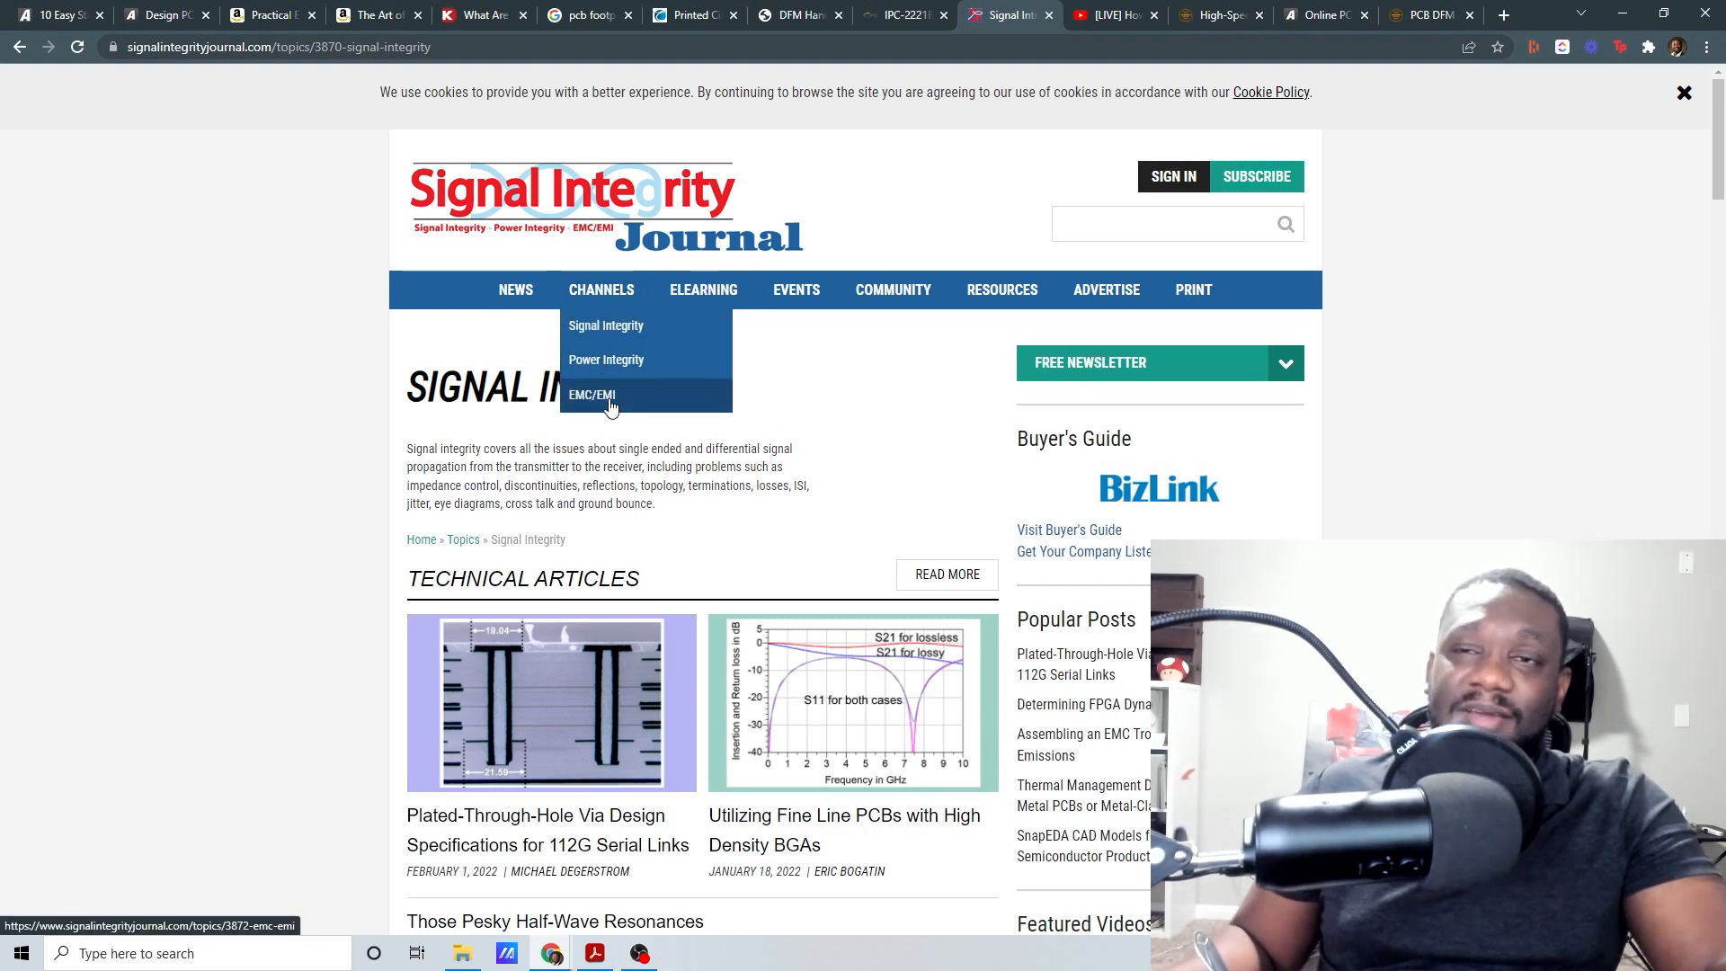
scroll("down", 3)
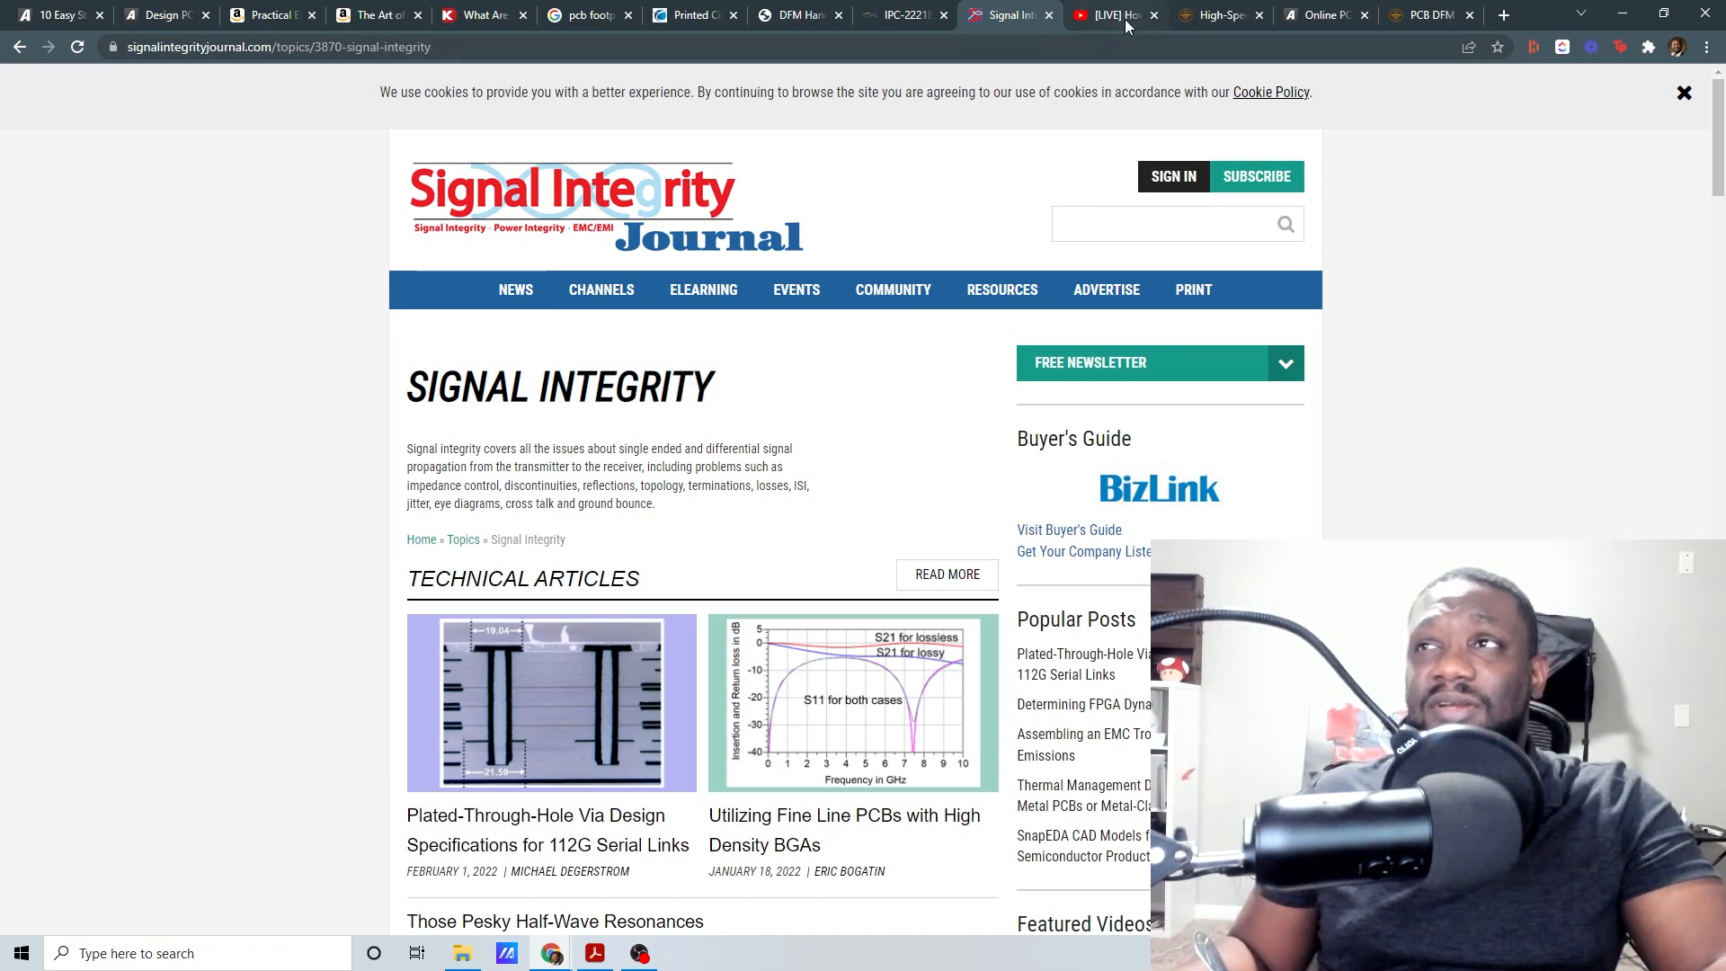
Step: Switch to Altium's YouTube training 'How to Achieve Proper Grounding' with Rick Hartley
left_click(1108, 14)
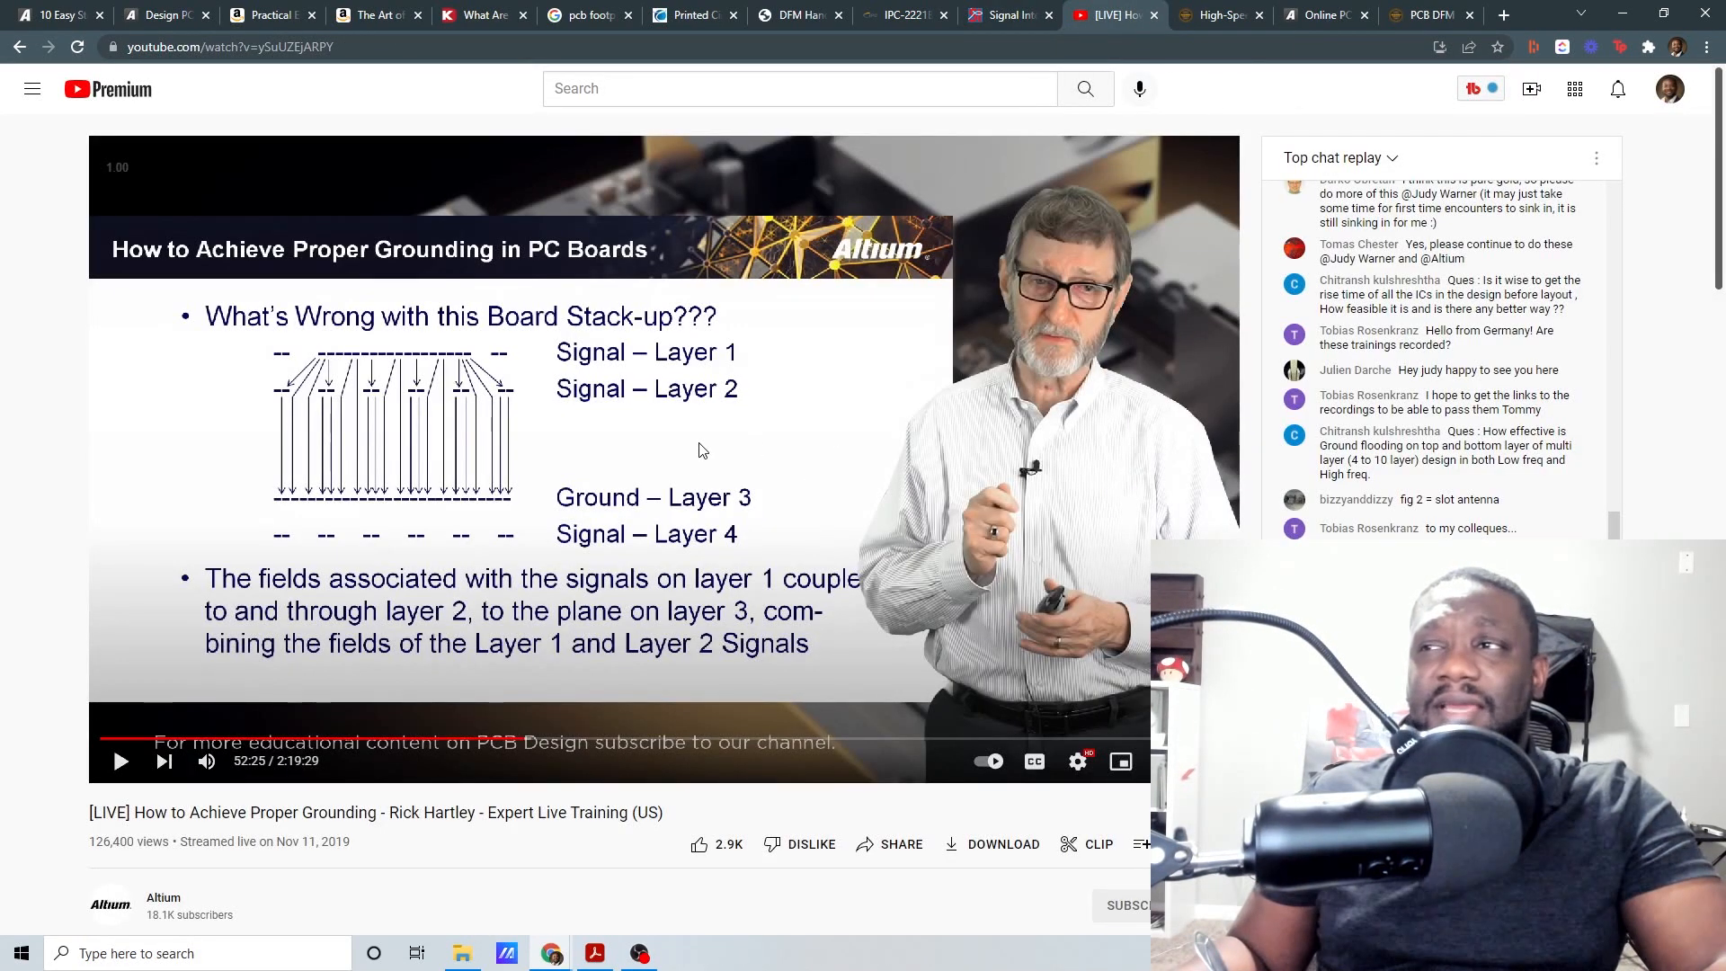
mouse_move(757, 435)
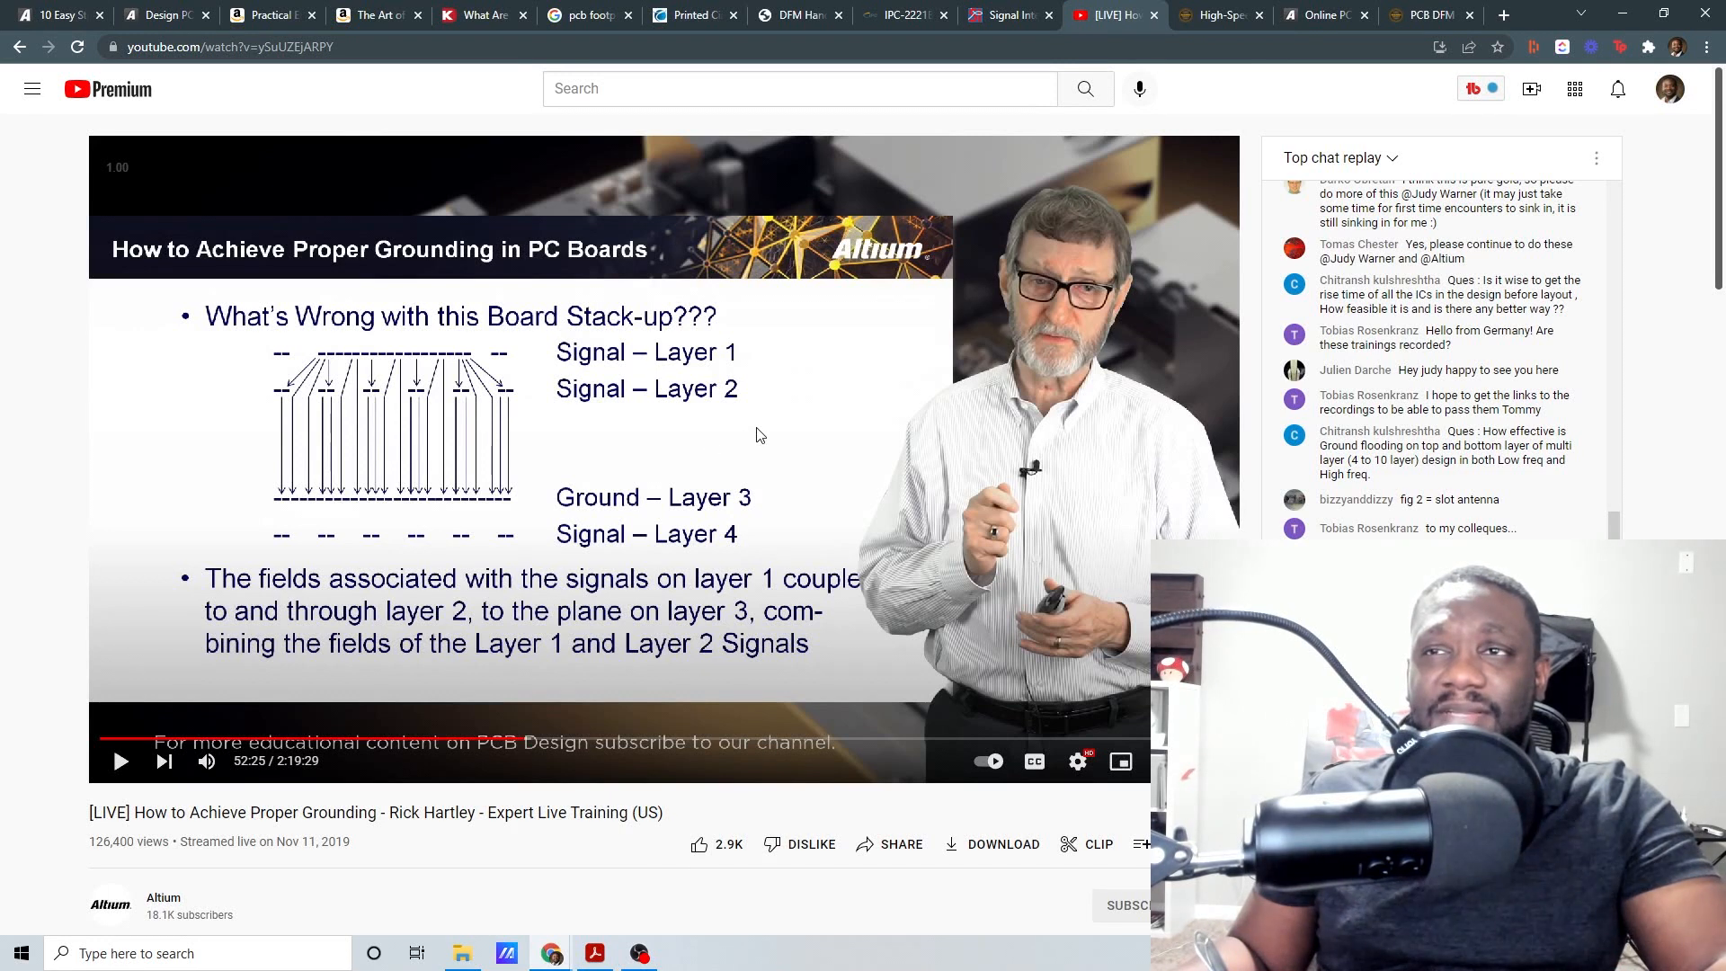
mouse_move(725, 455)
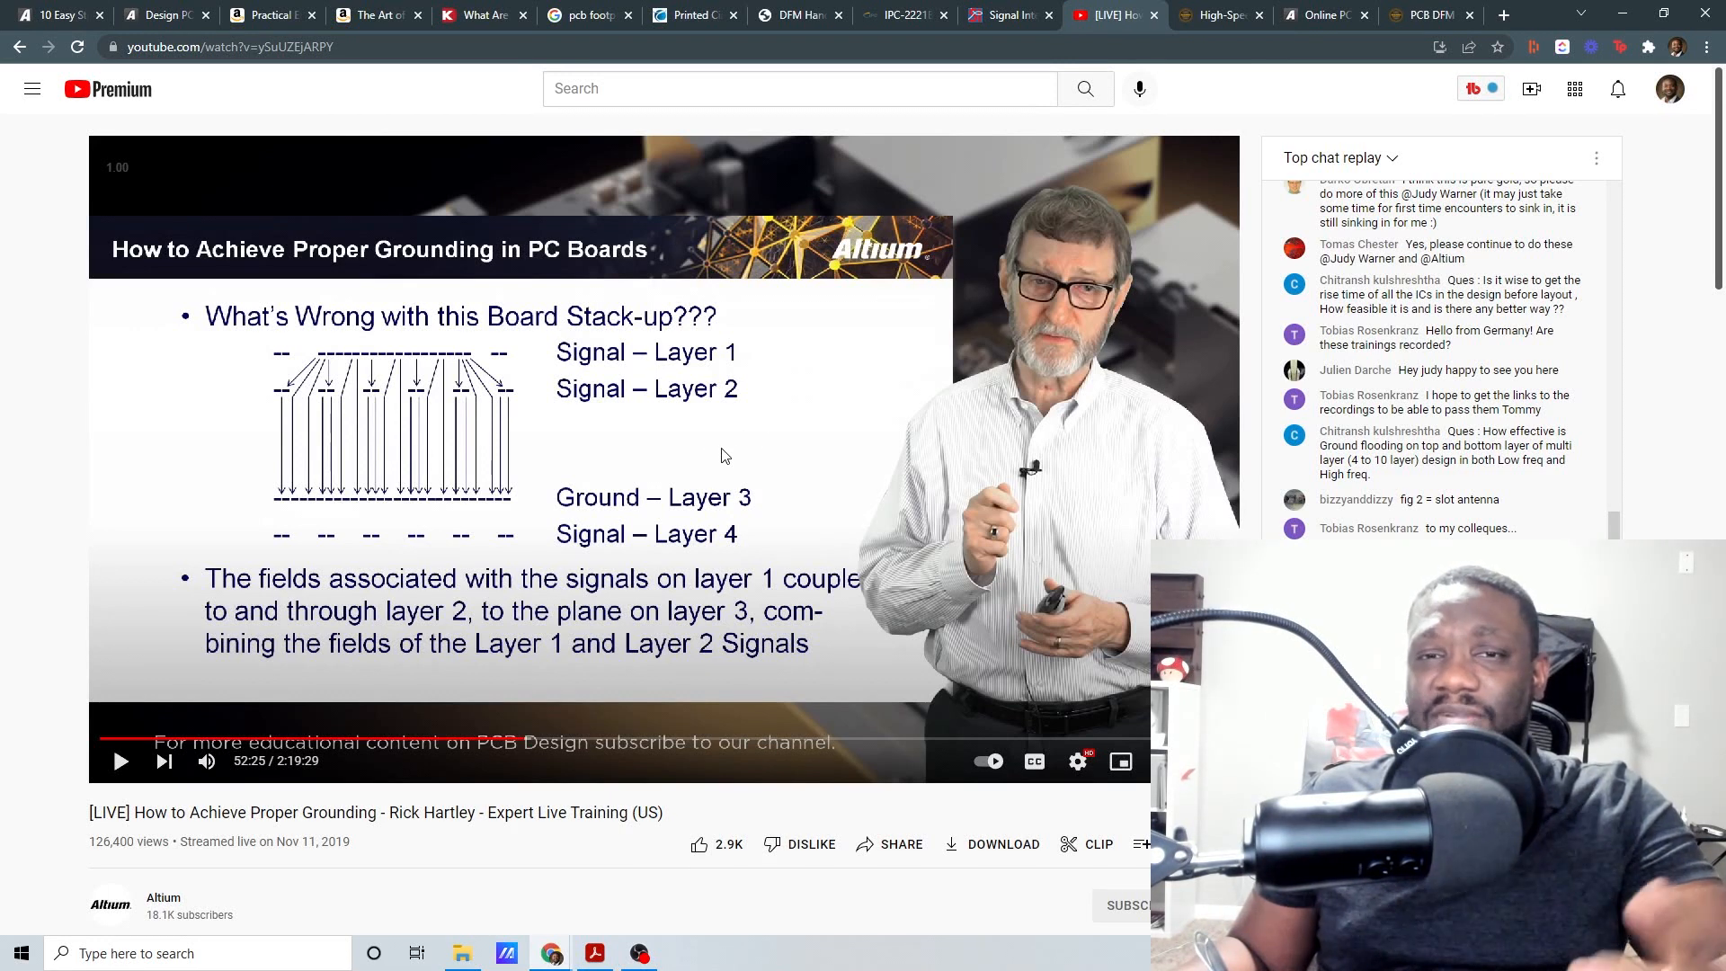
mouse_move(695, 518)
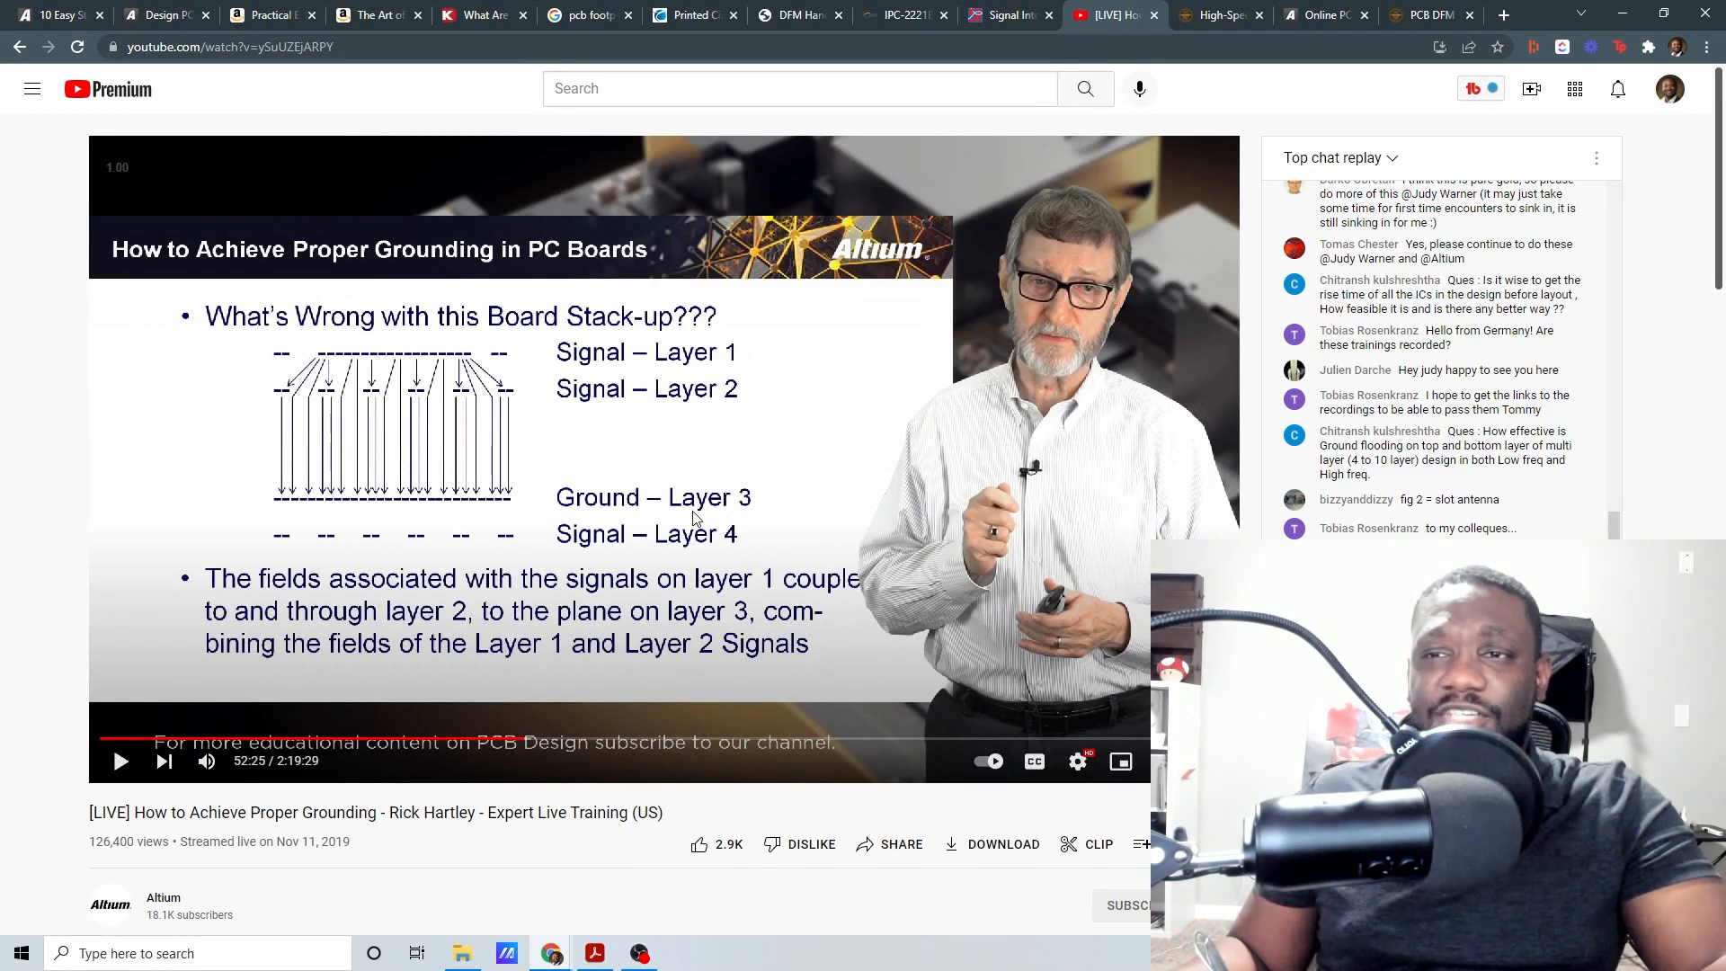
mouse_move(774, 479)
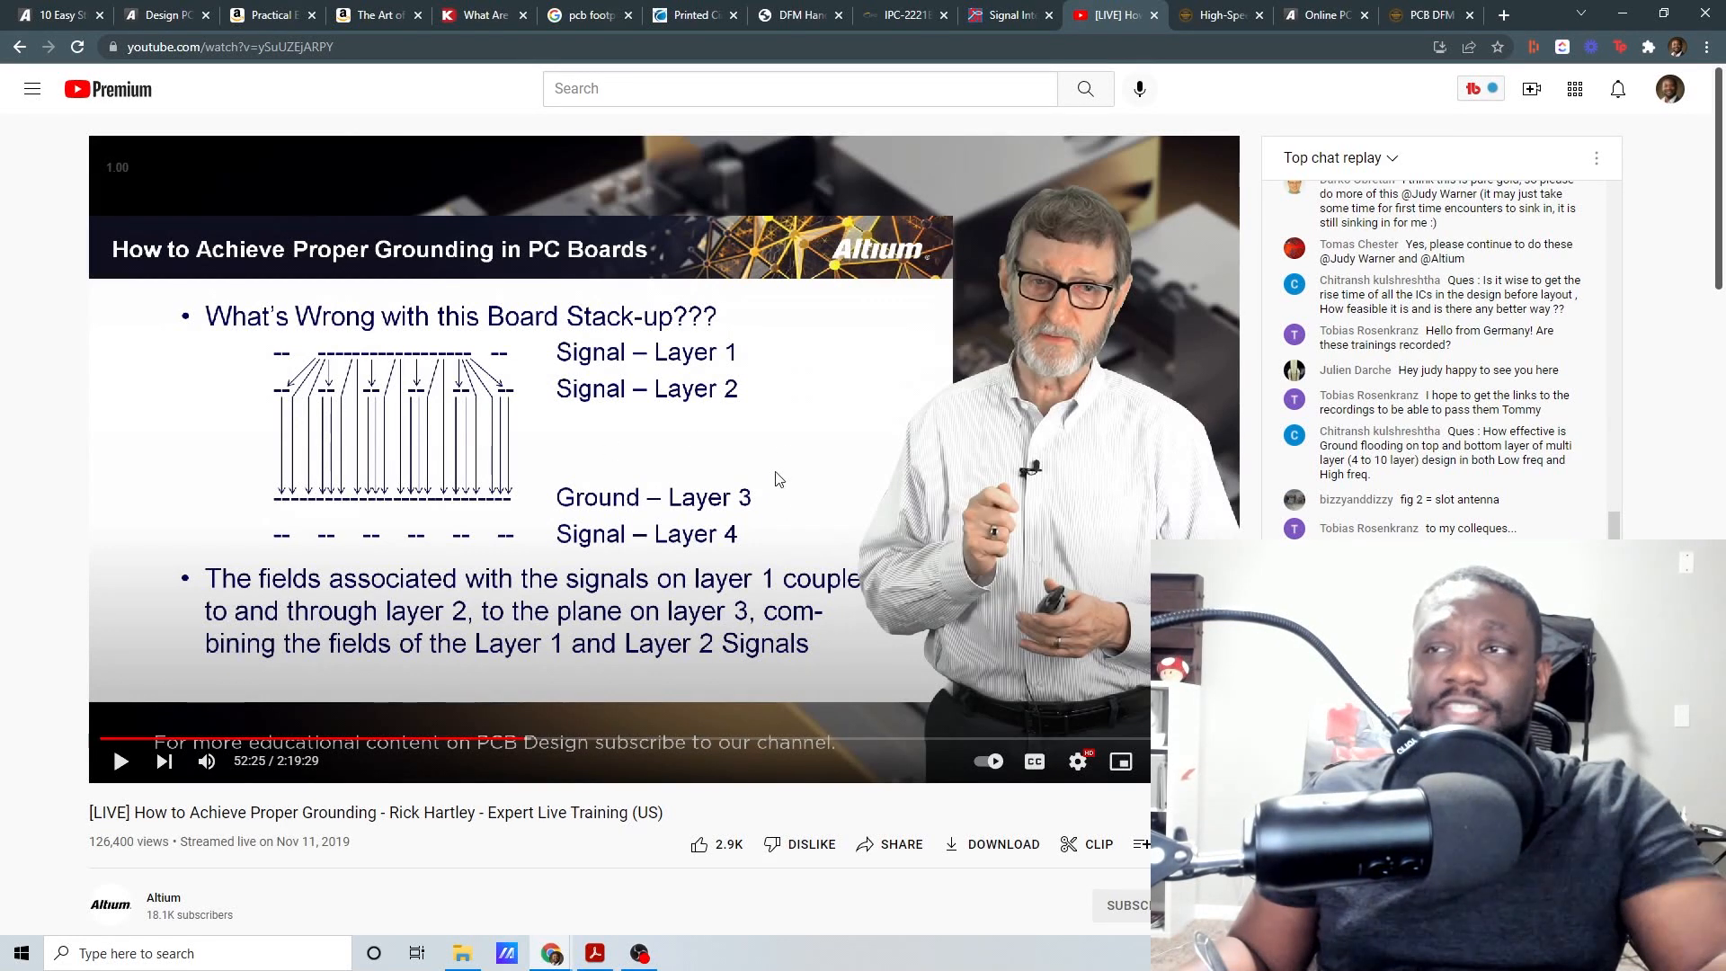
mouse_move(627, 730)
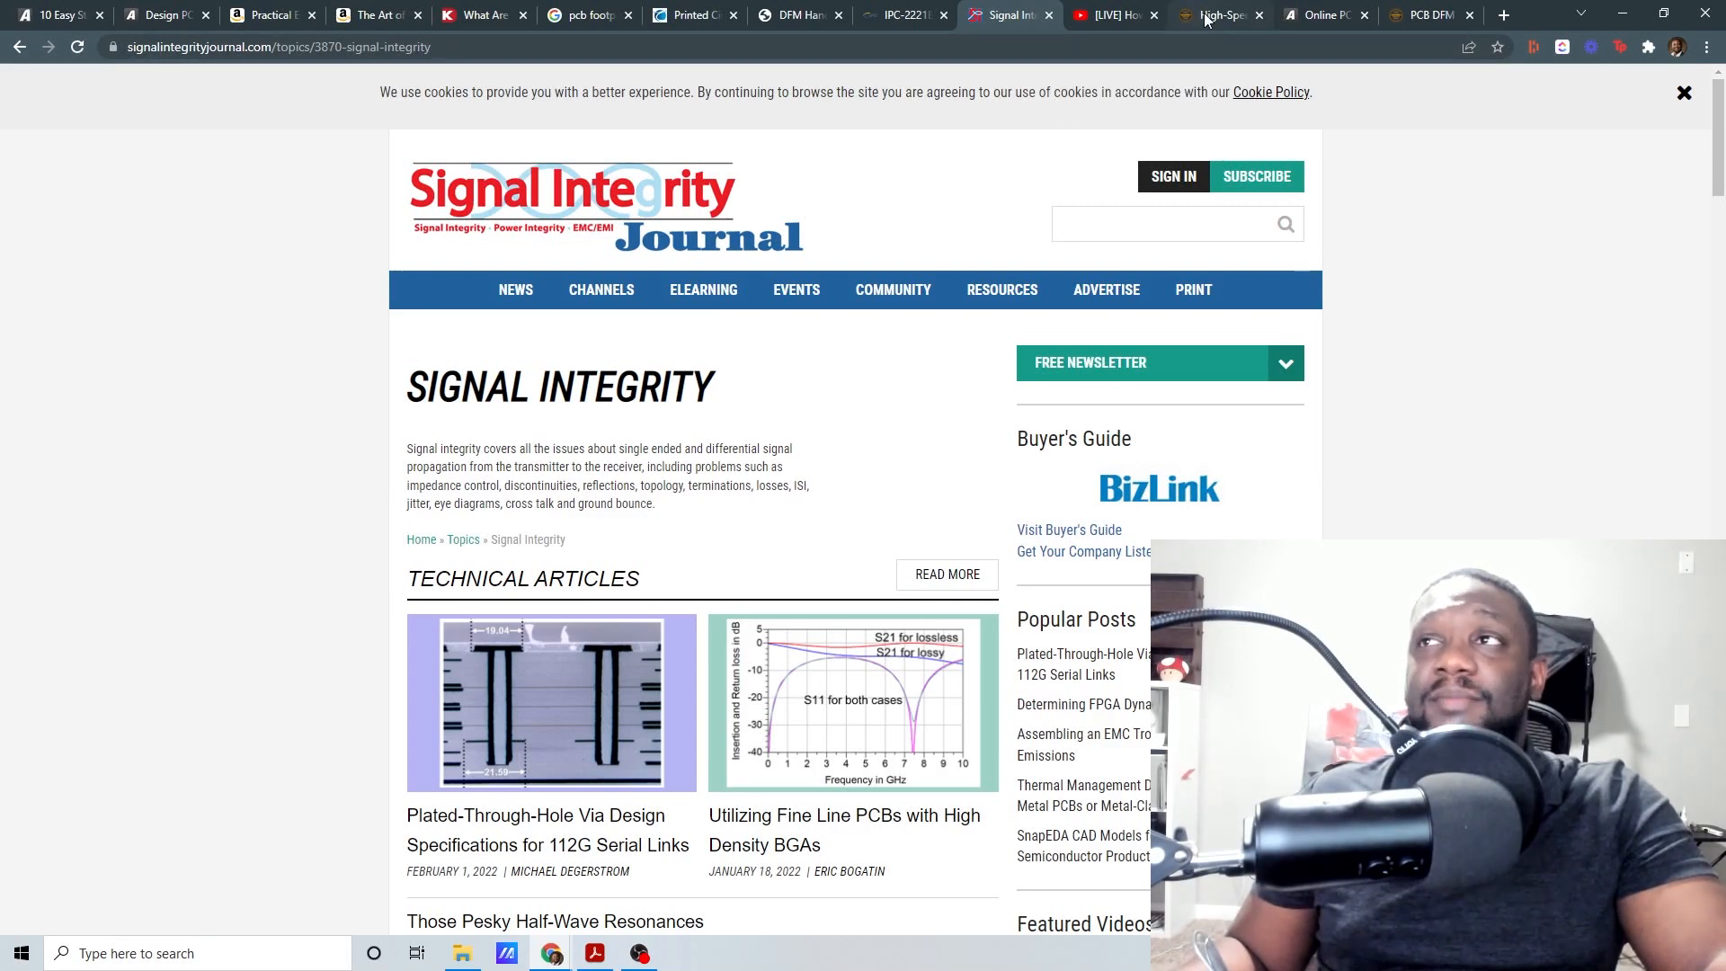
Step: Switch to the Sierra Circuits High-Speed PCB Design Guide tab
left_click(1216, 14)
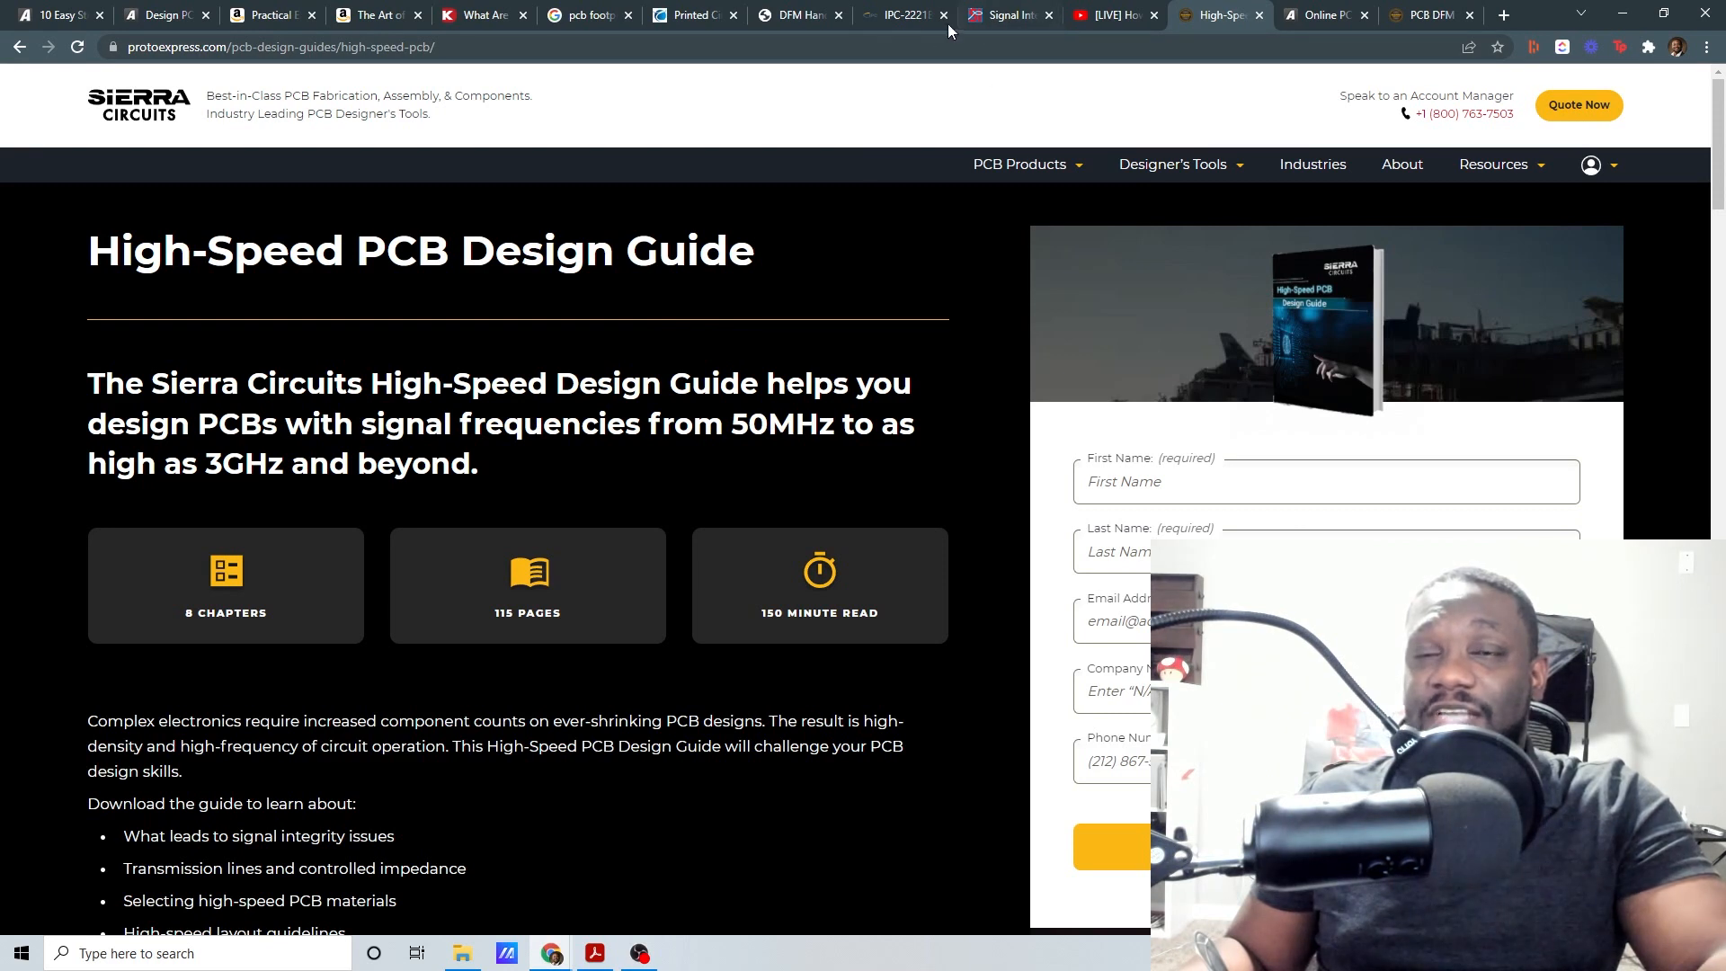
mouse_move(759, 341)
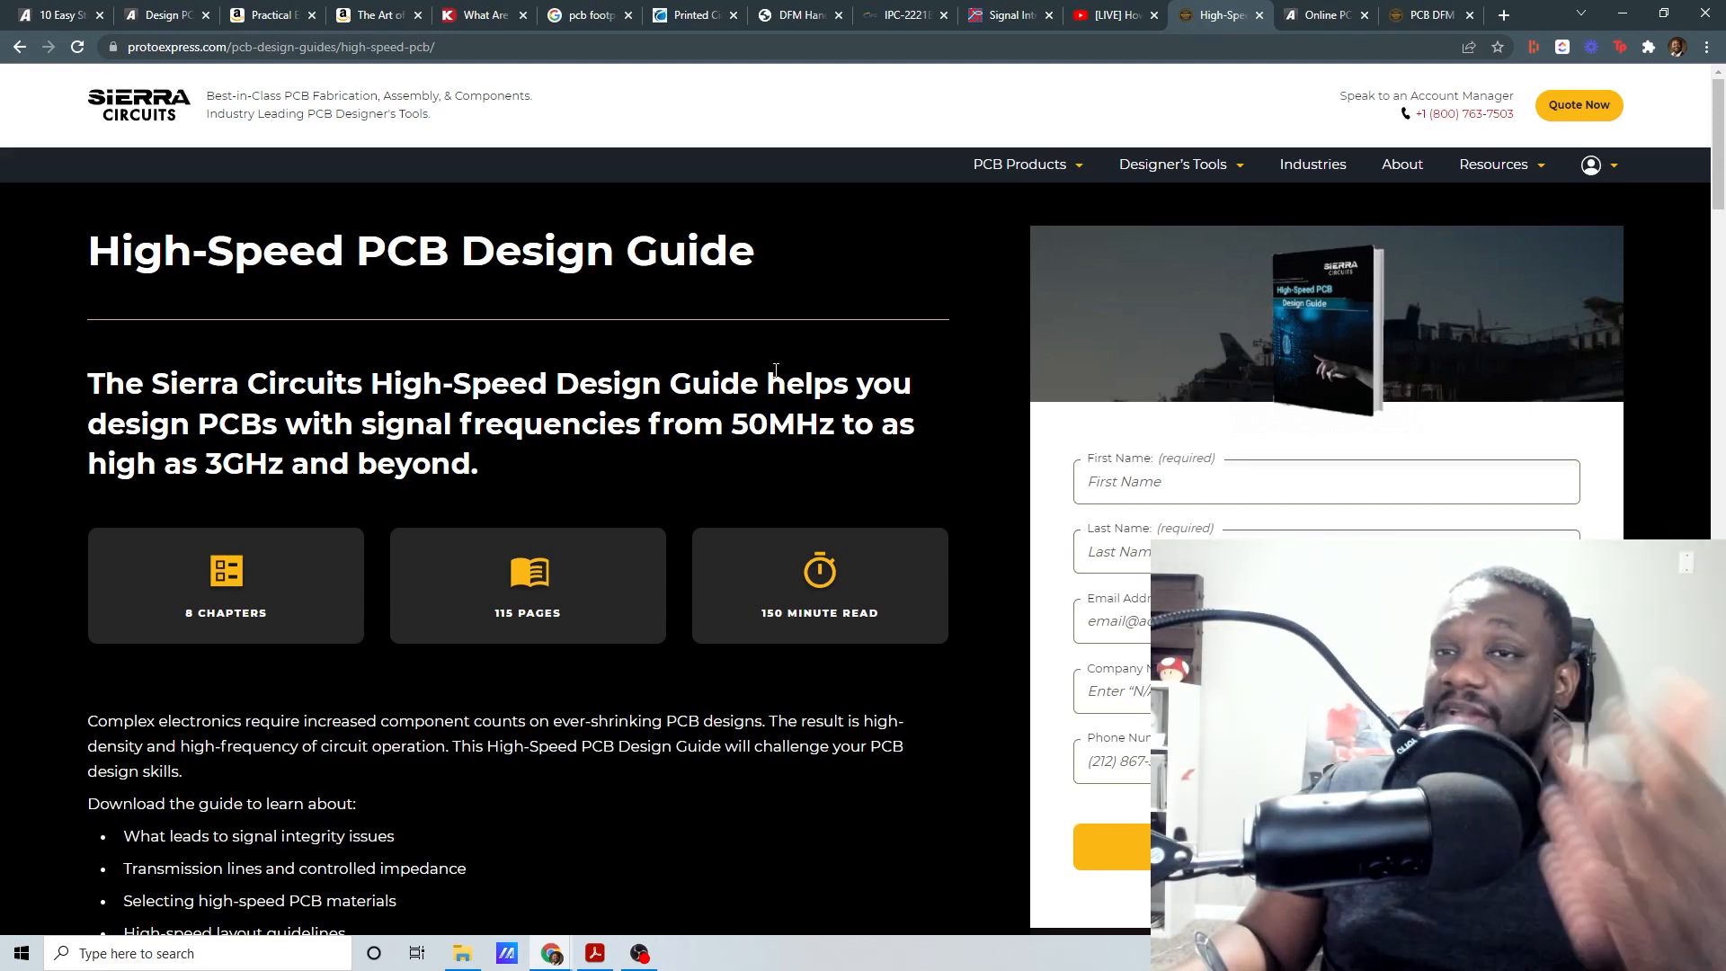
mouse_move(1203, 105)
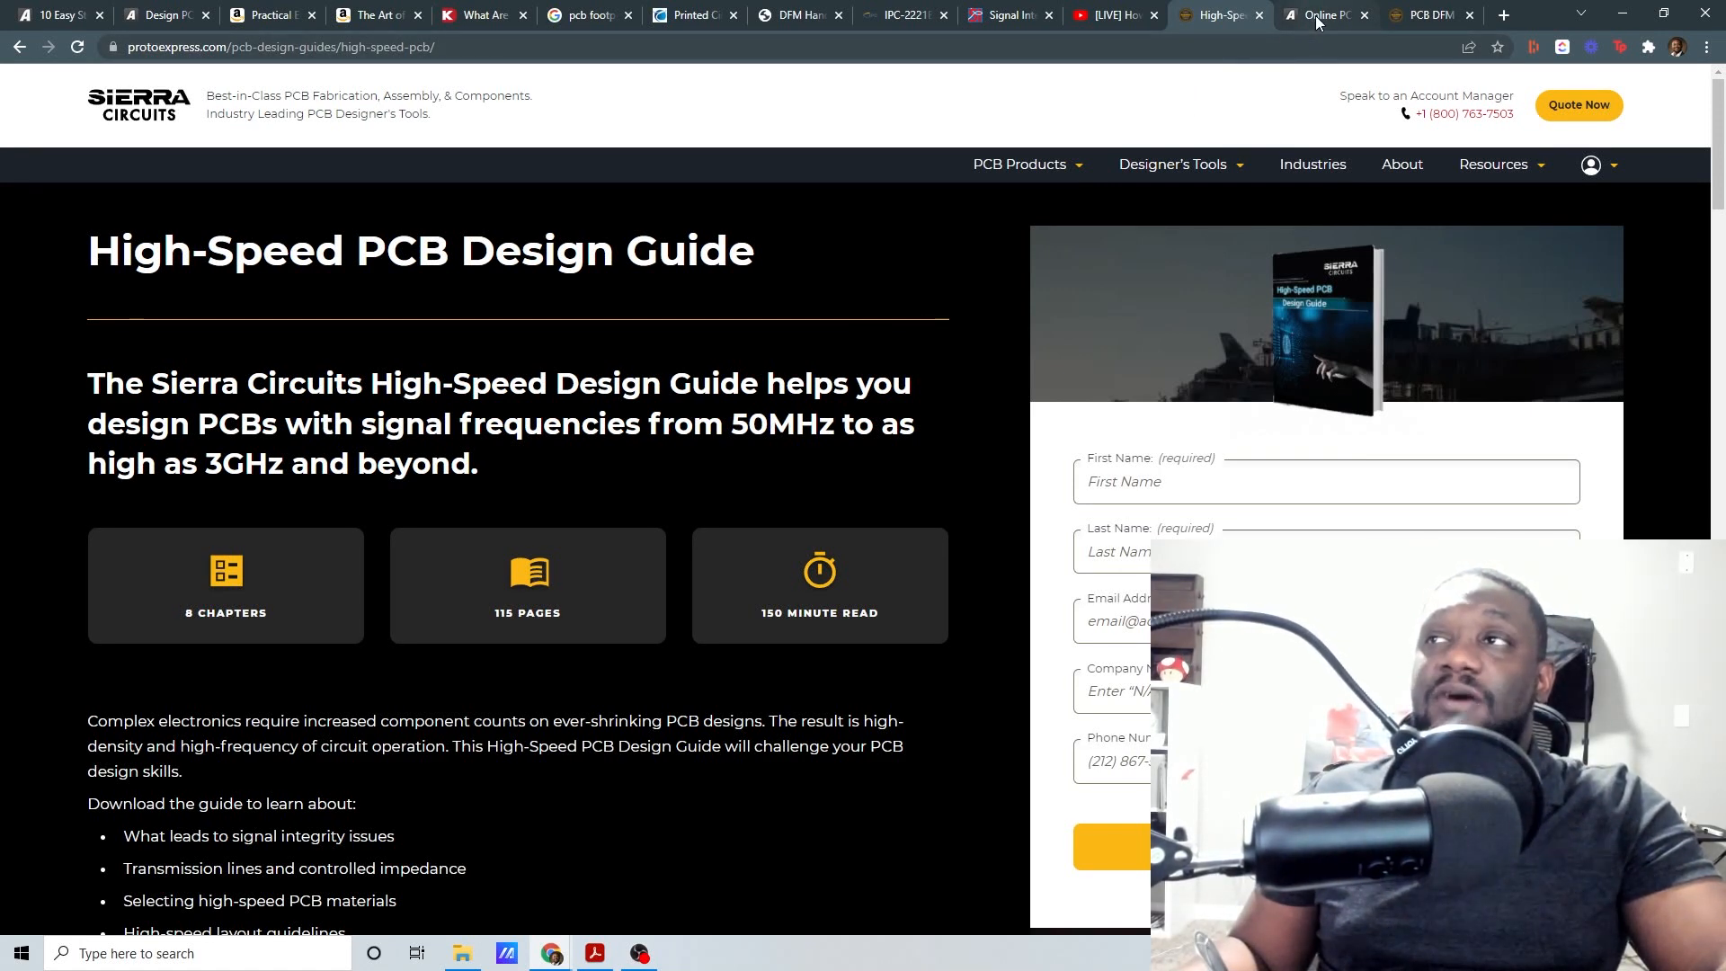
mouse_move(1325, 15)
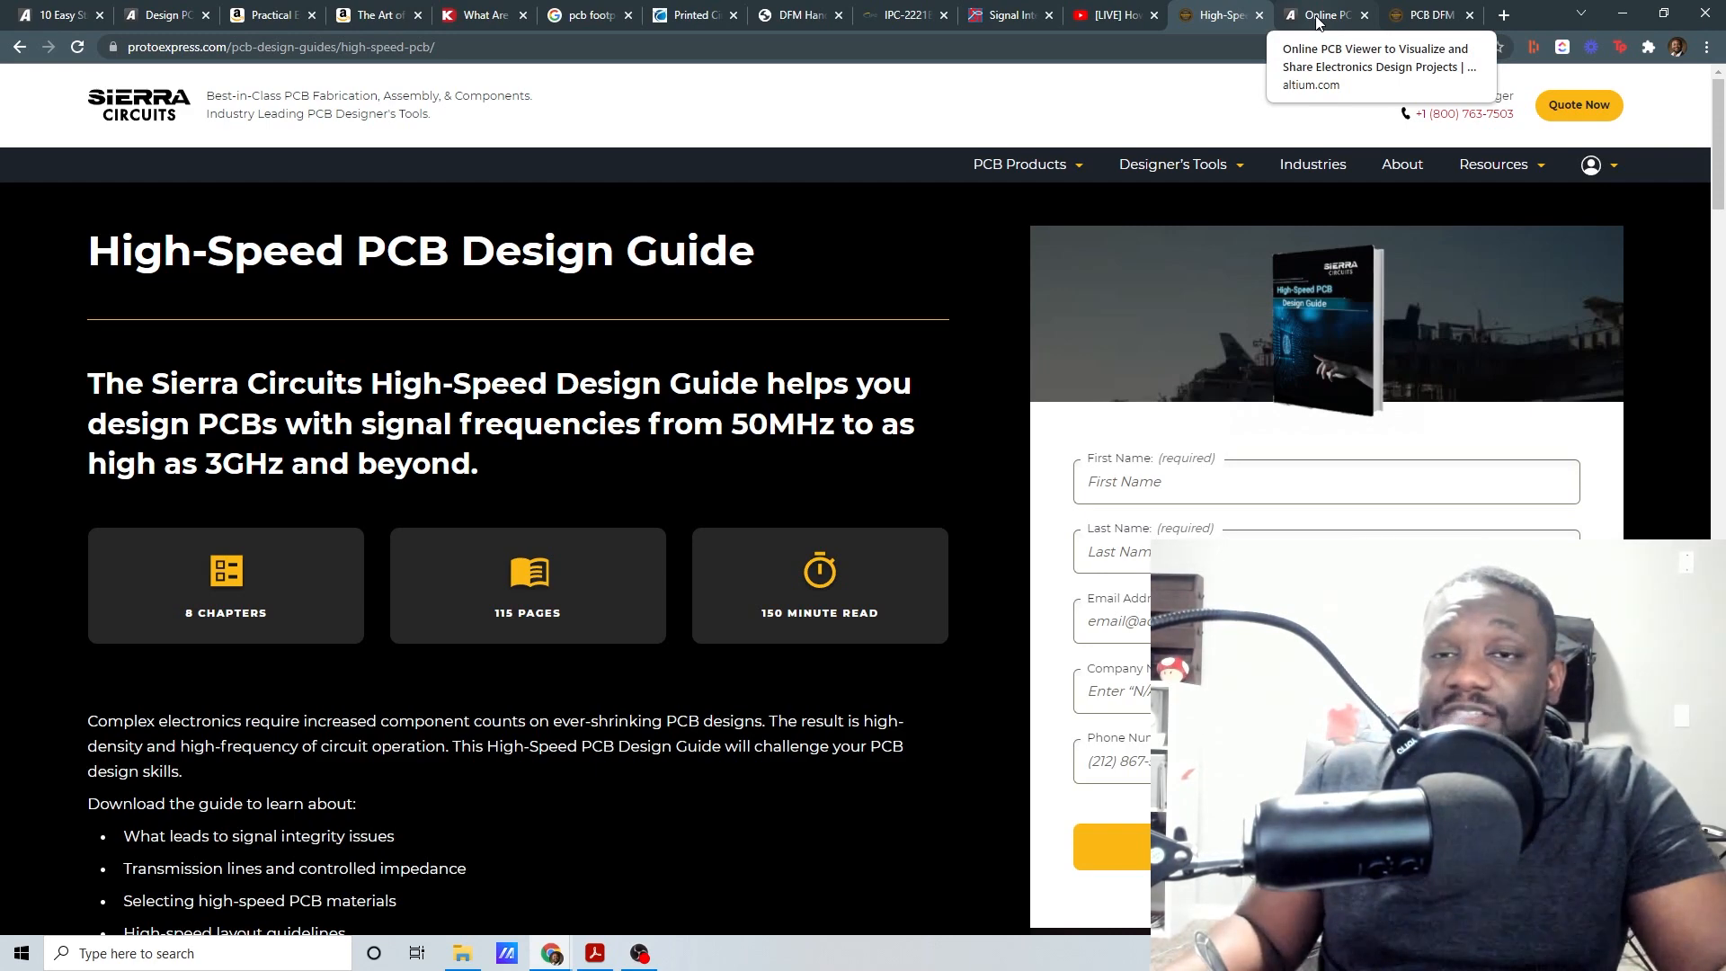
Step: Show the Altium 365 Viewer site, browsing Features and How It Works before returning Home
left_click(1321, 14)
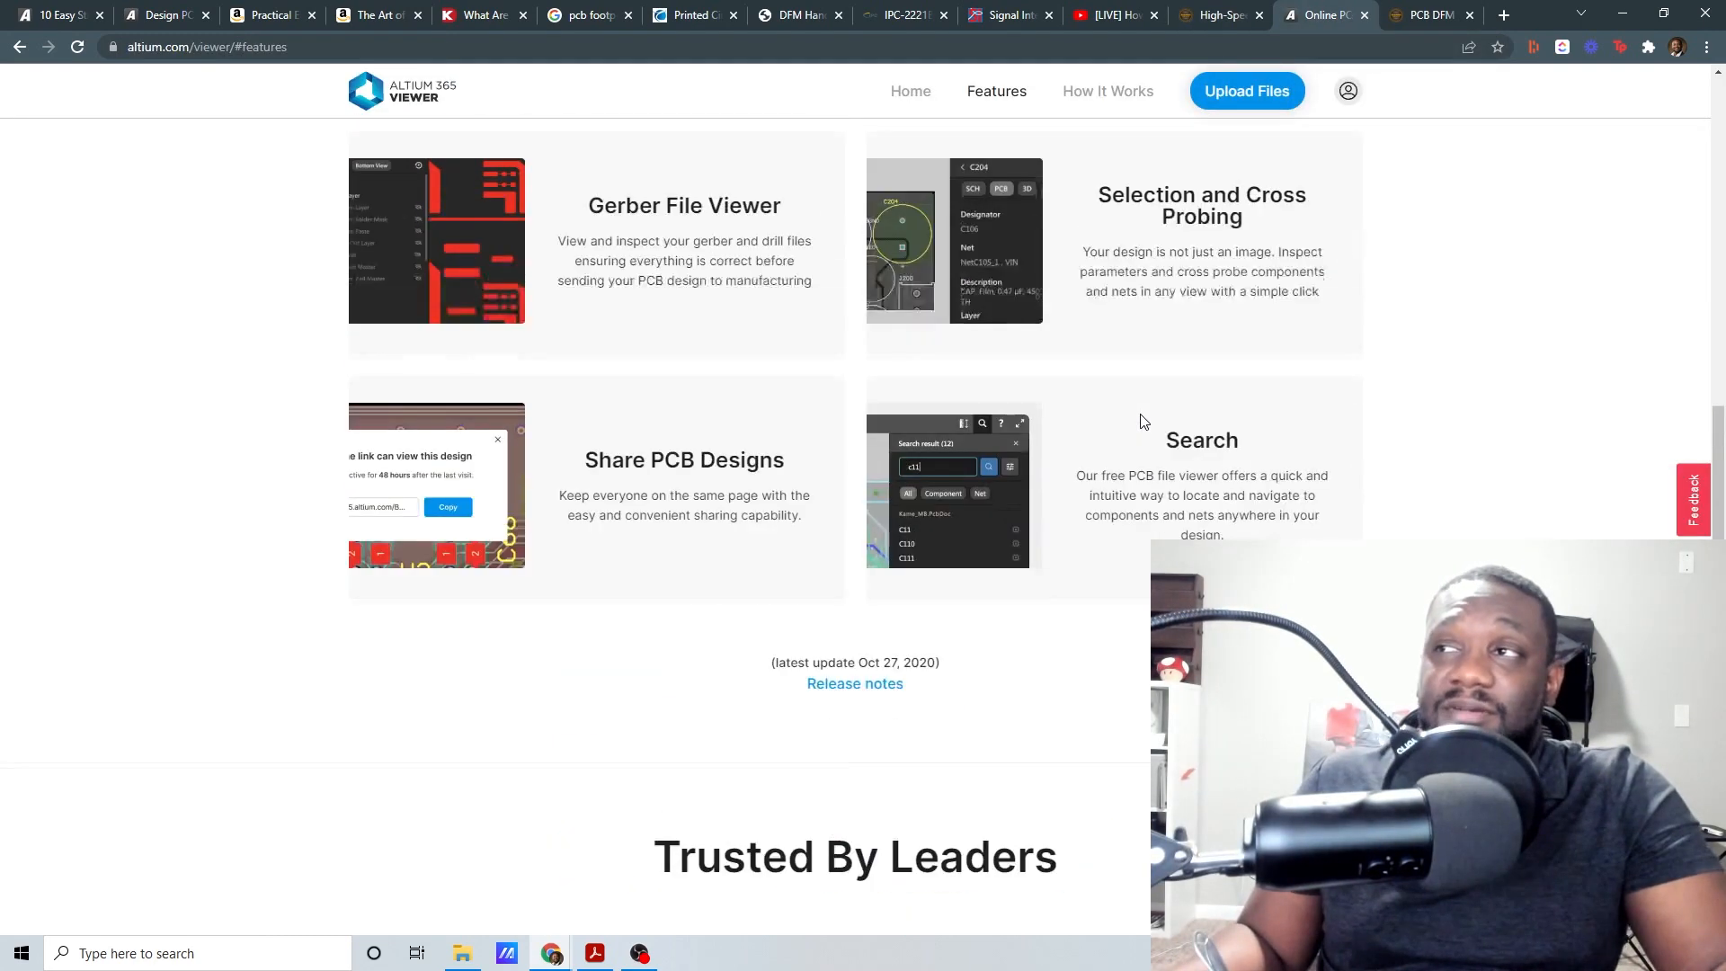
left_click(940, 118)
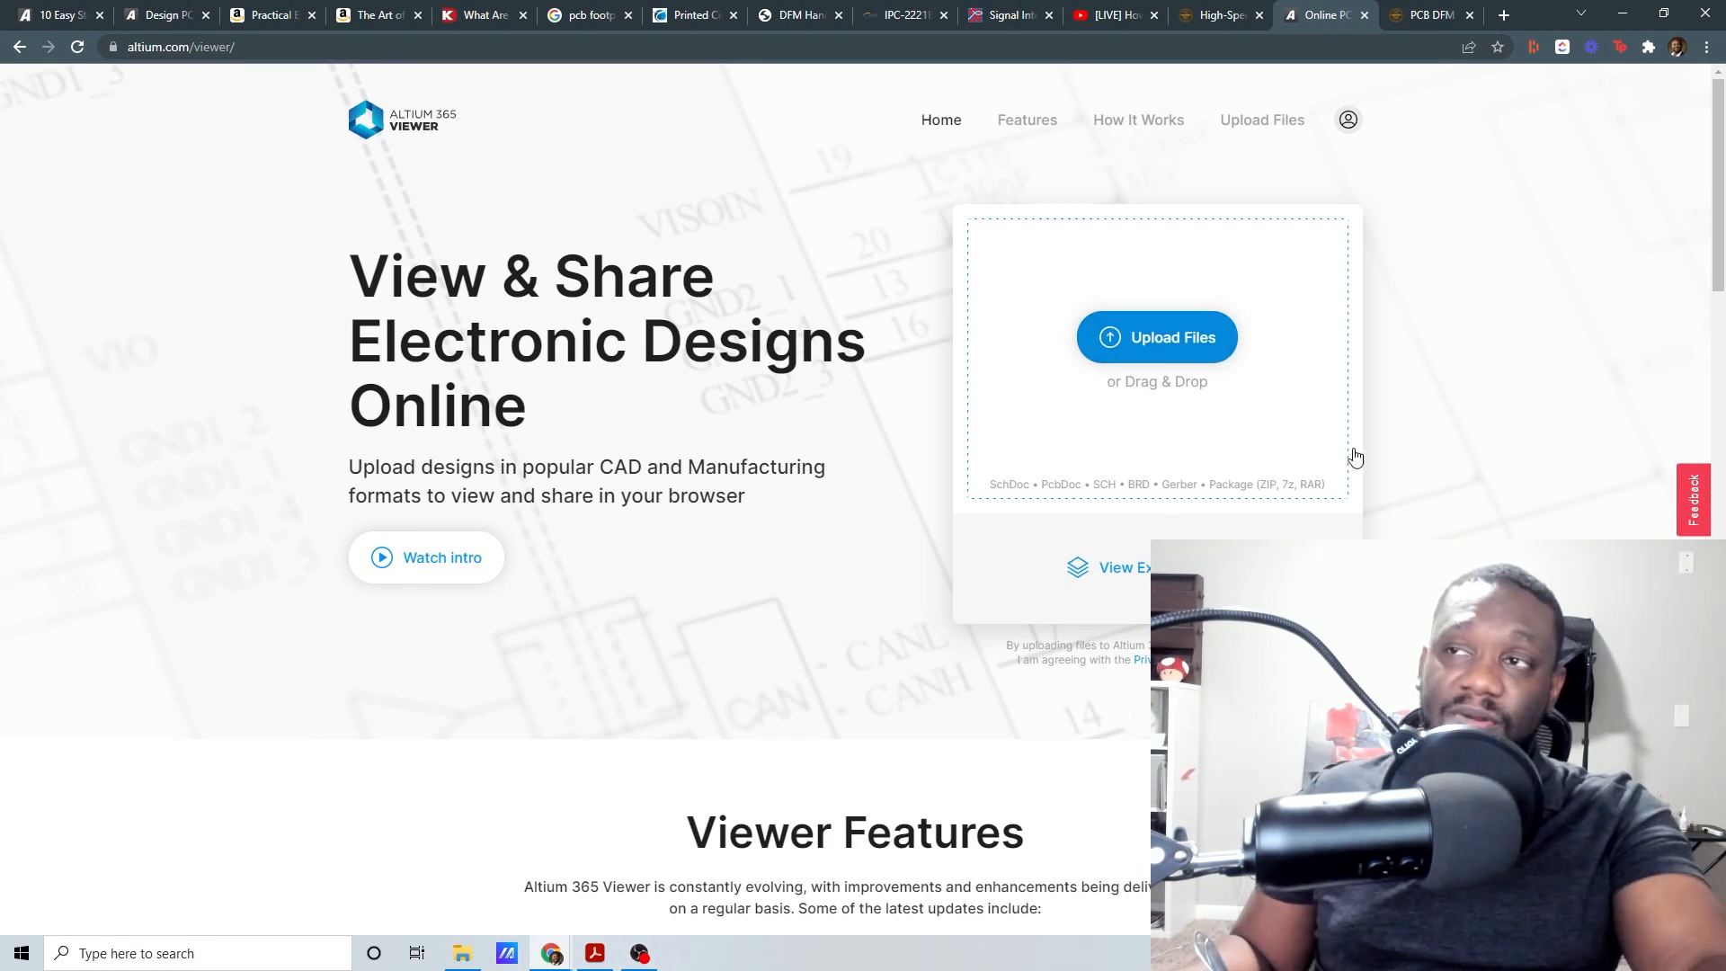
mouse_move(1215, 488)
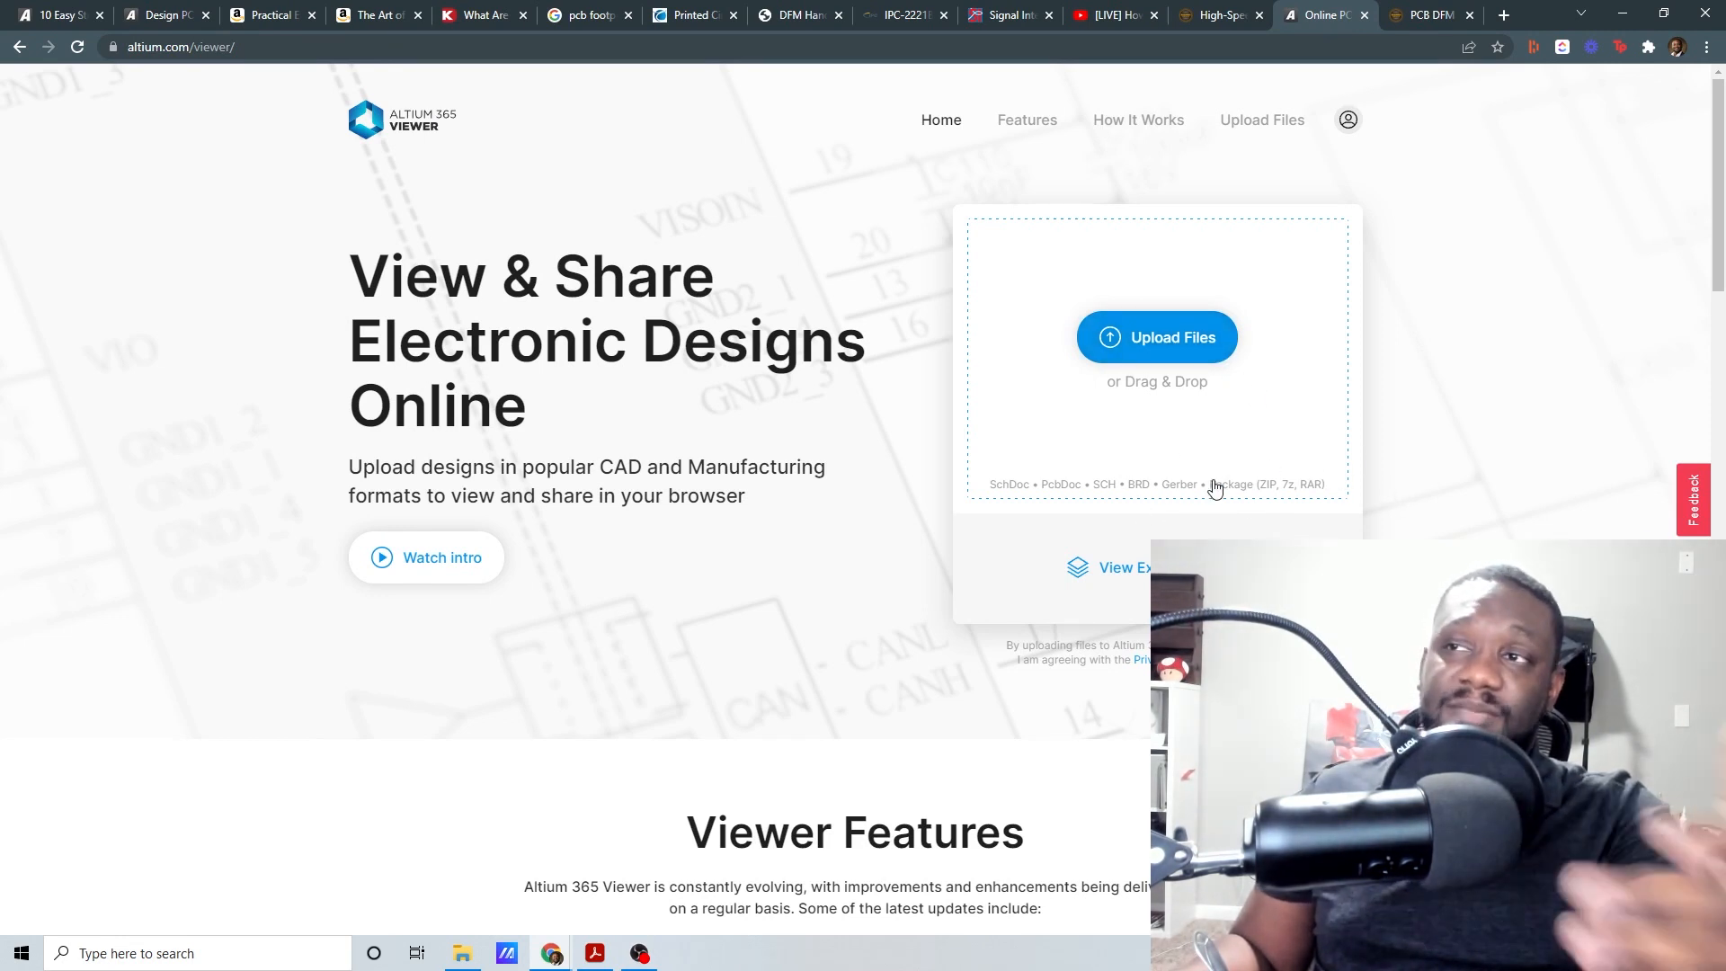
mouse_move(742, 489)
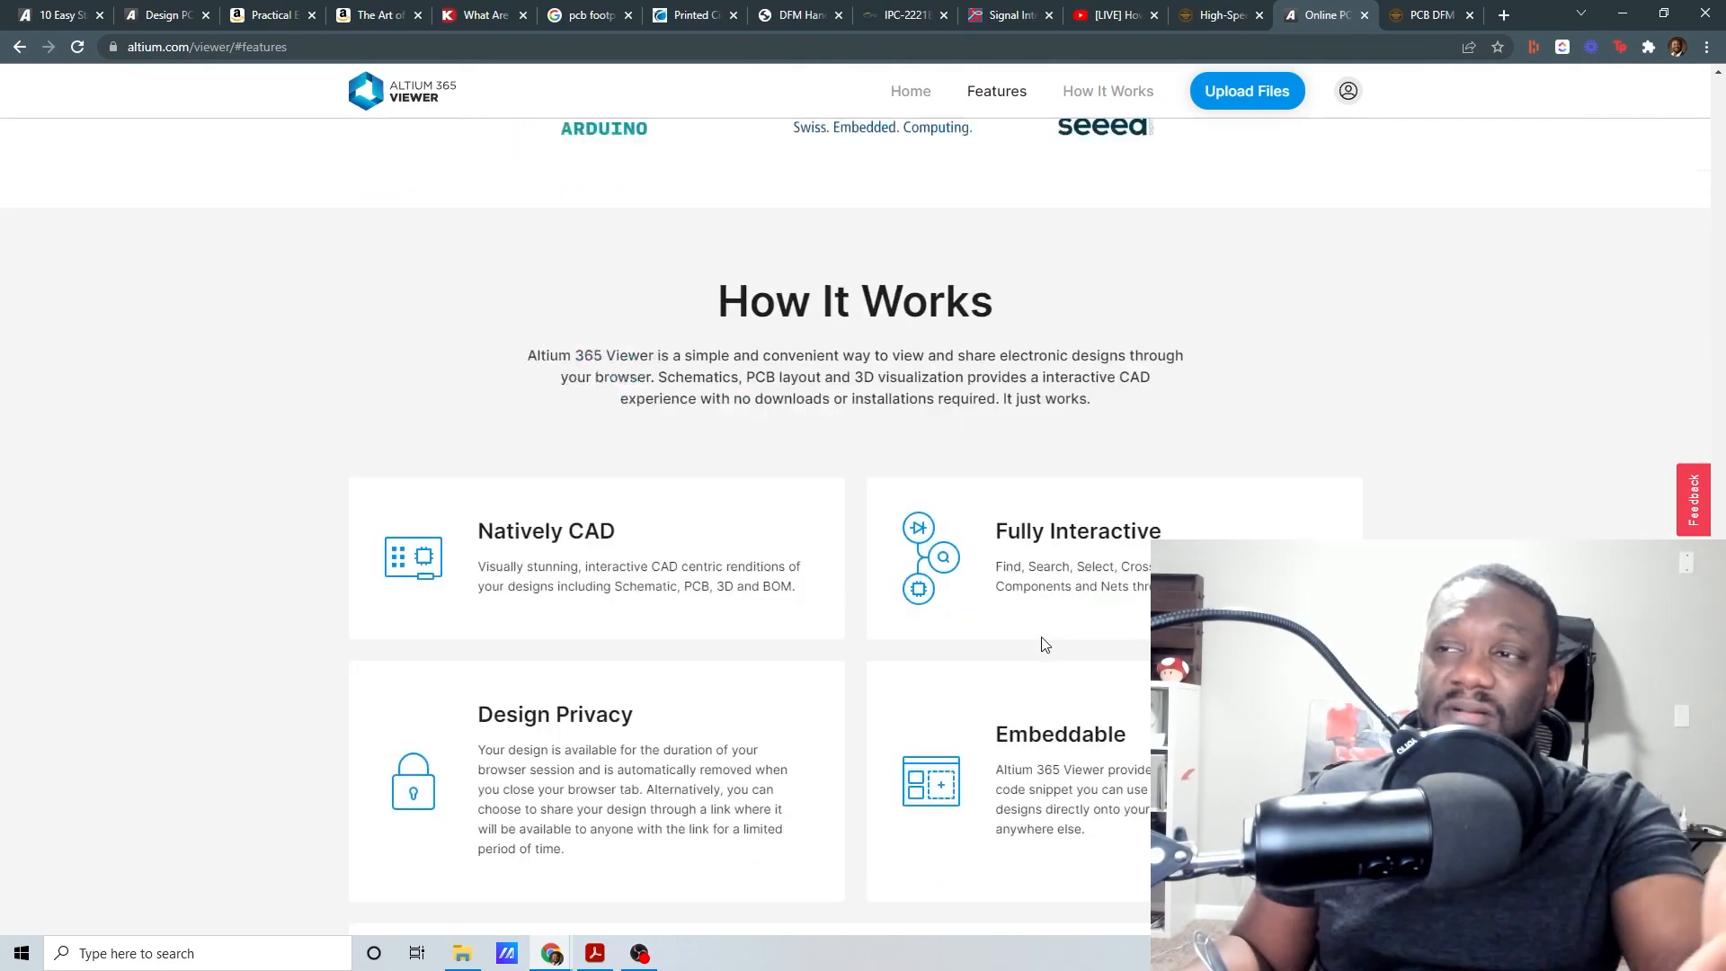
left_click(1108, 92)
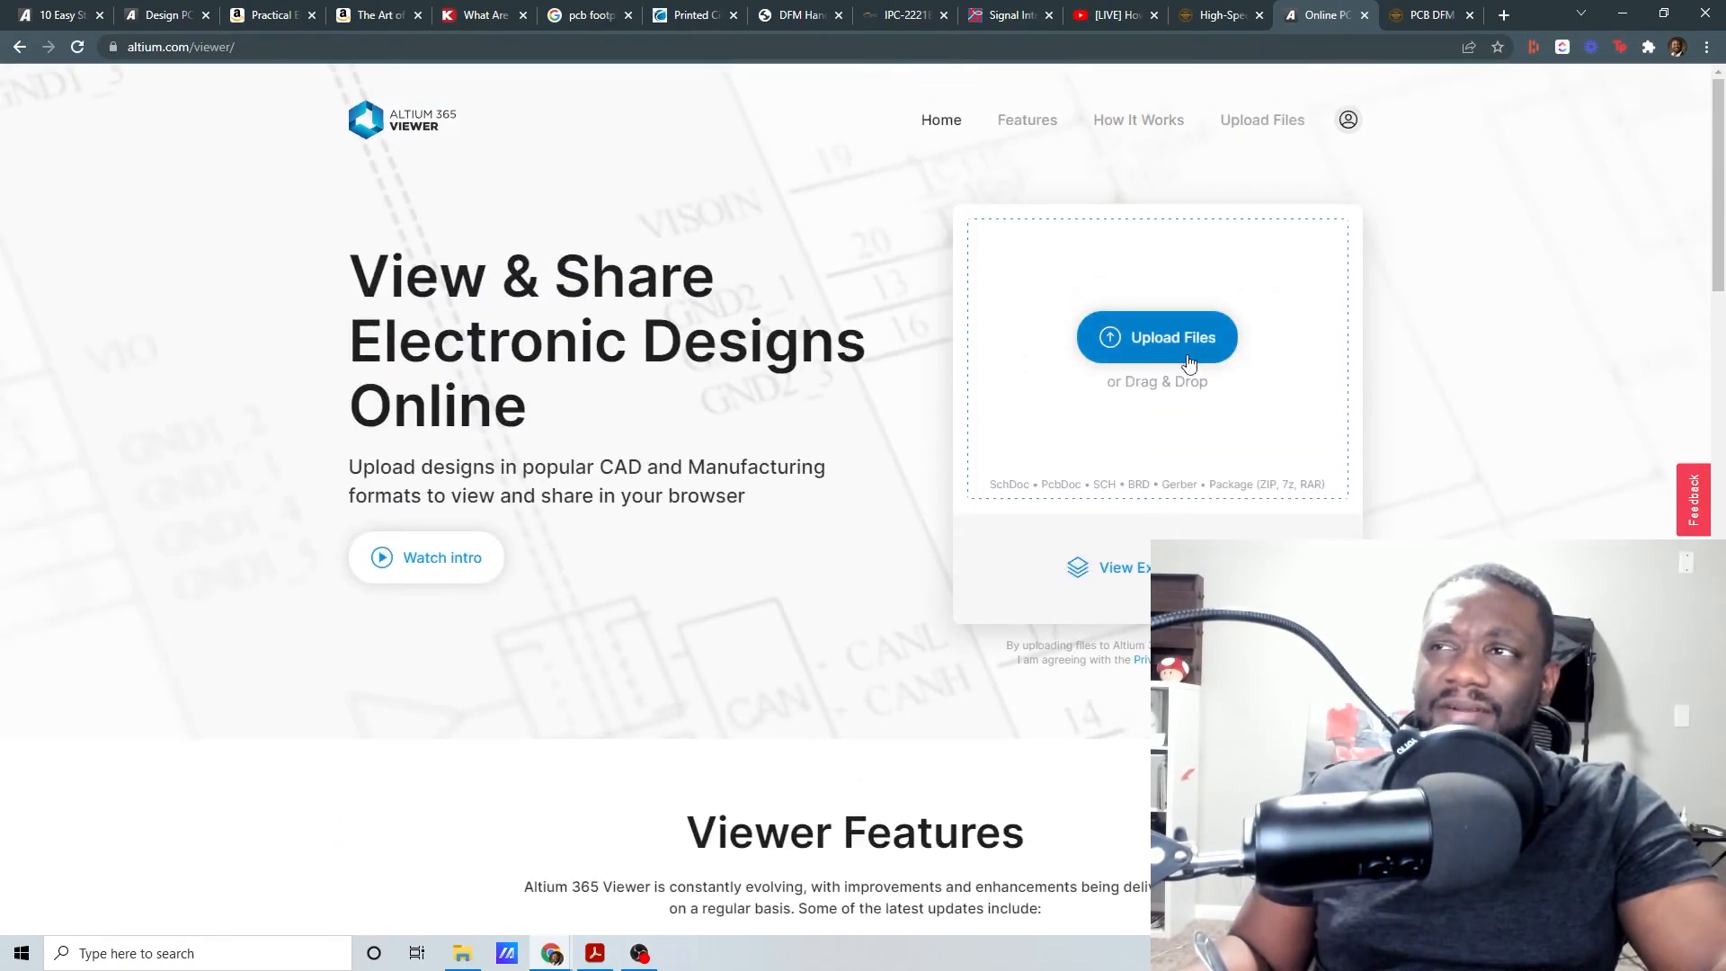
mouse_move(1457, 240)
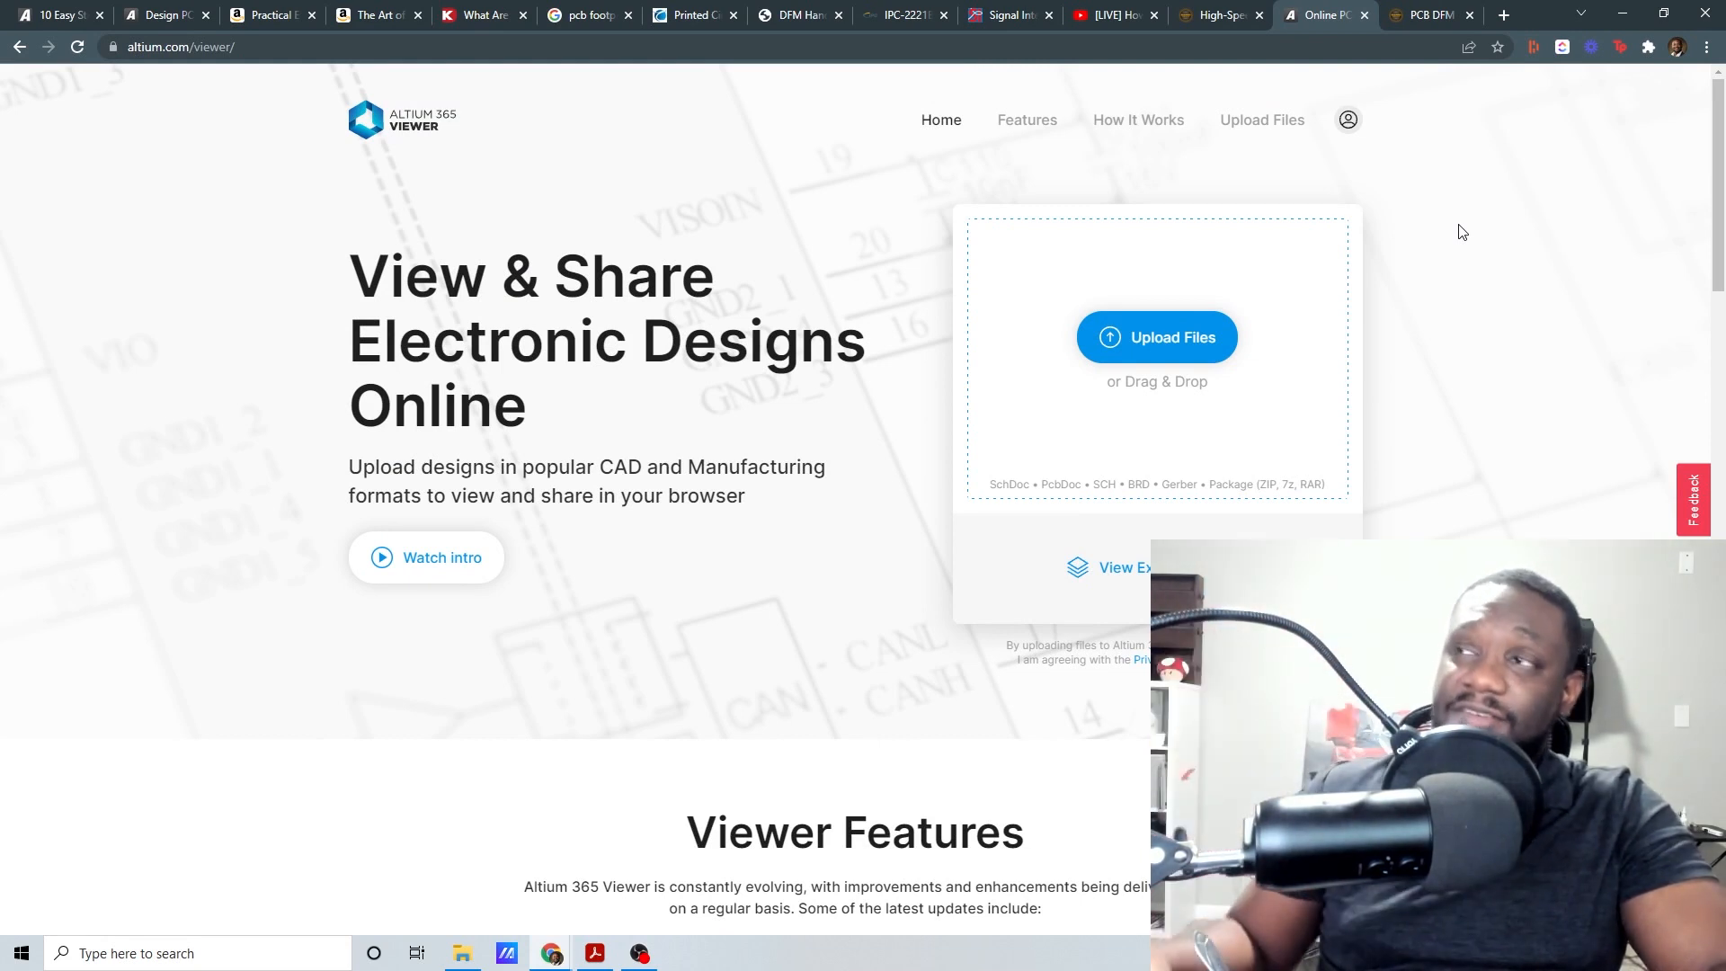
Step: Show the Better DFM tool page scrolled down to the Upload your Gerber files section
left_click(1430, 15)
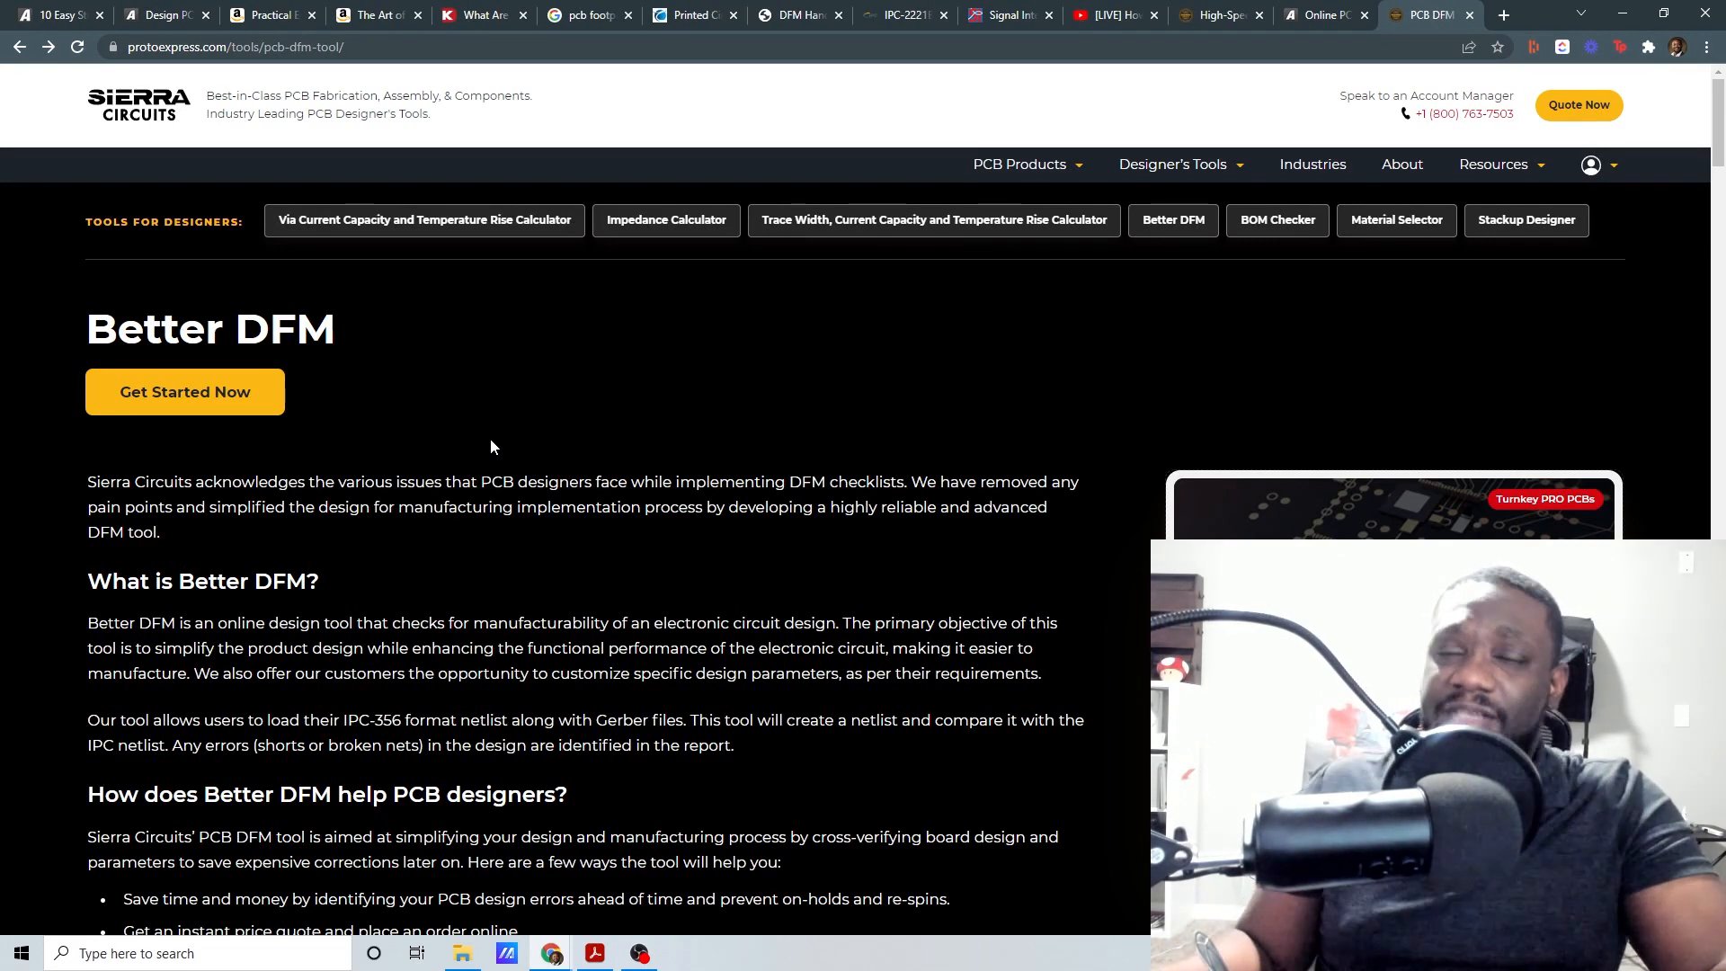
scroll("down", 3)
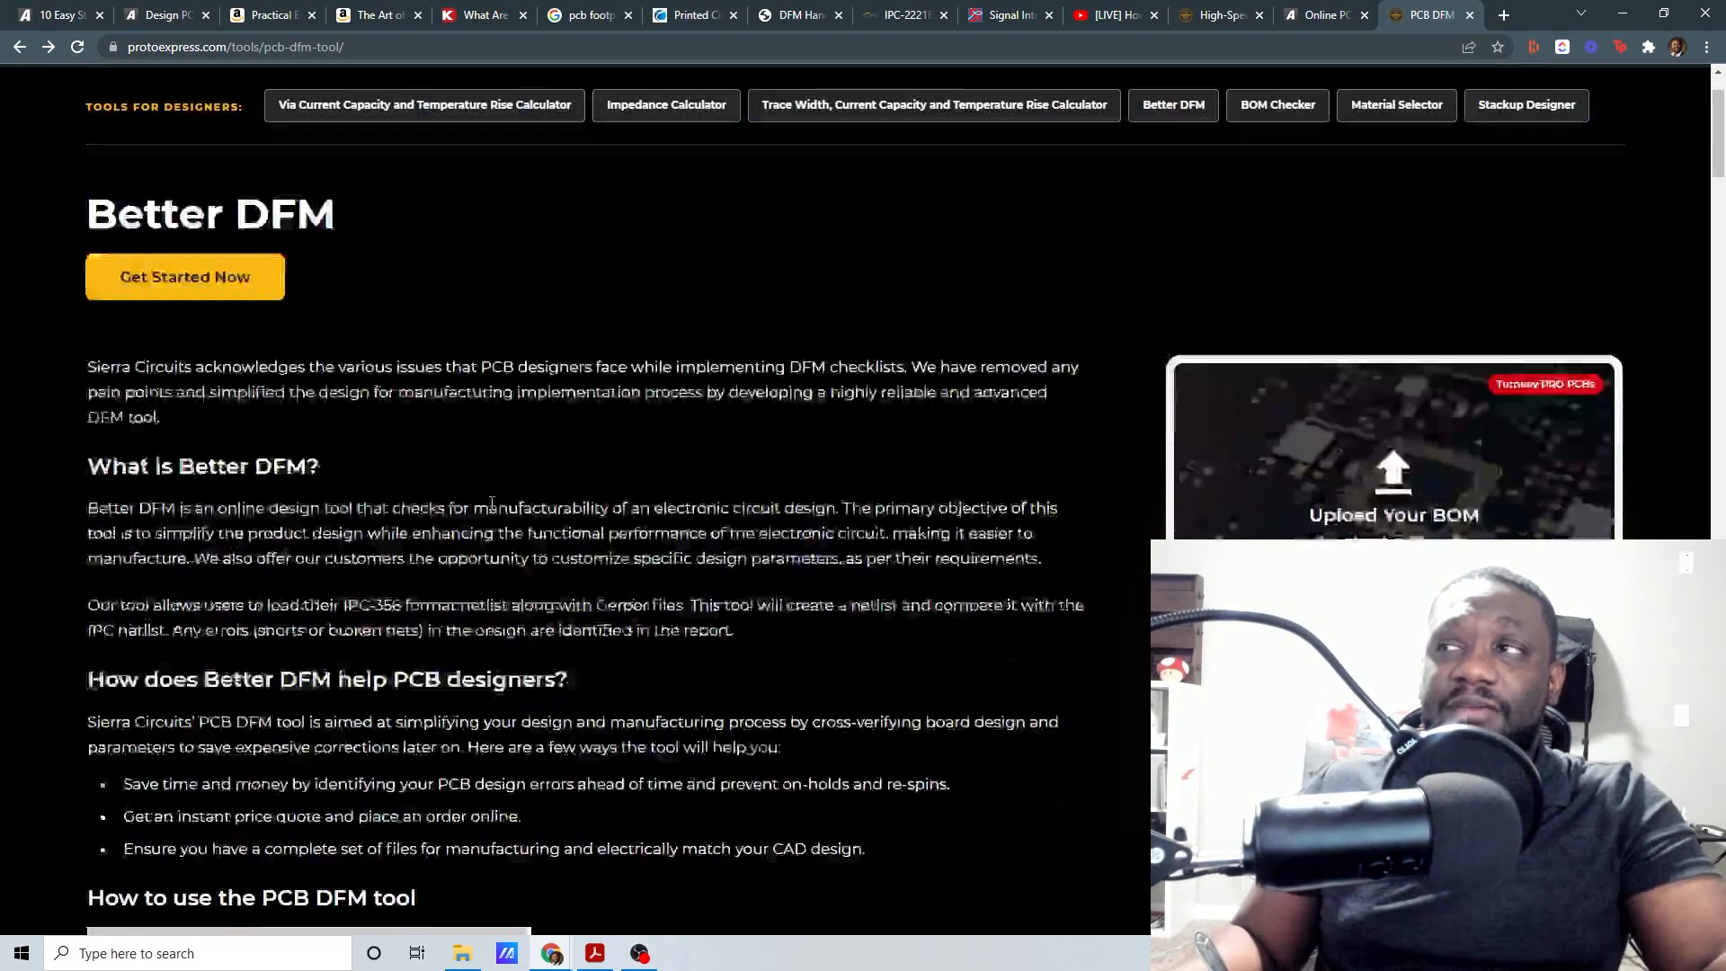
scroll("down", 3)
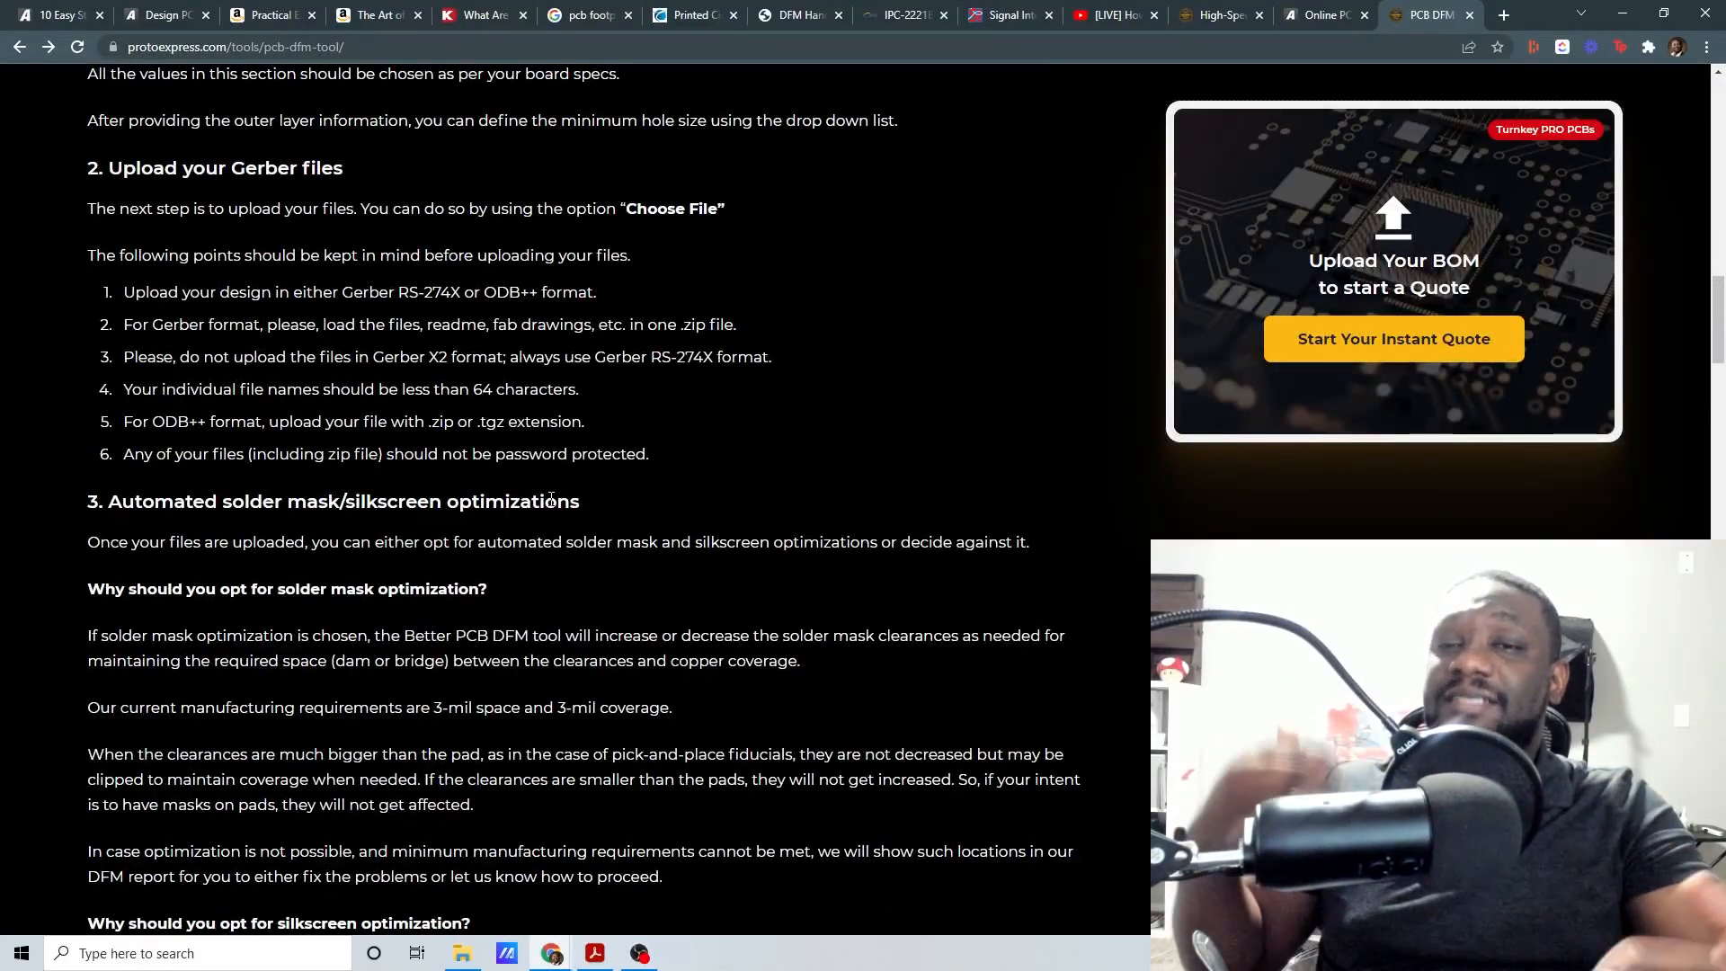
mouse_move(599, 565)
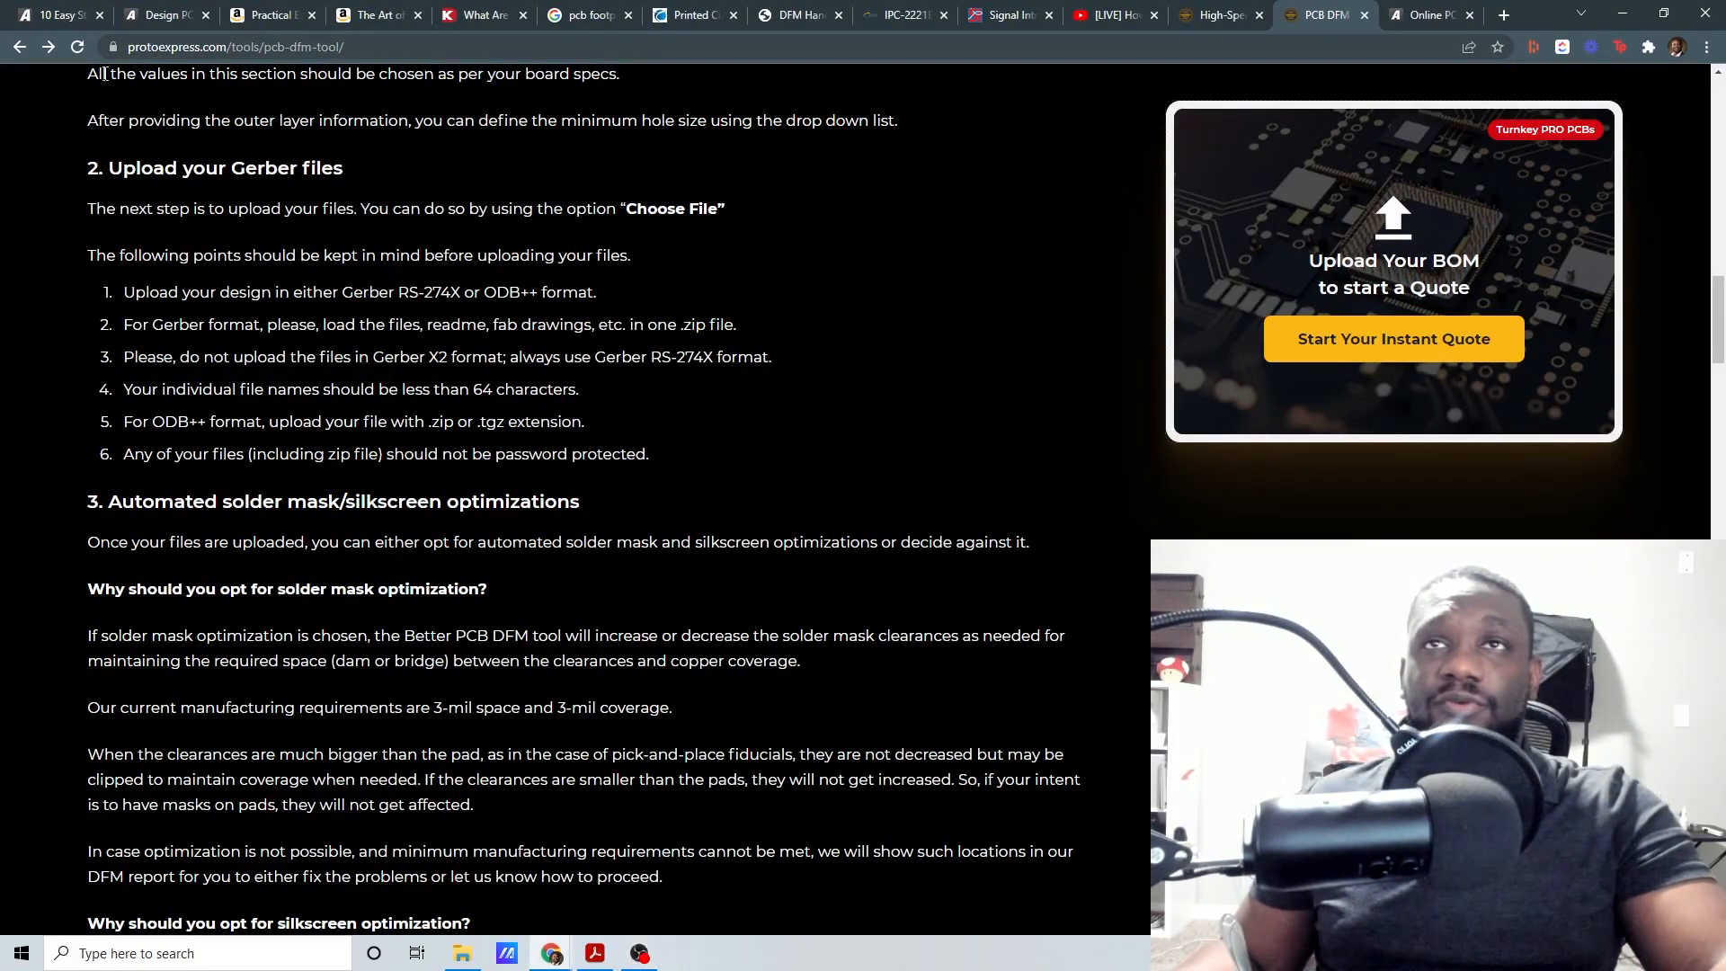
Step: Flip through every tab, from the Altium trial page to the Better DFM tool page
left_click(57, 15)
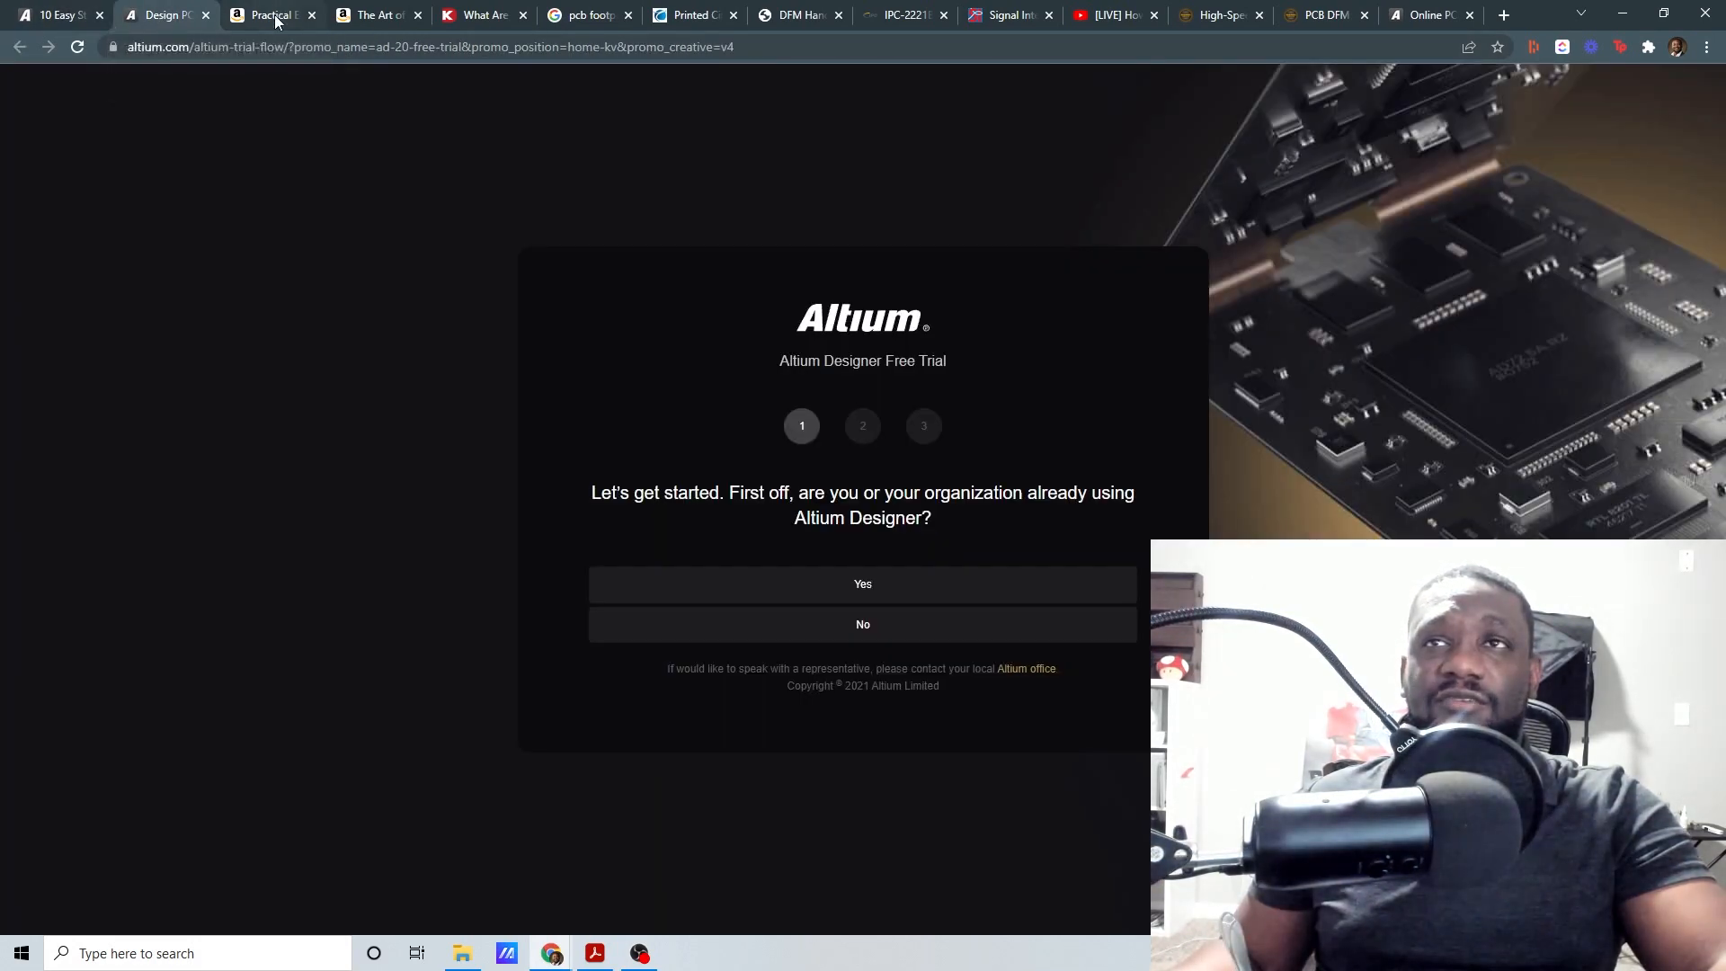
left_click(270, 15)
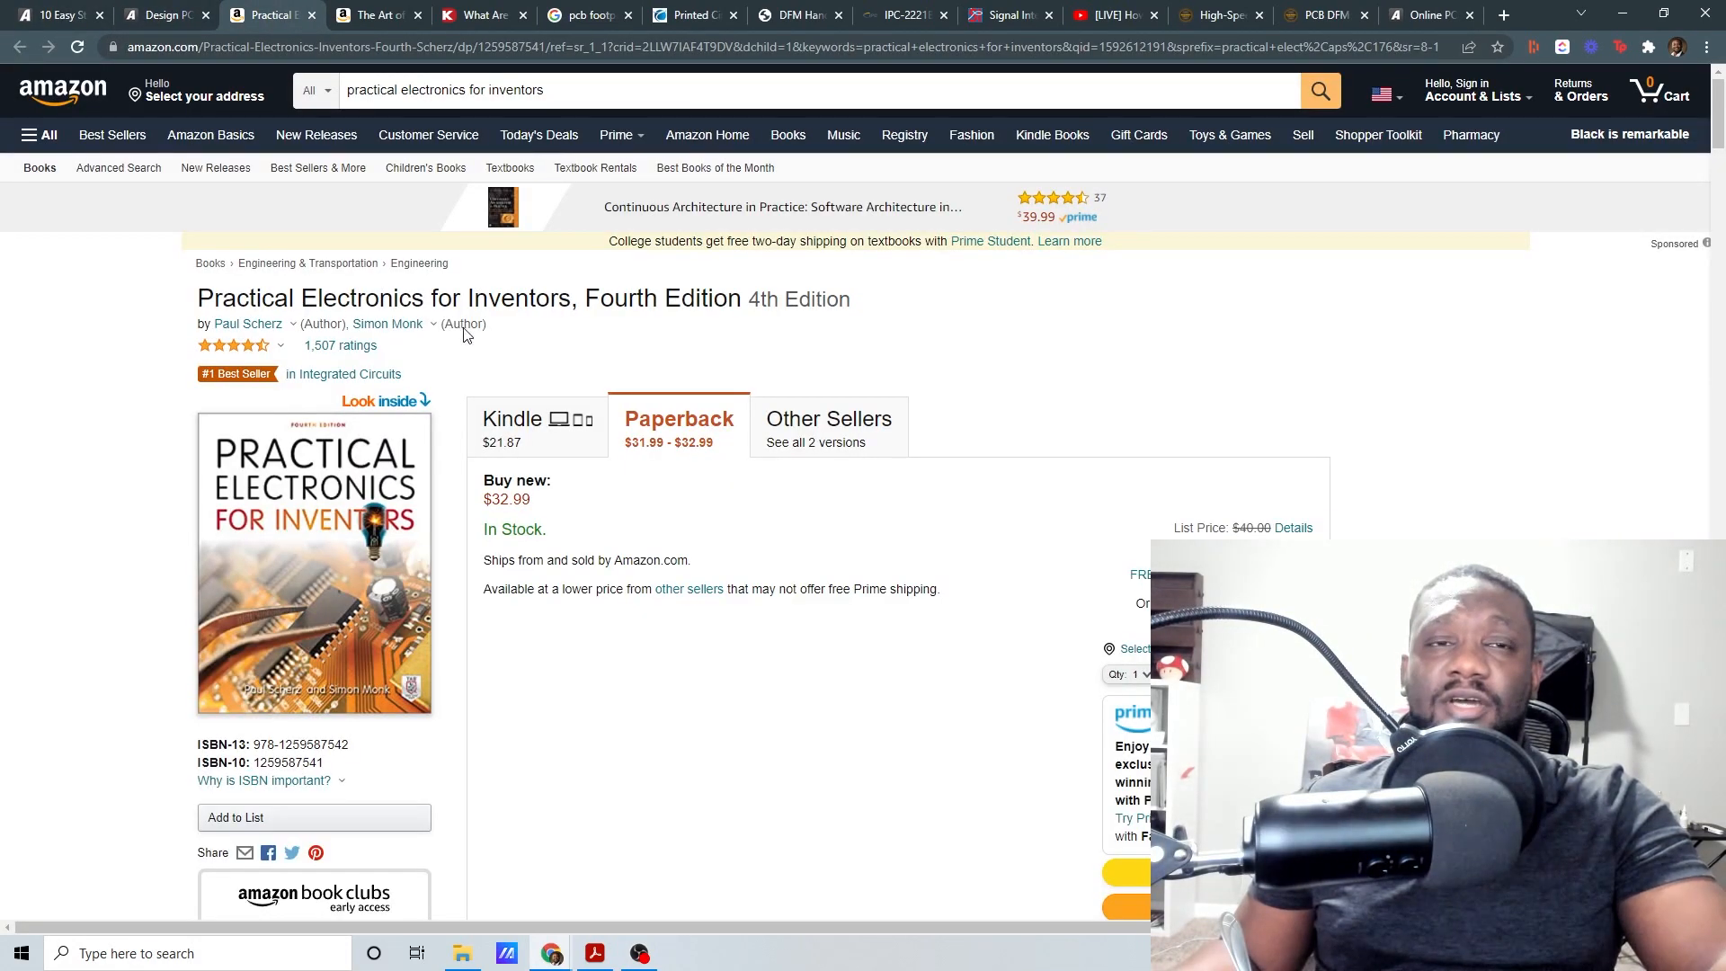
left_click(481, 14)
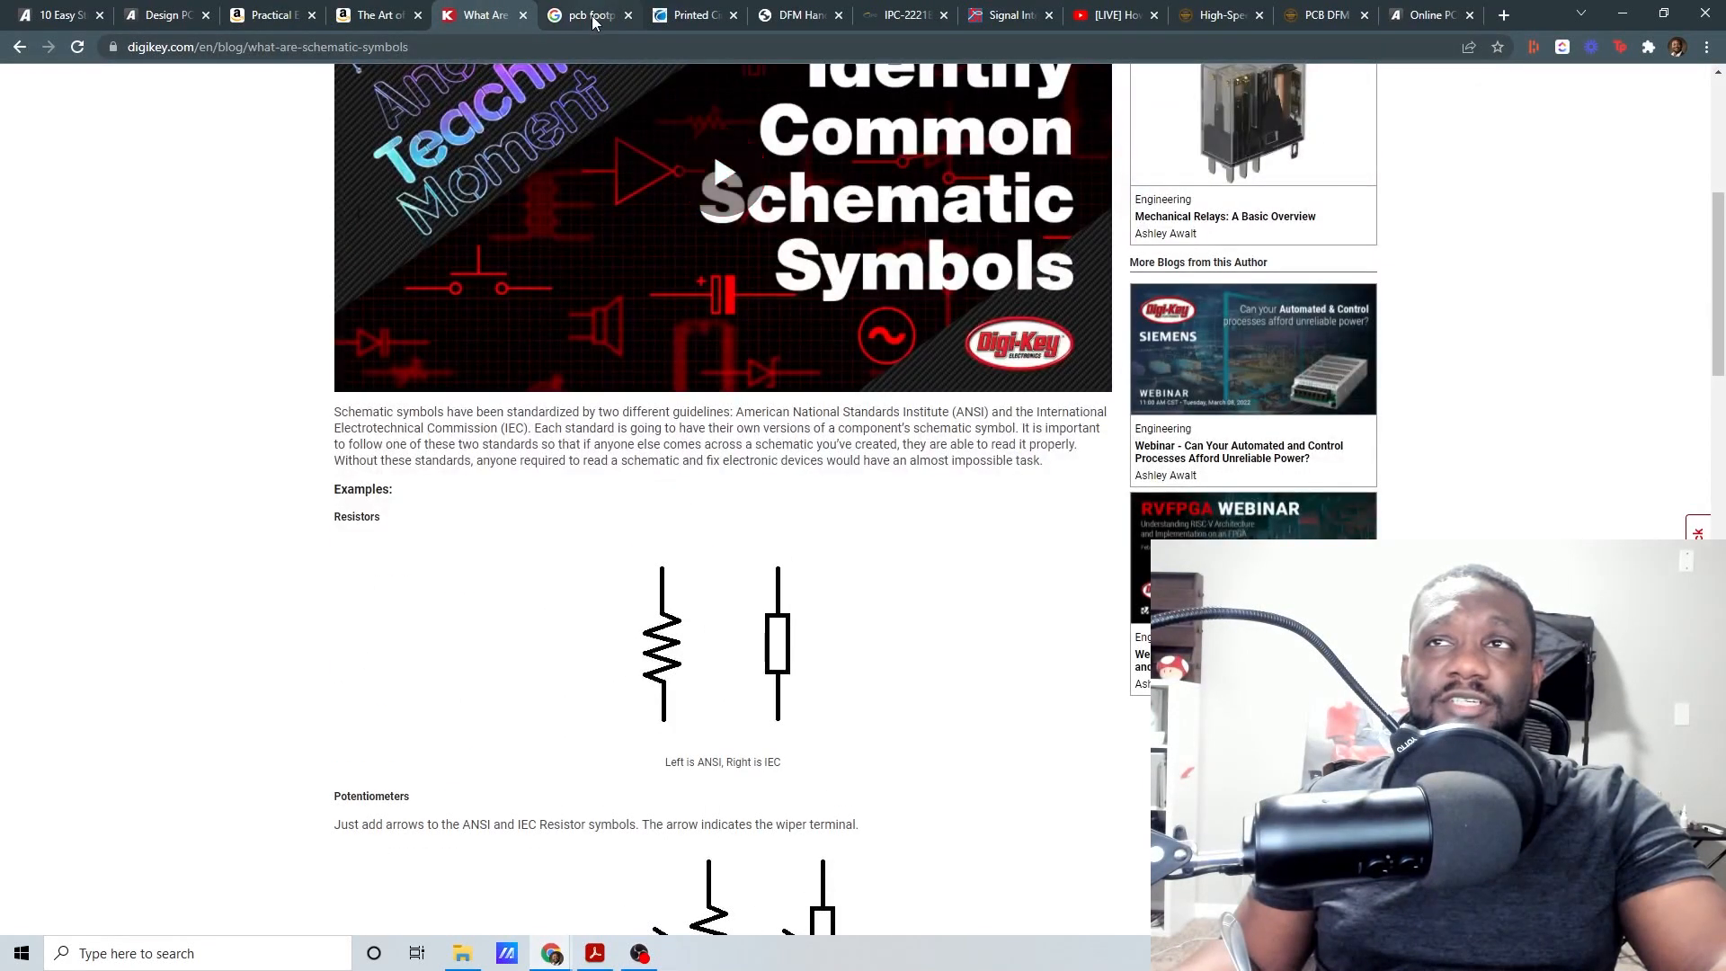
left_click(690, 14)
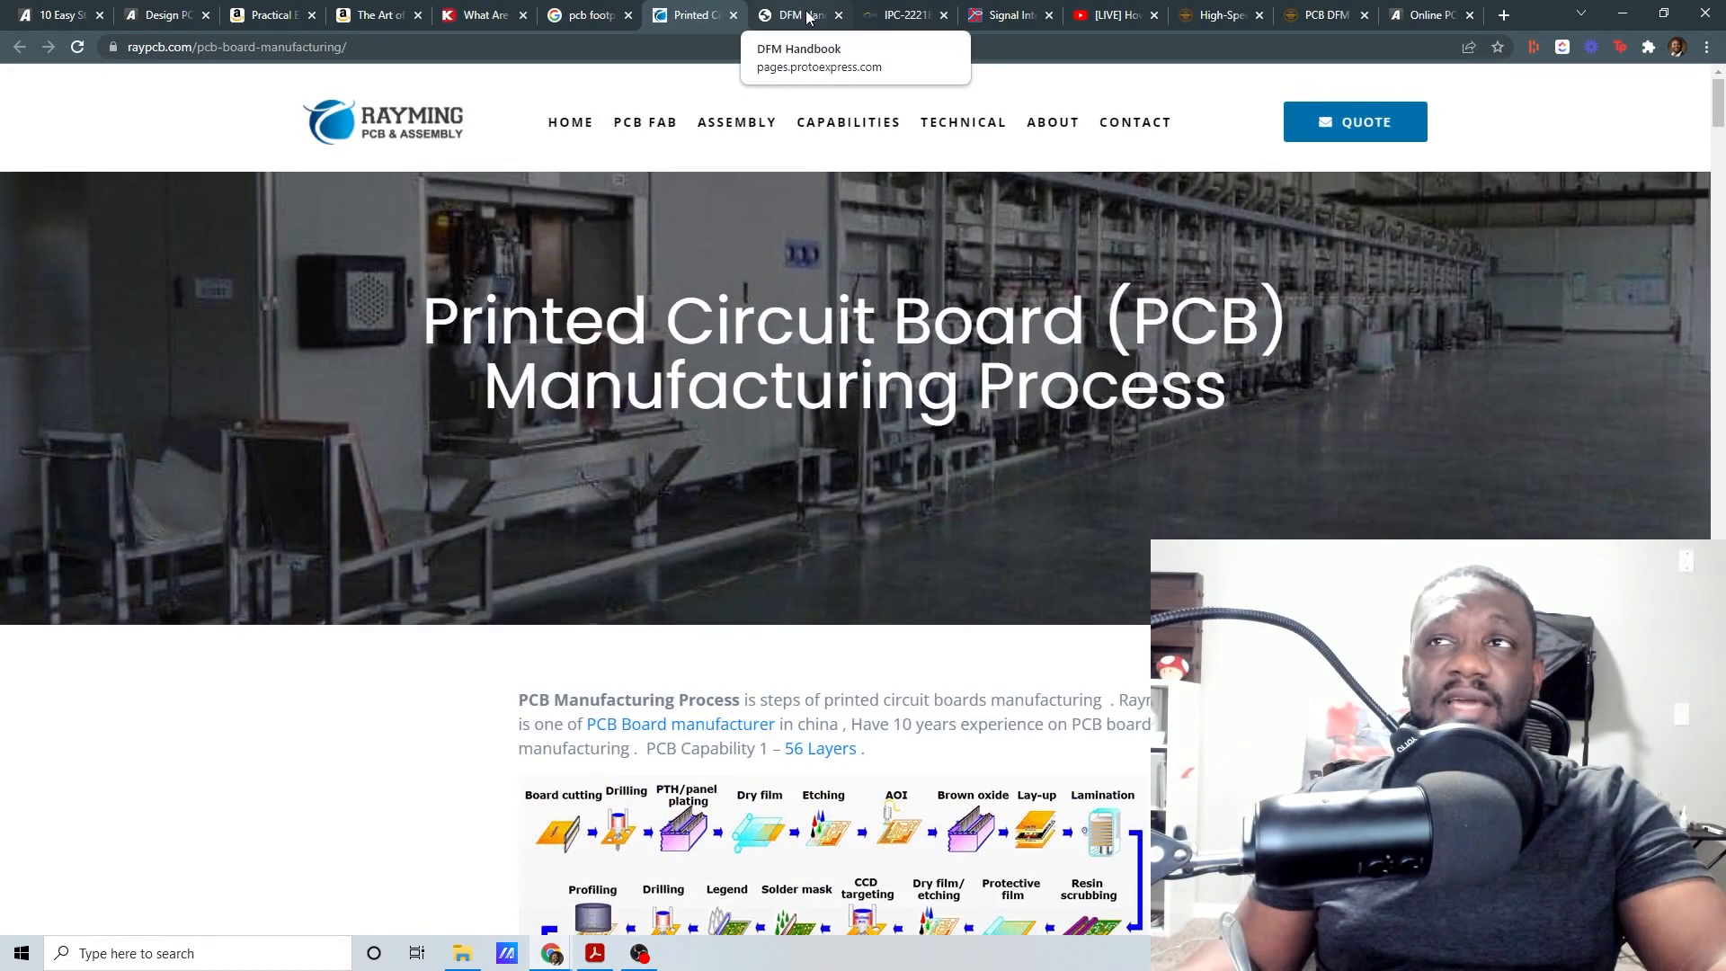
left_click(794, 14)
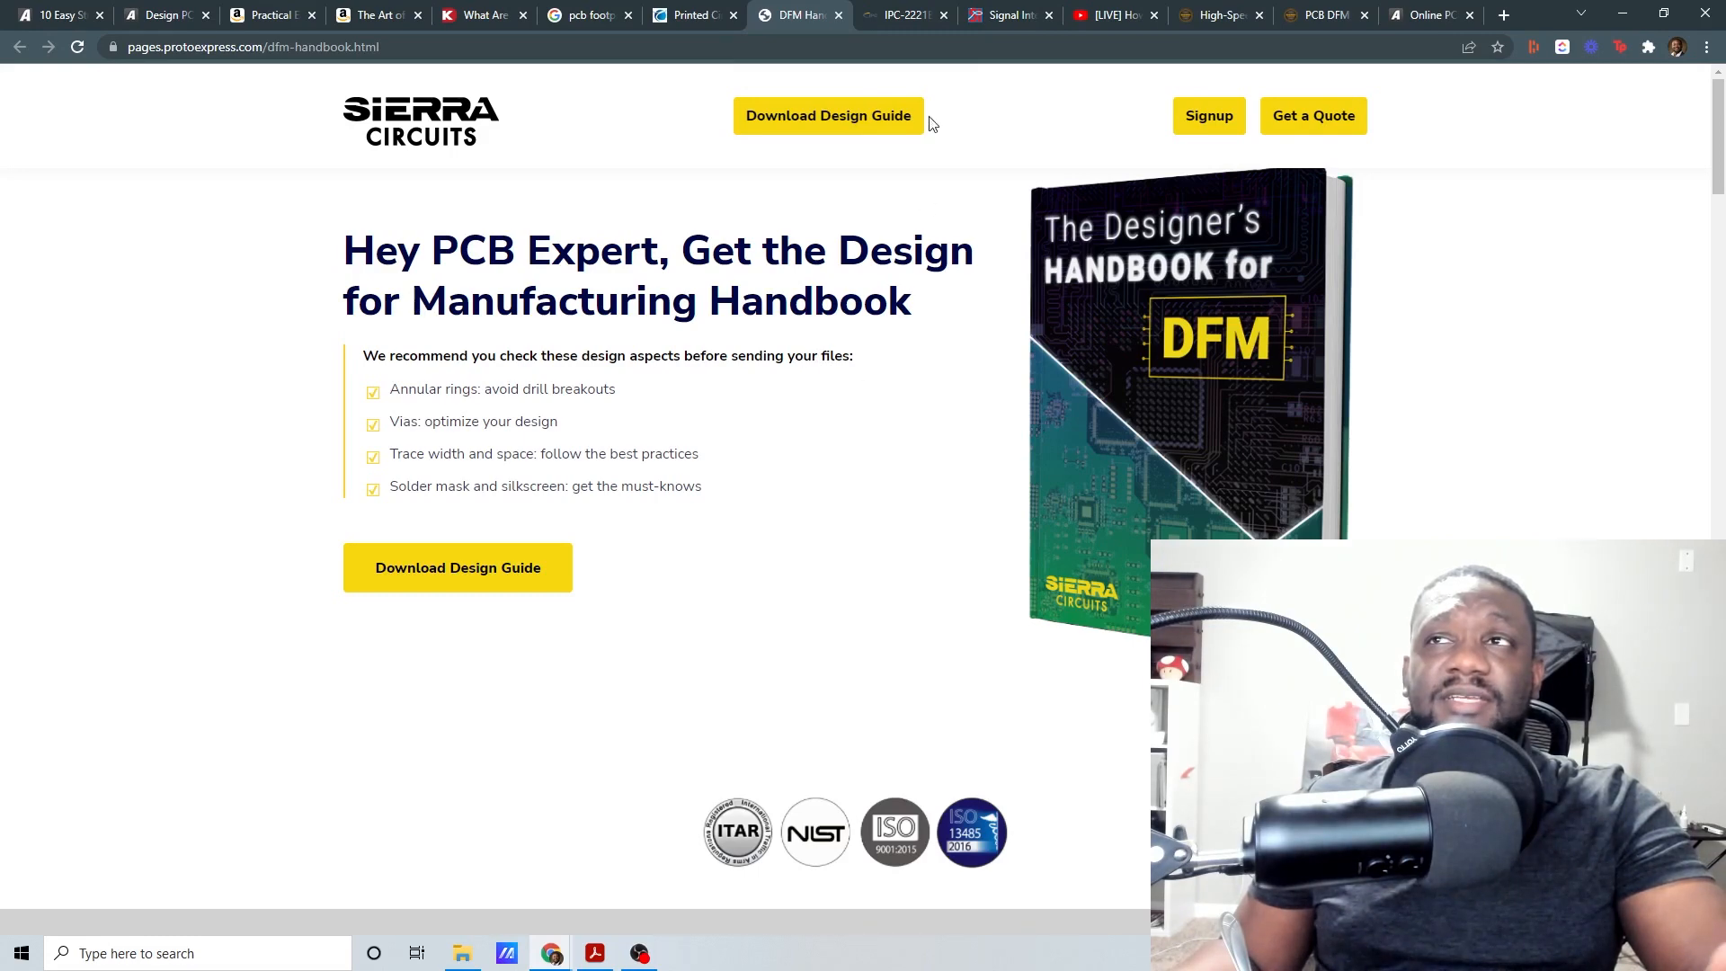
left_click(1005, 15)
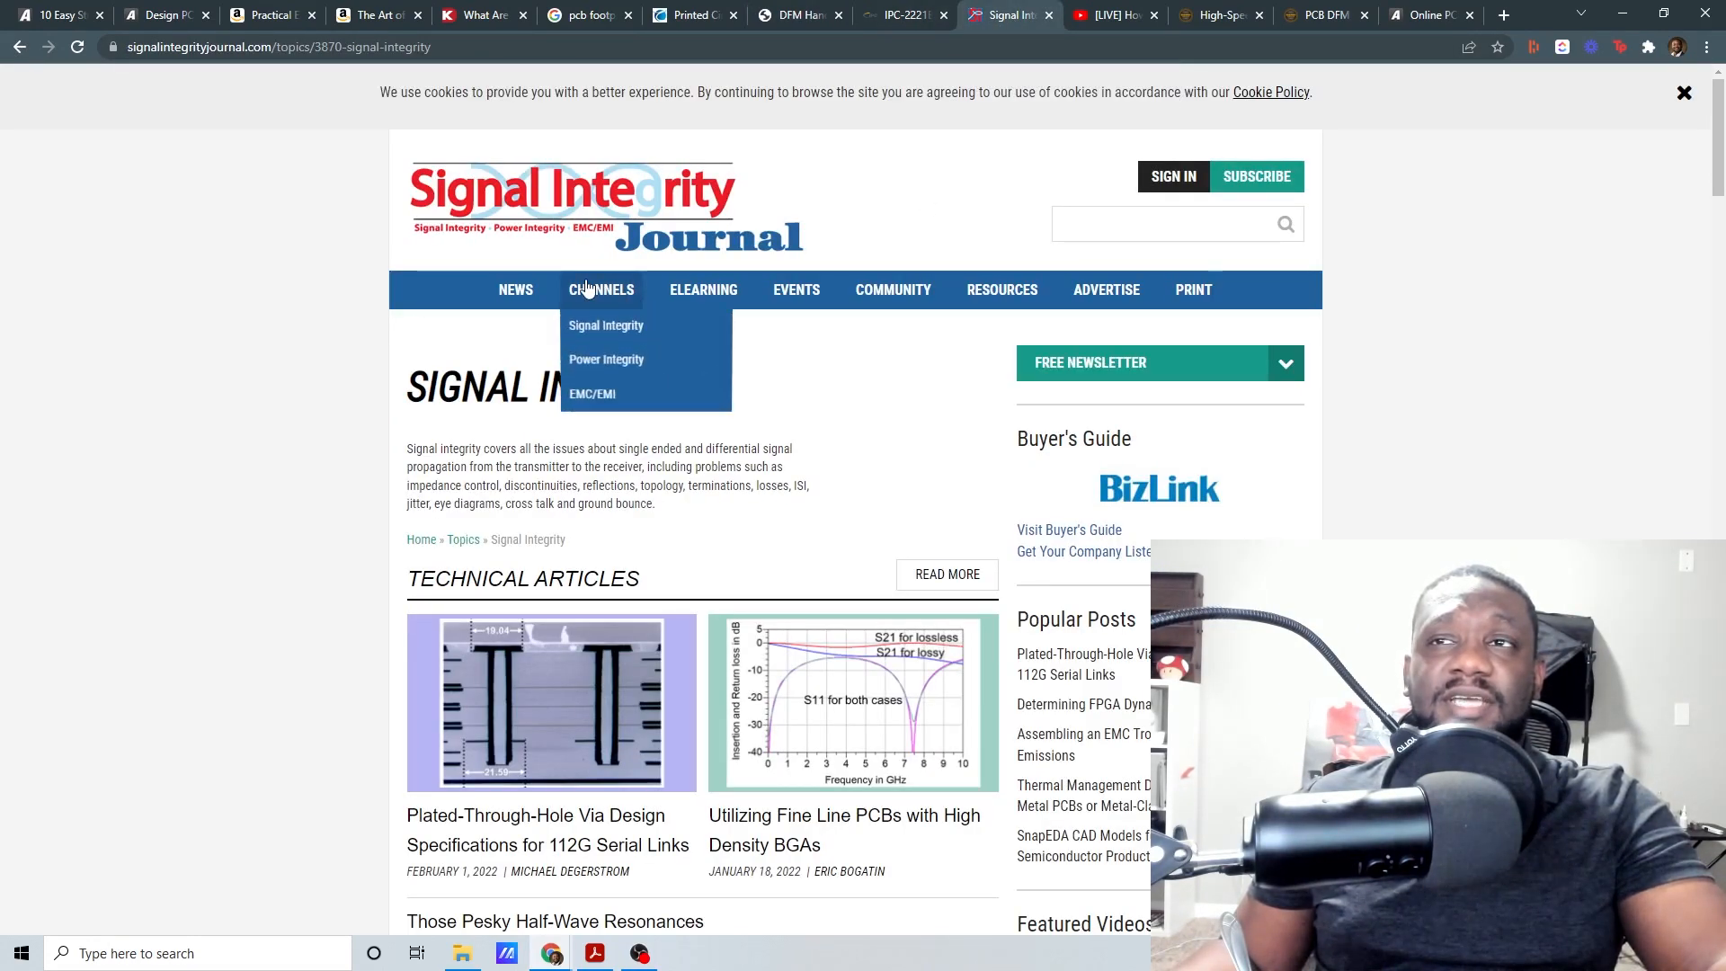
mouse_move(593, 395)
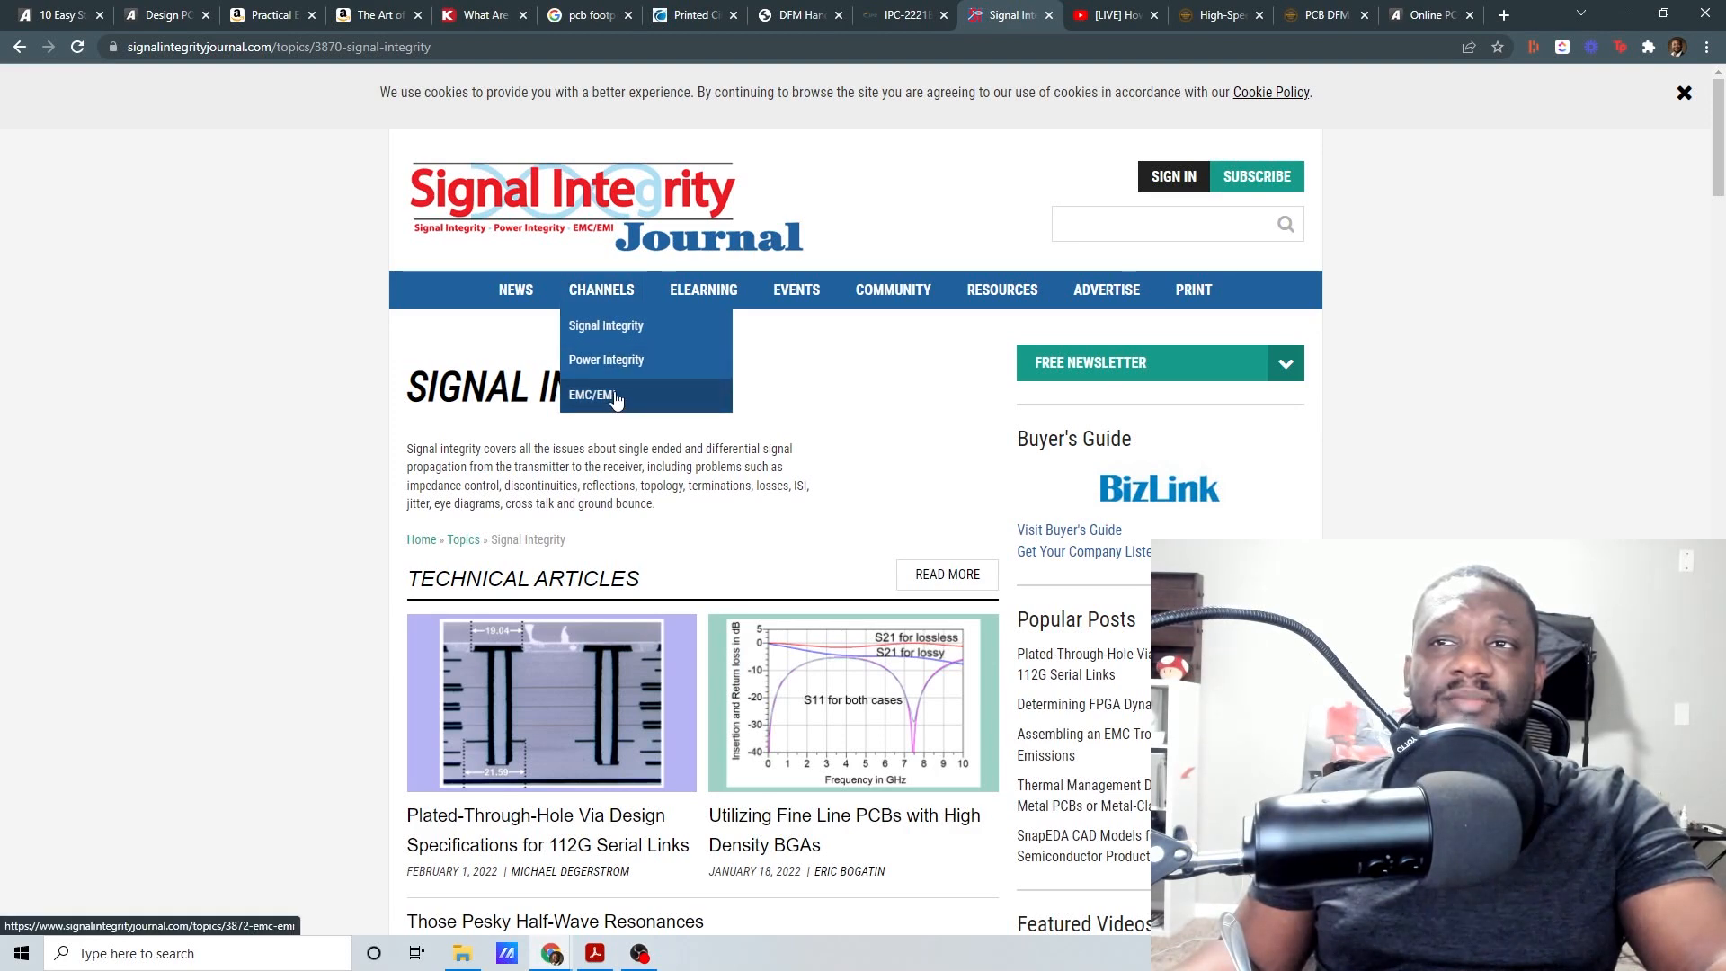
left_click(1115, 14)
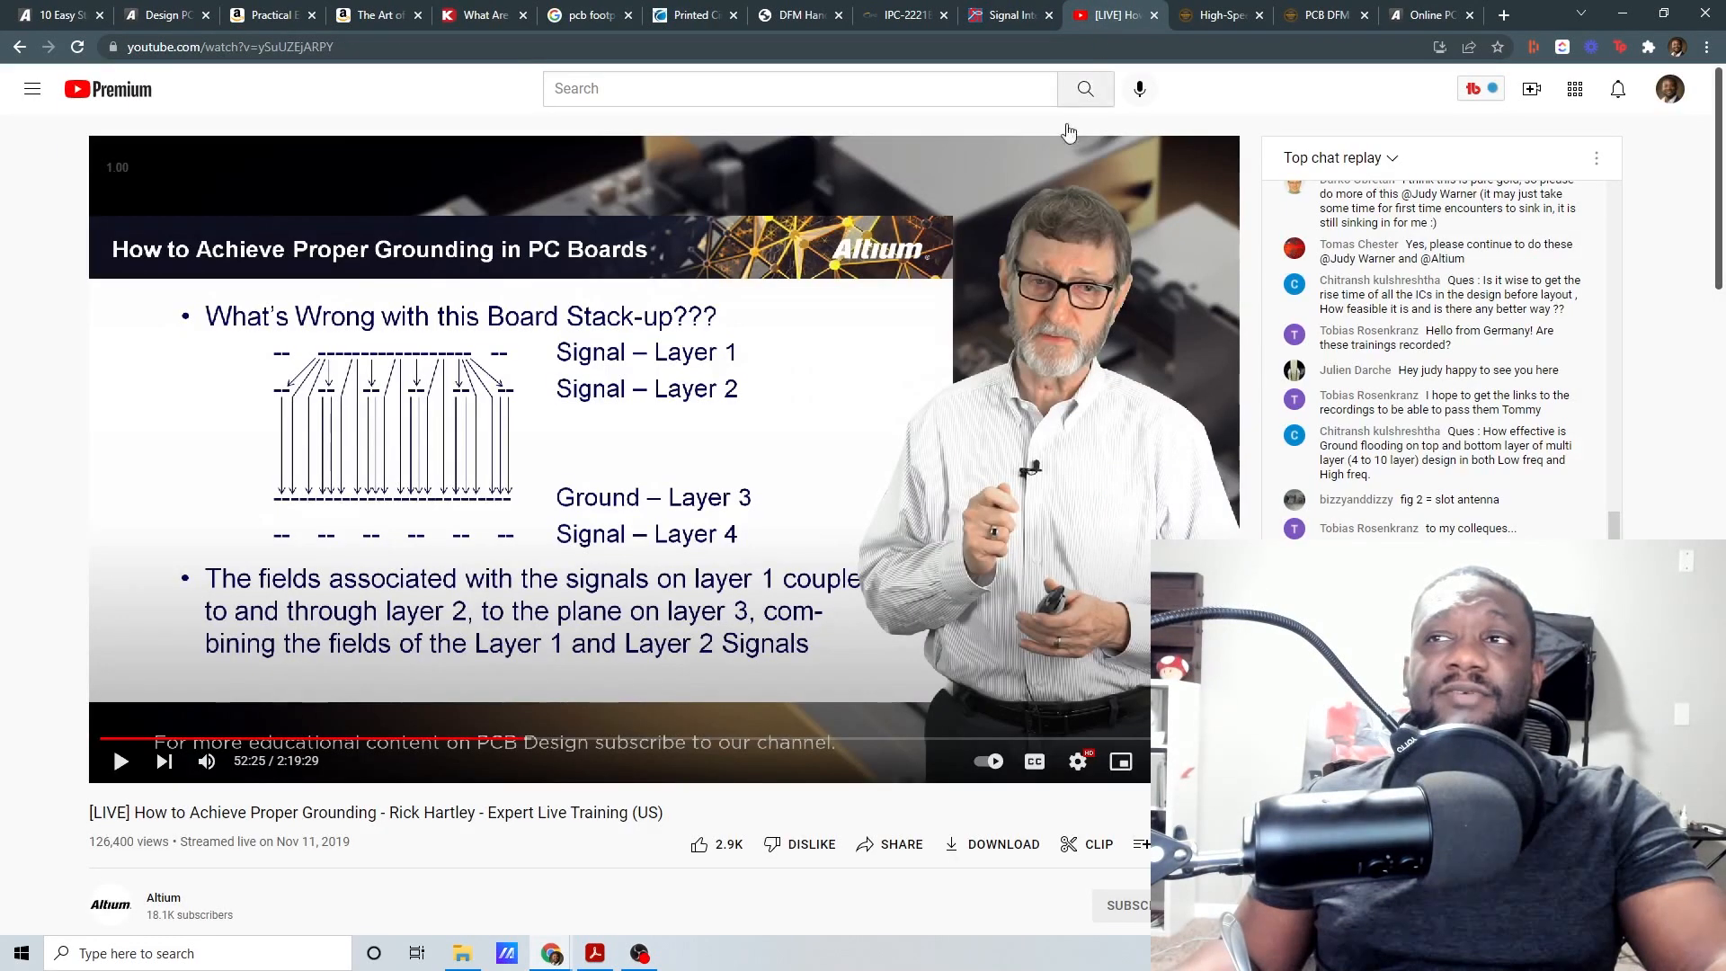
left_click(1216, 14)
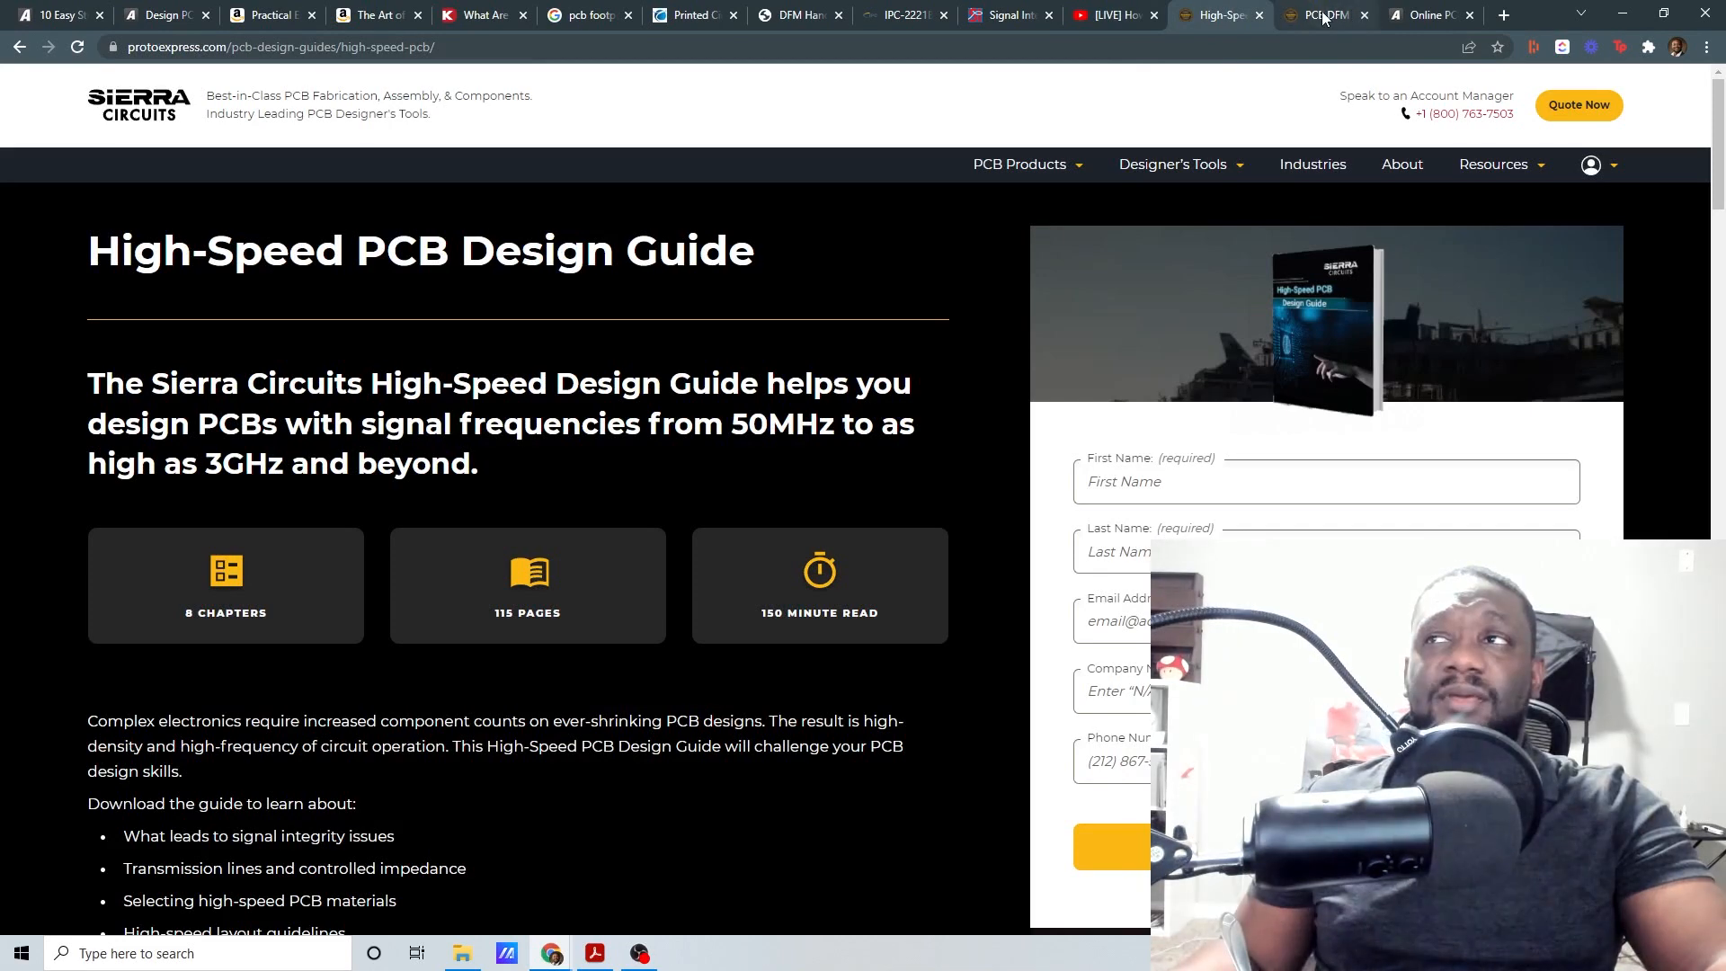
left_click(1321, 14)
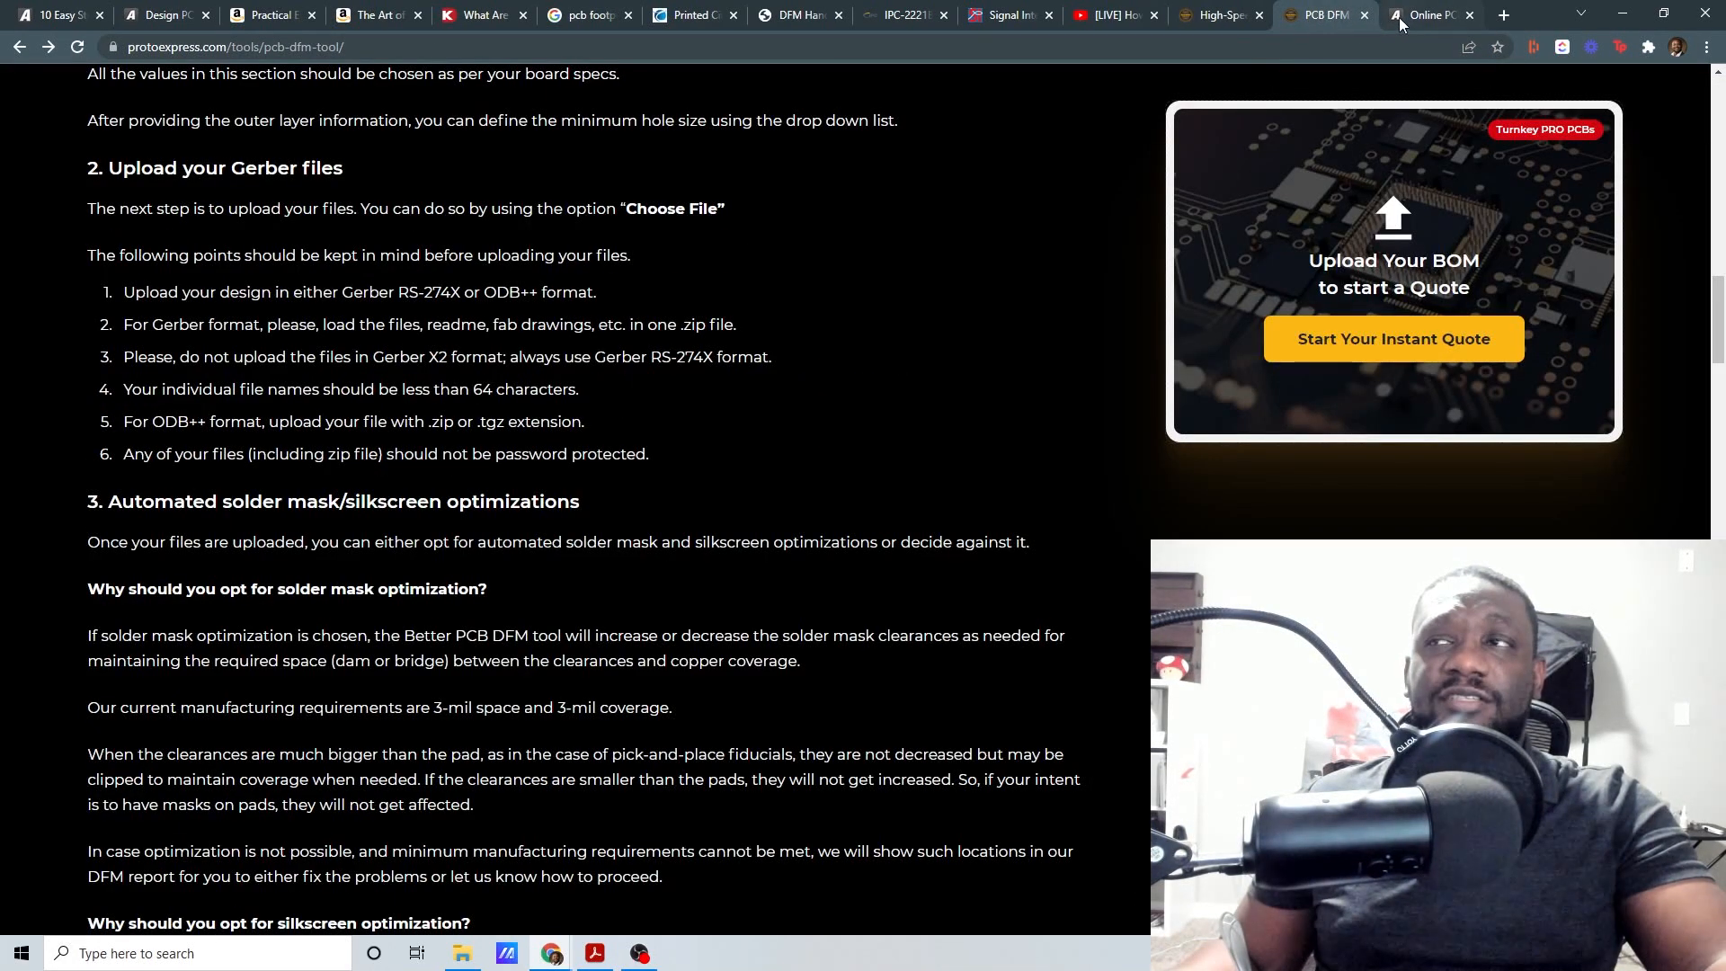